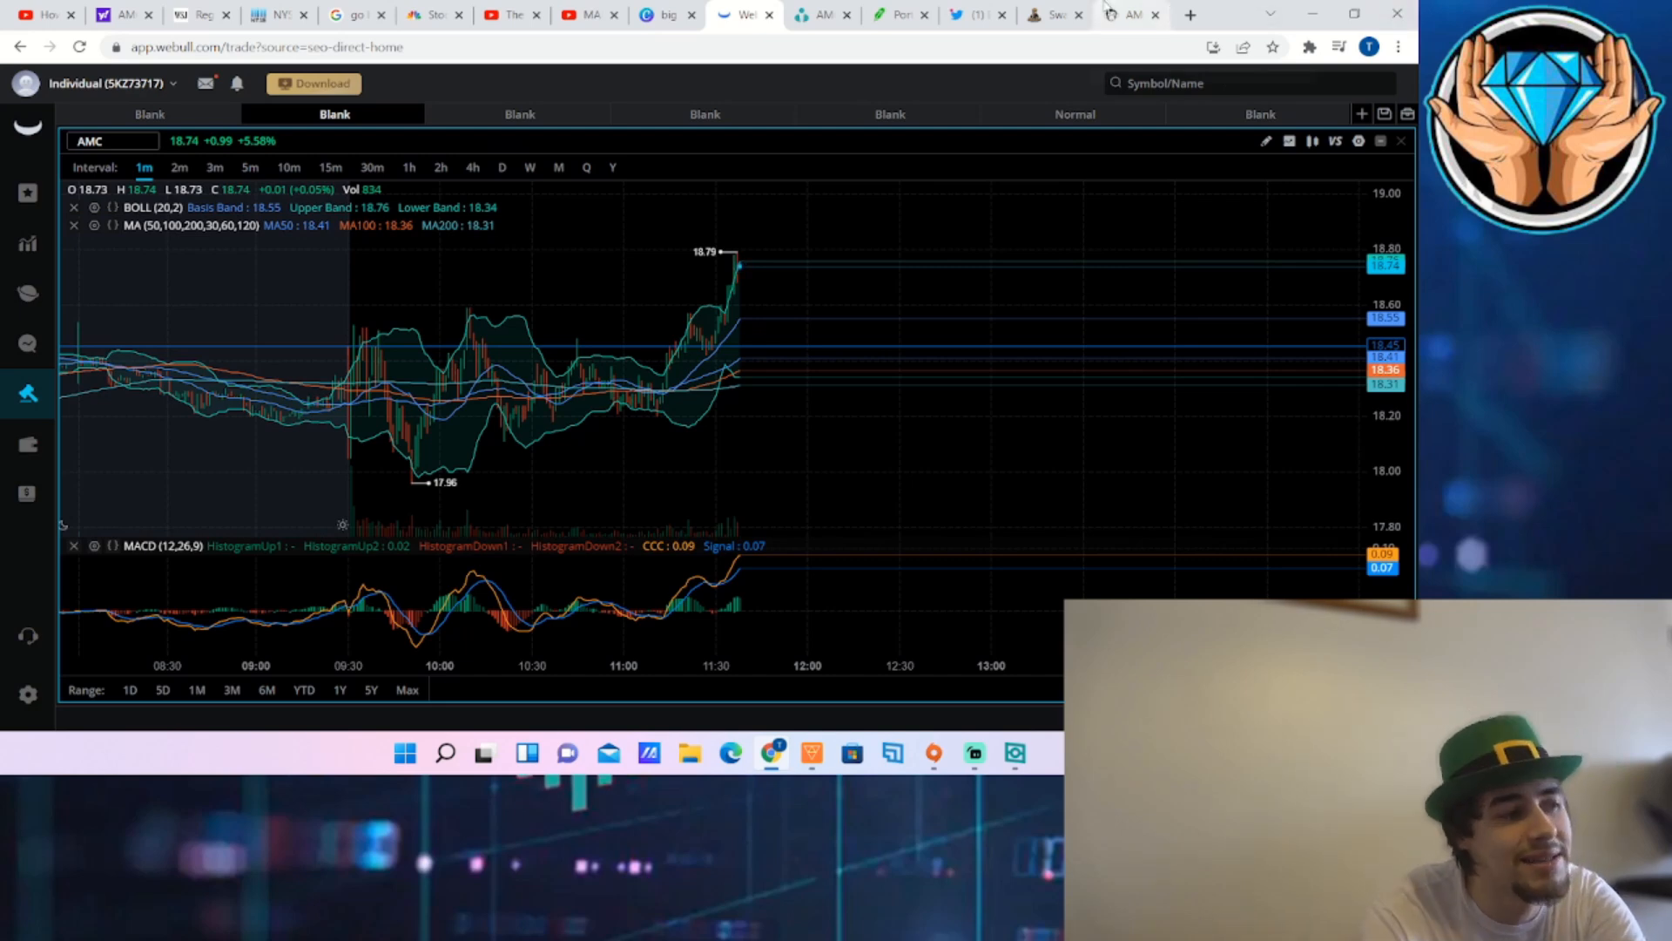
mouse_move(1052, 14)
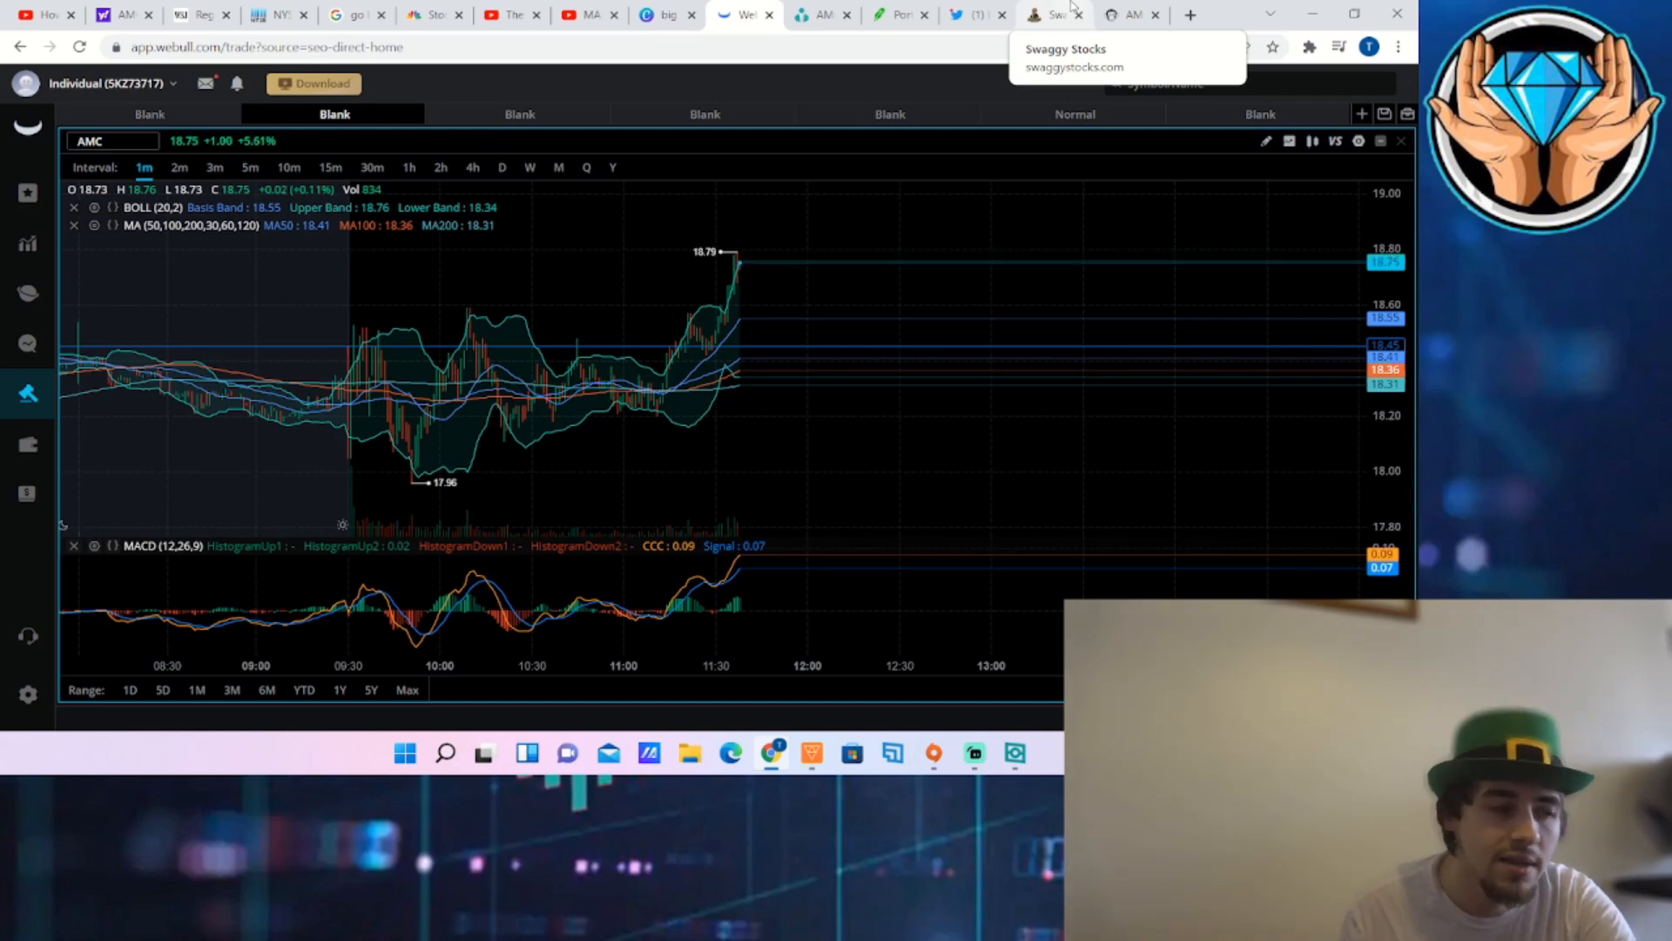
mouse_move(669, 14)
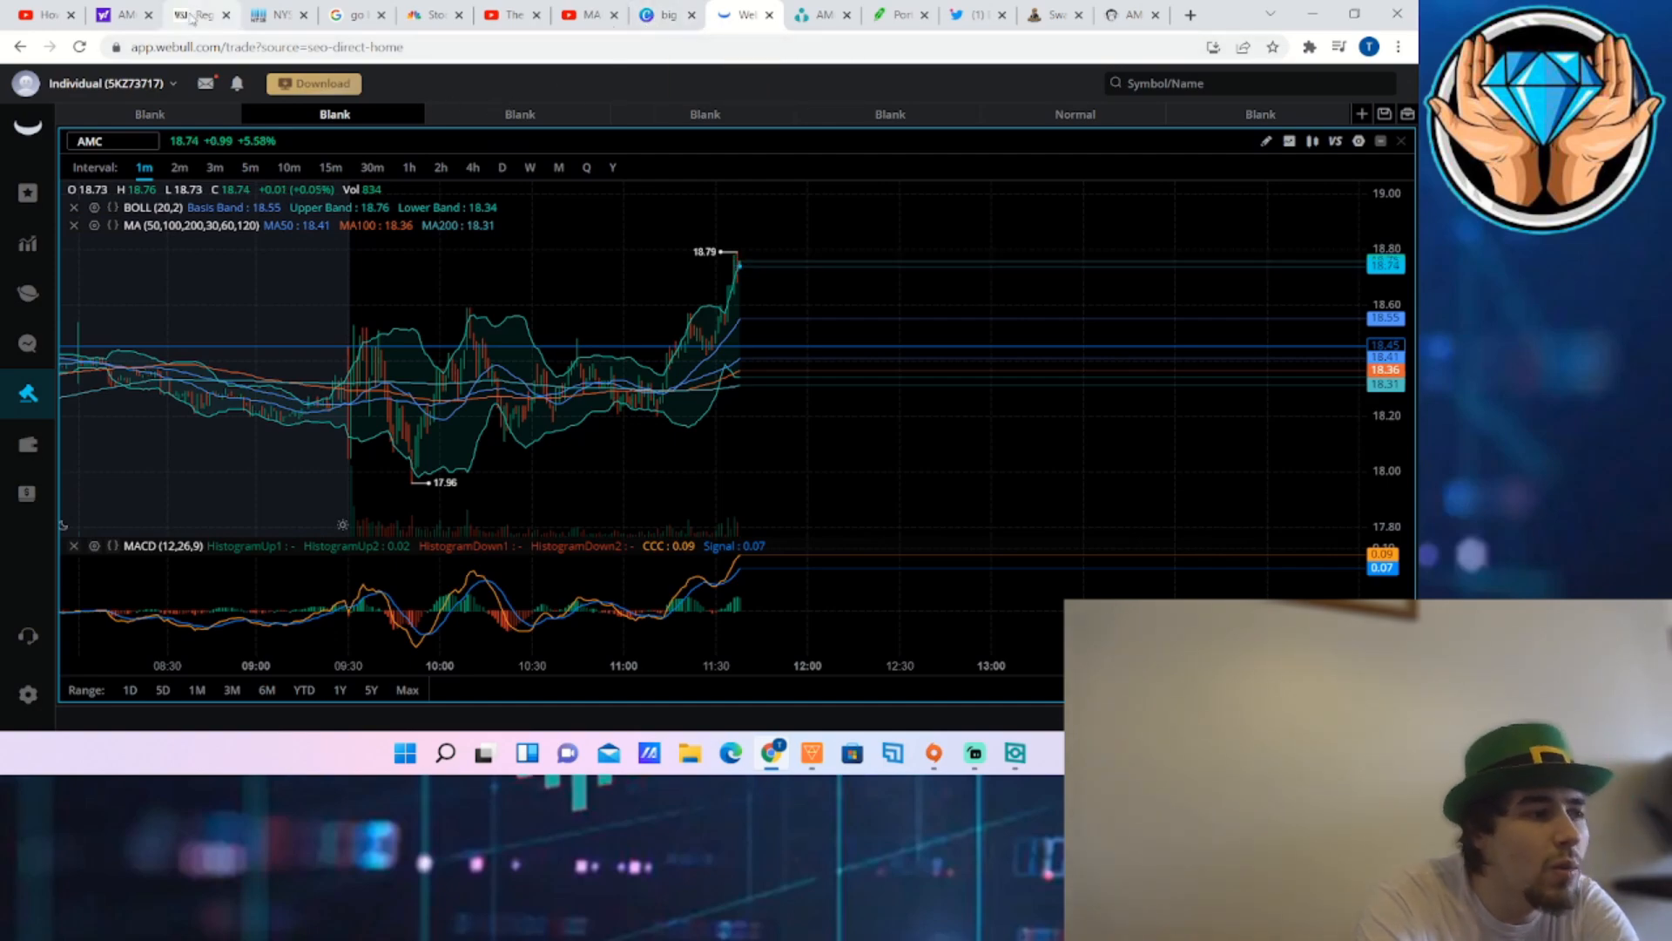
Read the WSJ block-trading probe article down to the liquidity providers sentence, then clear the selection
left_click(197, 14)
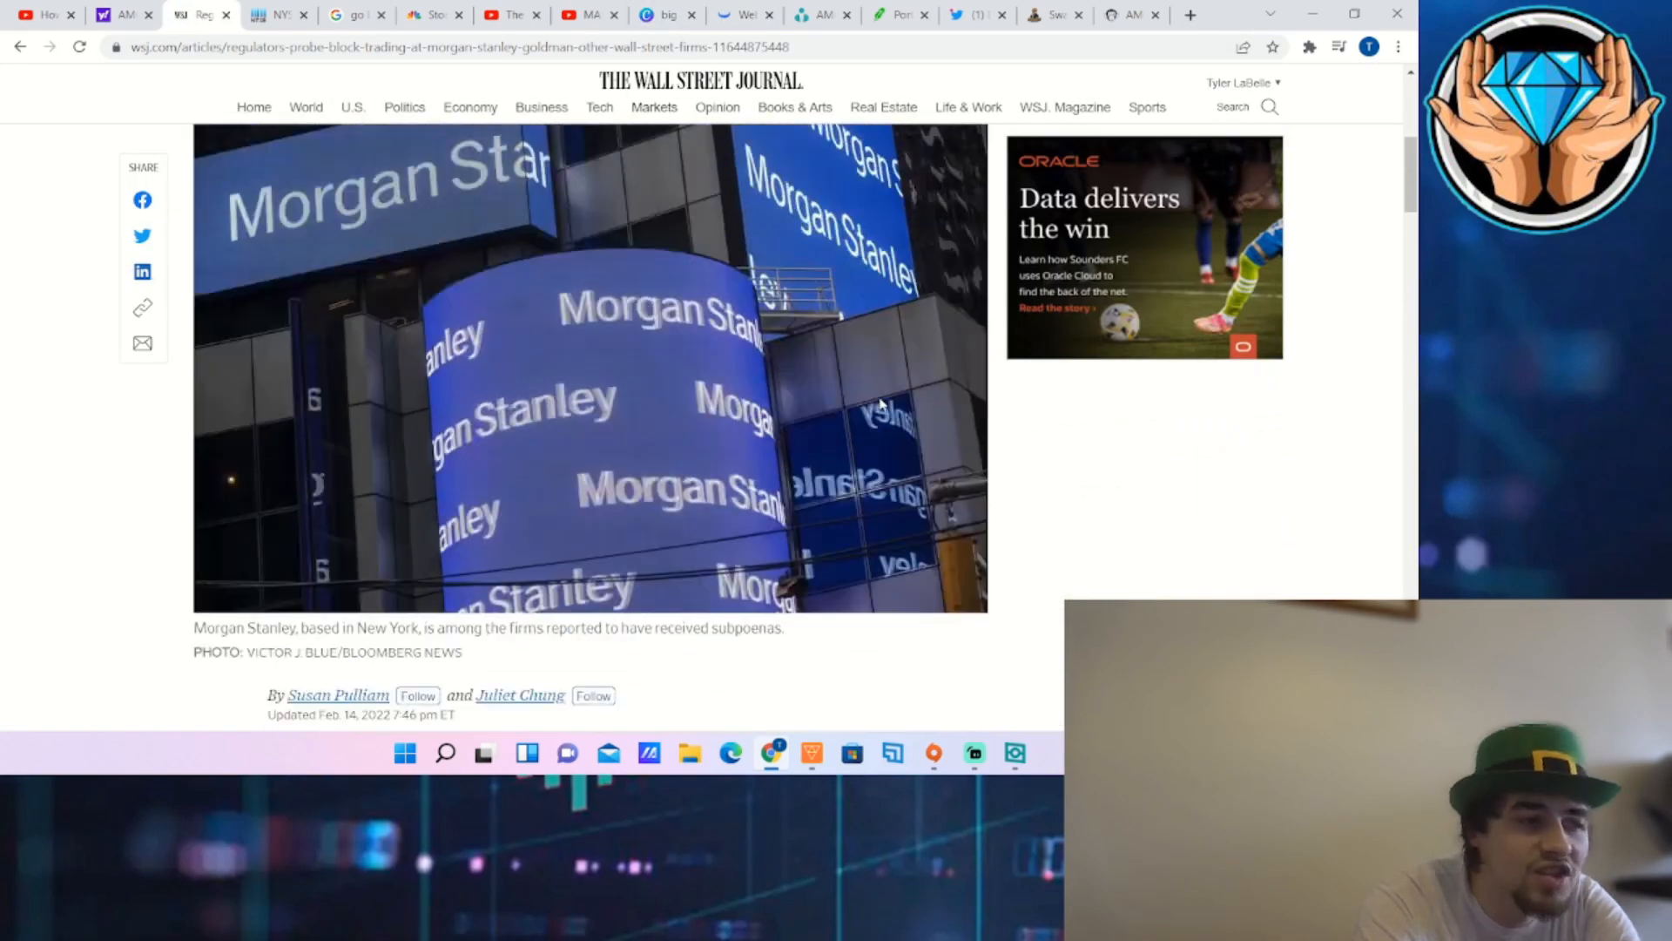
scroll("up", 3)
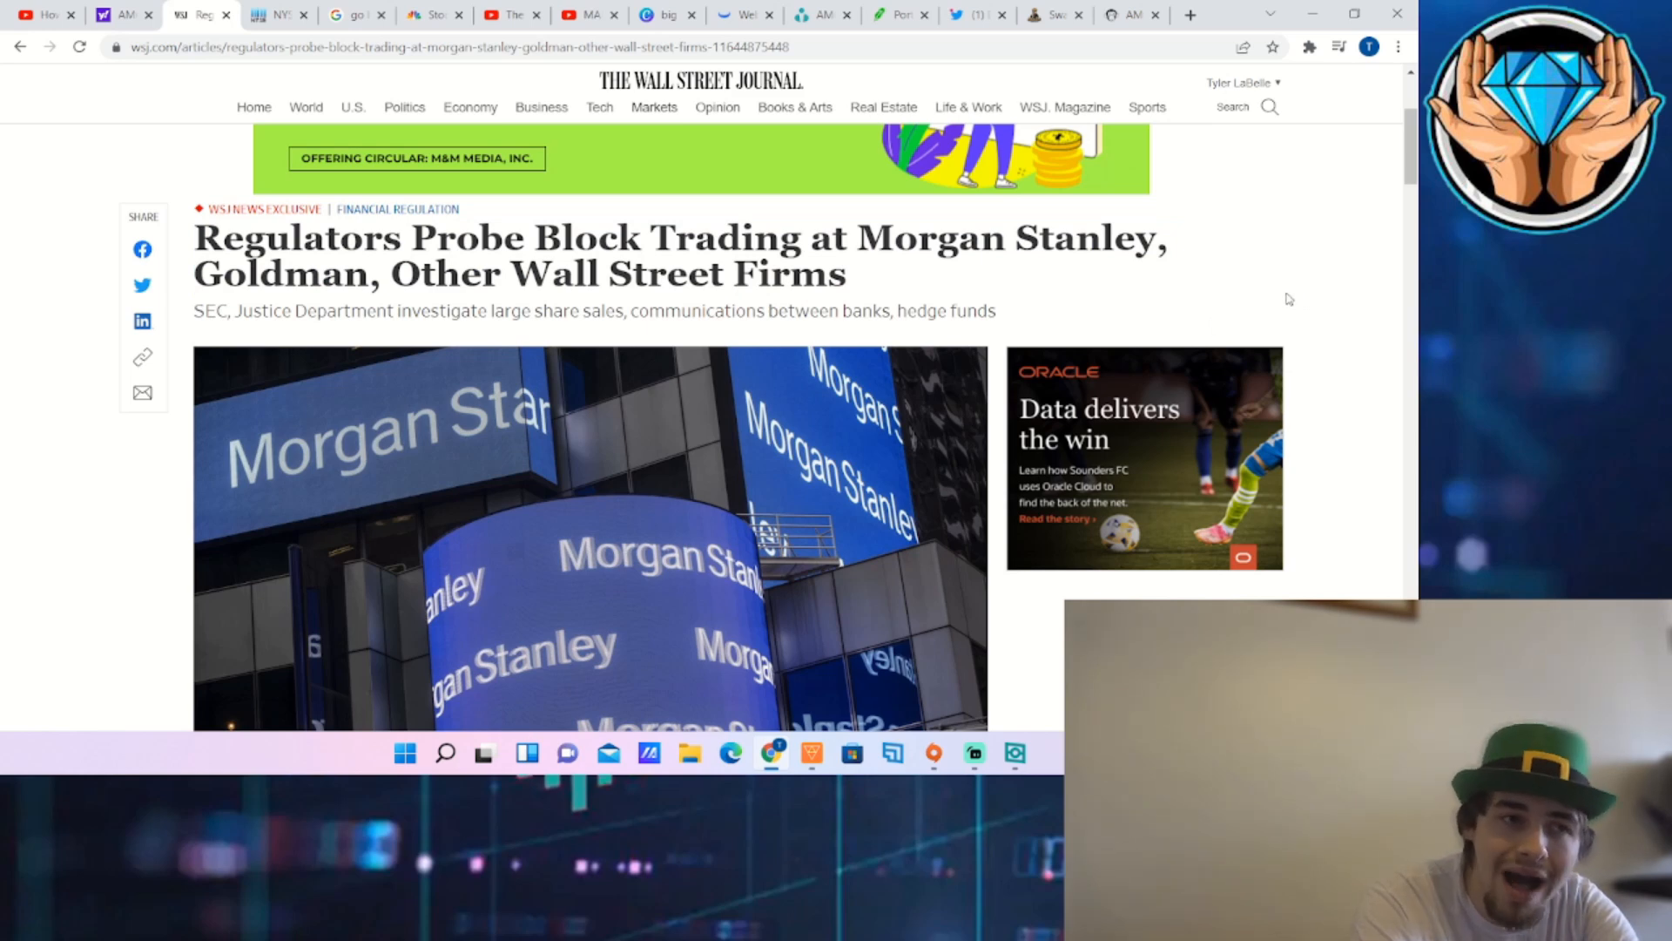
mouse_move(1296, 291)
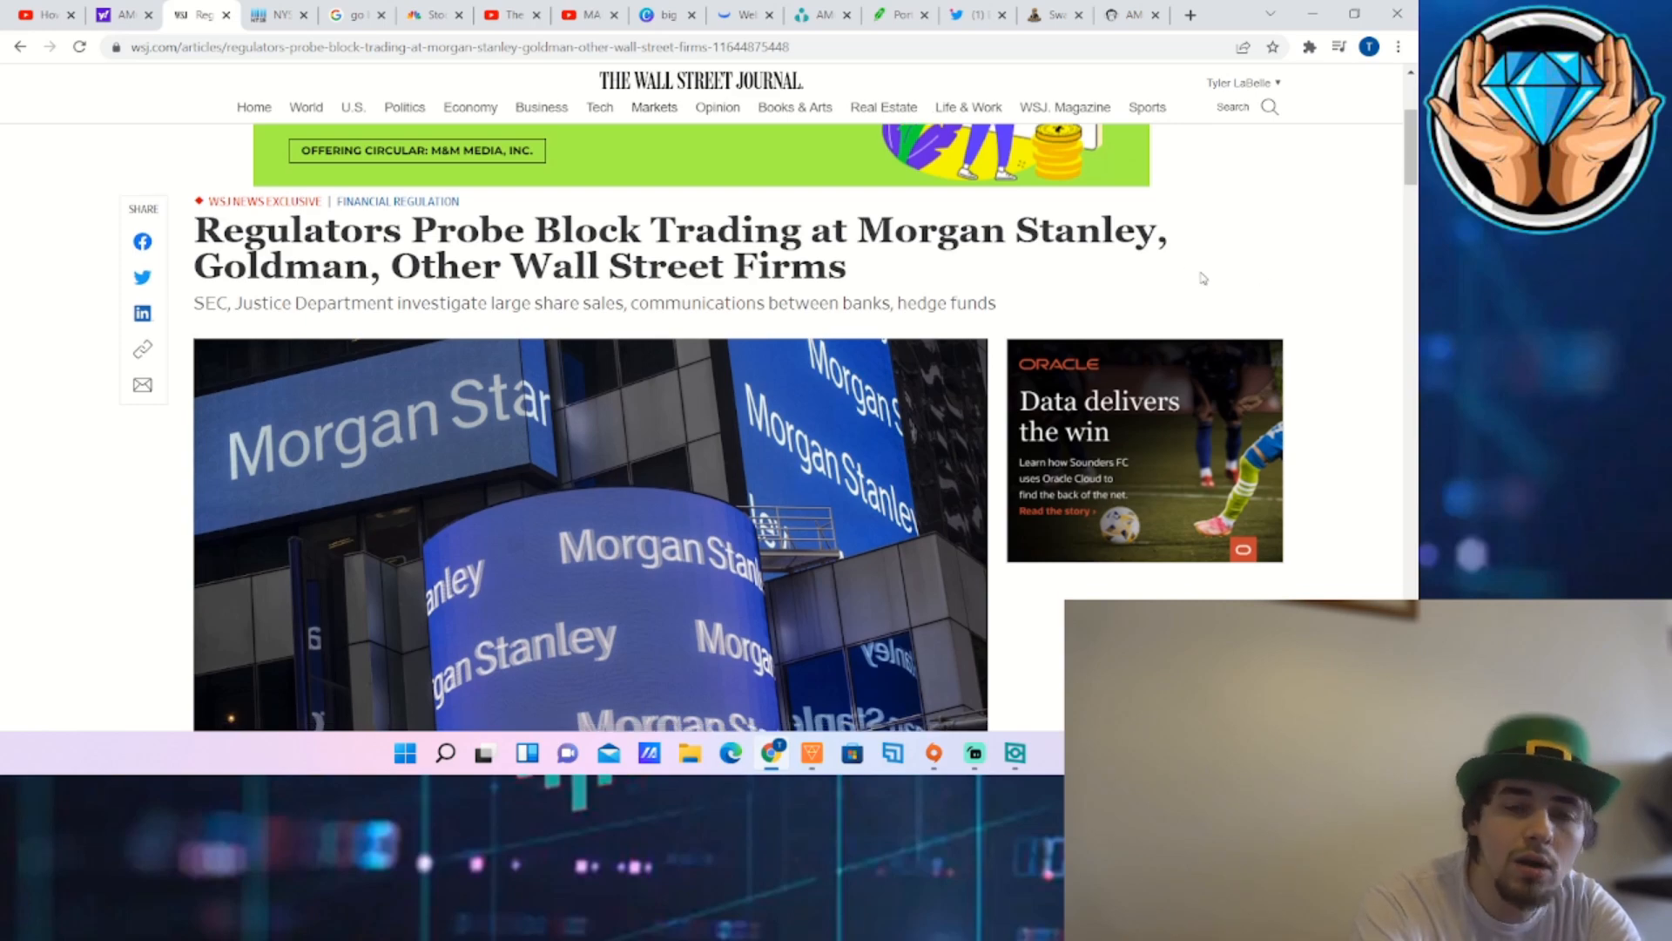
scroll("down", 3)
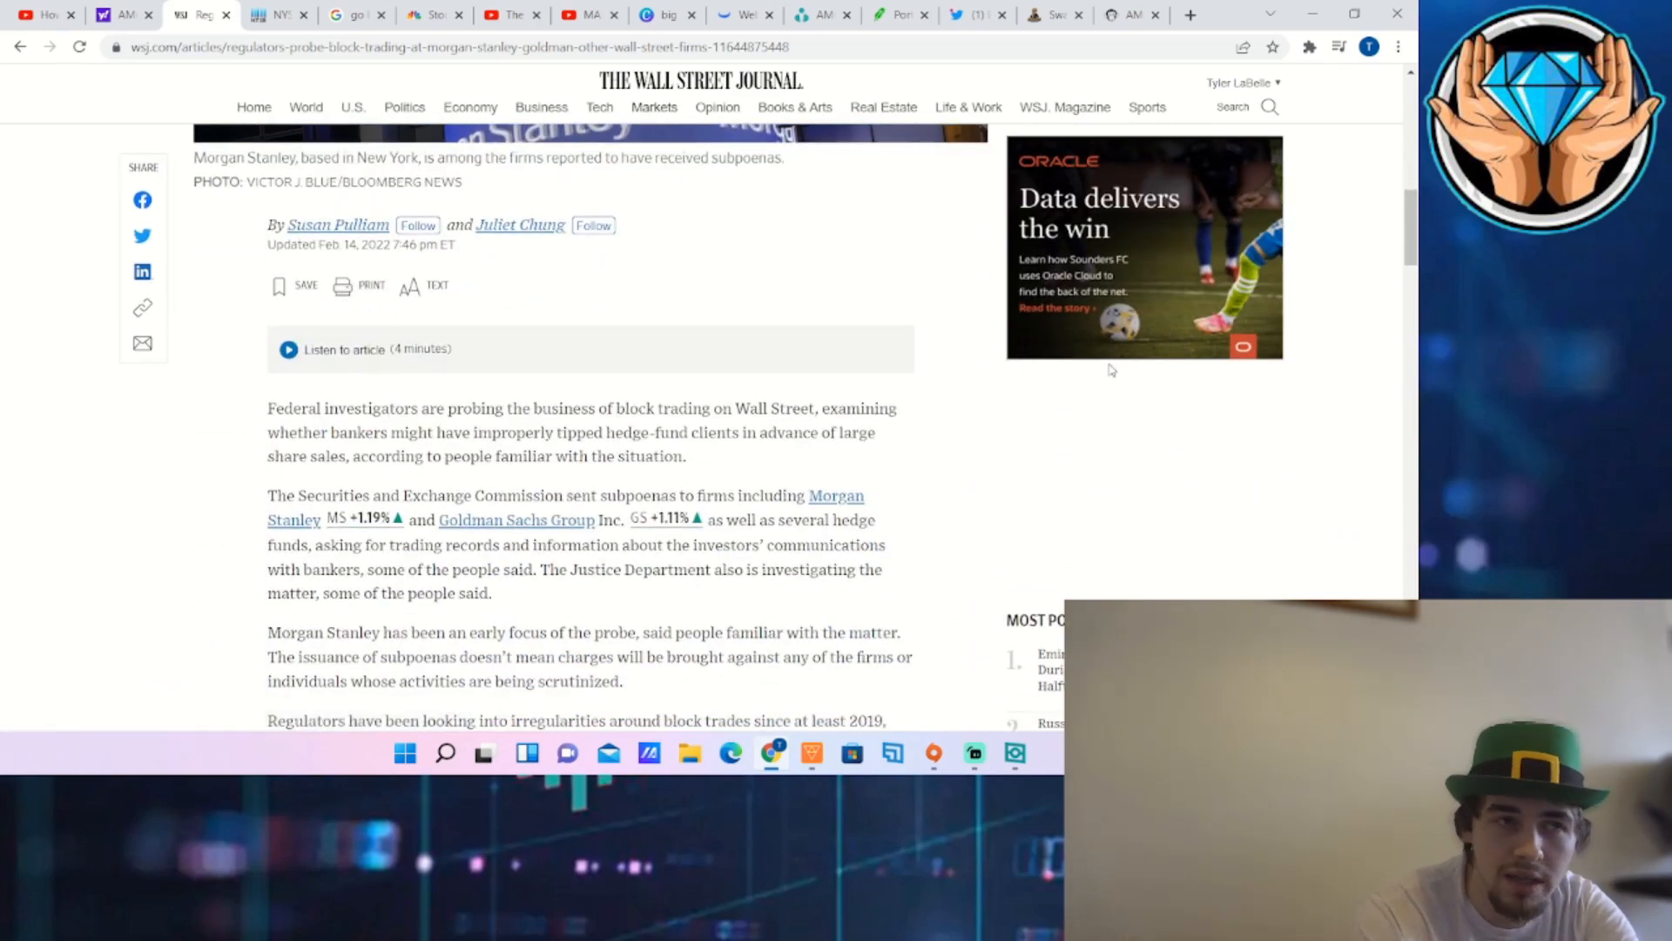
mouse_move(1167, 340)
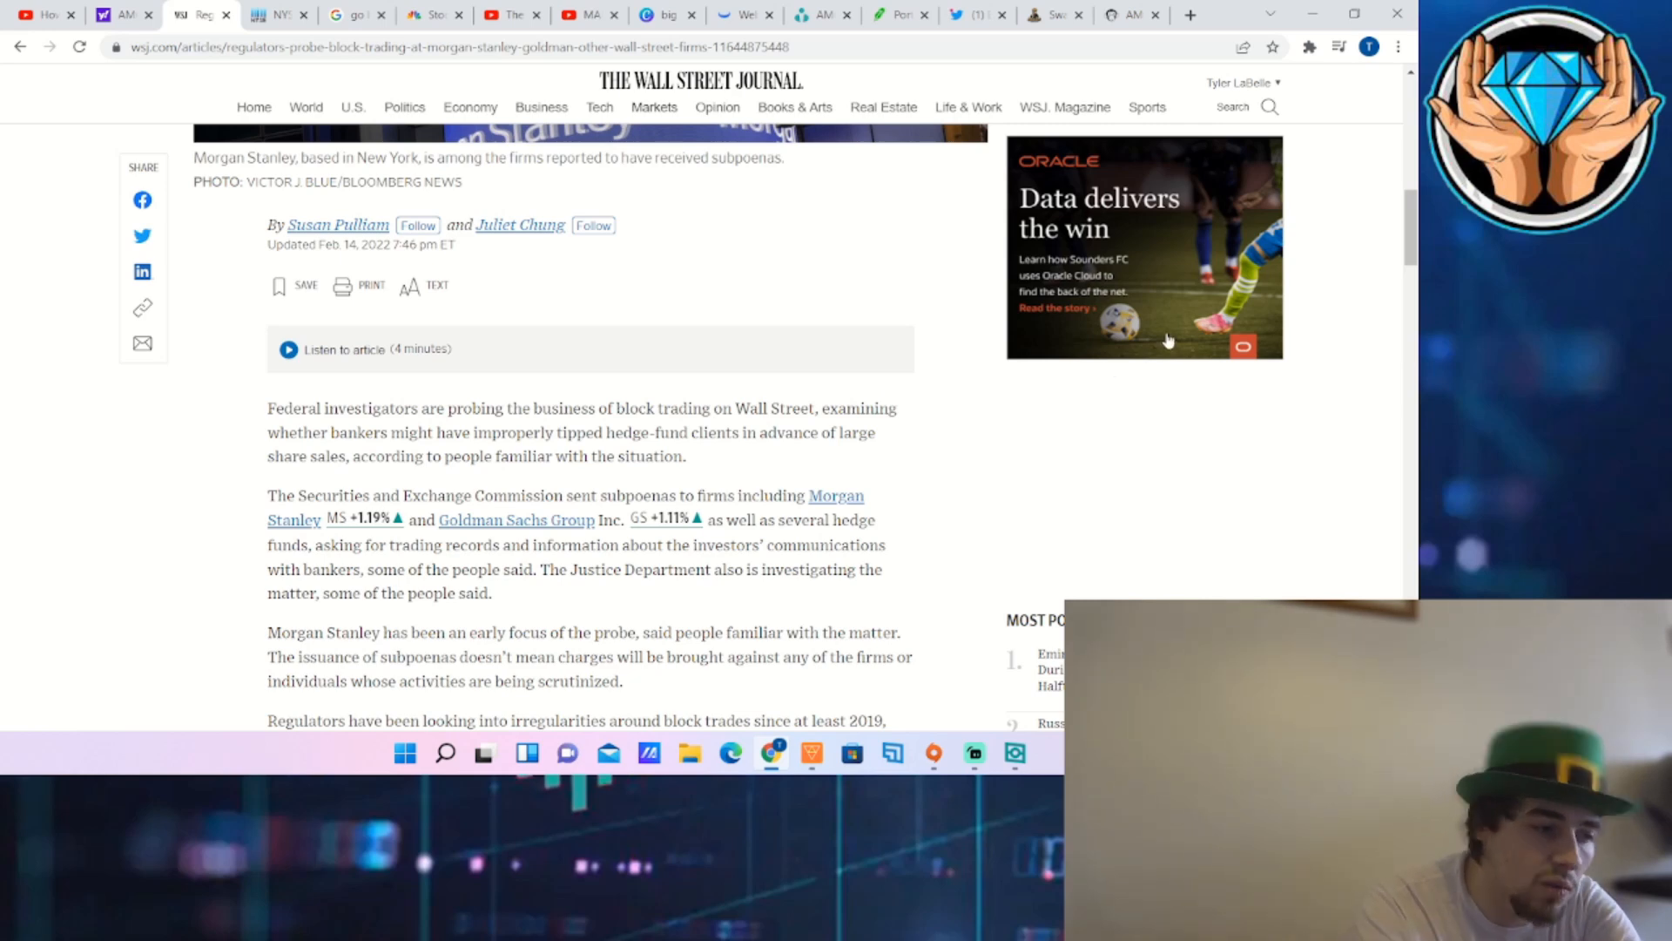
scroll("down", 3)
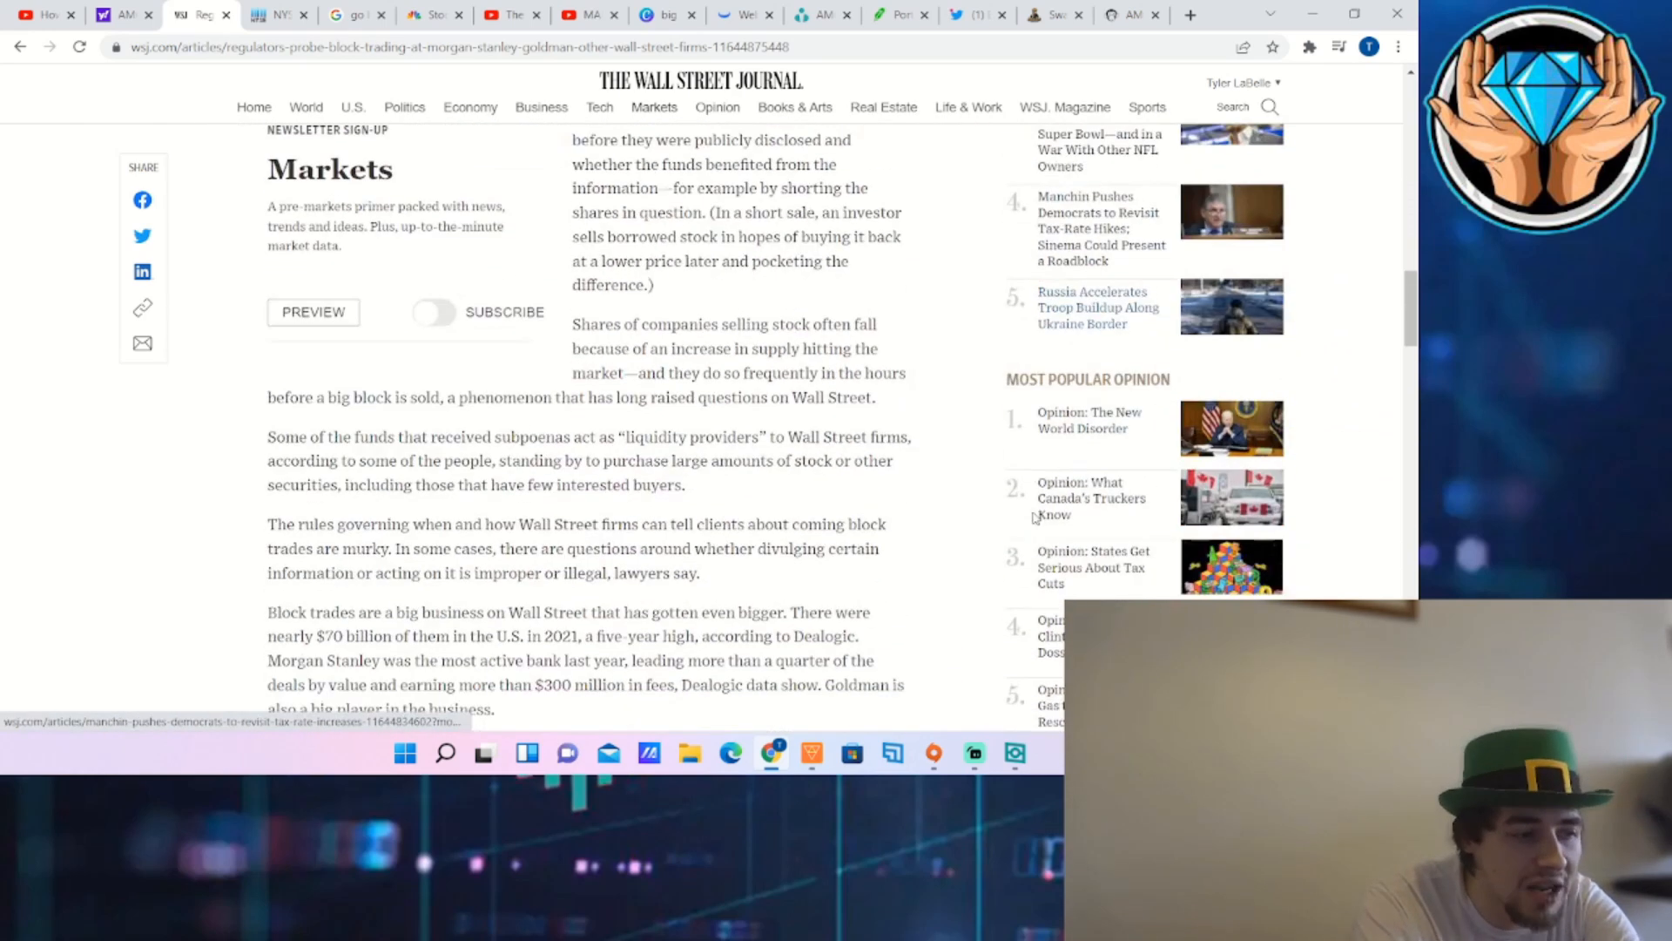
scroll("down", 3)
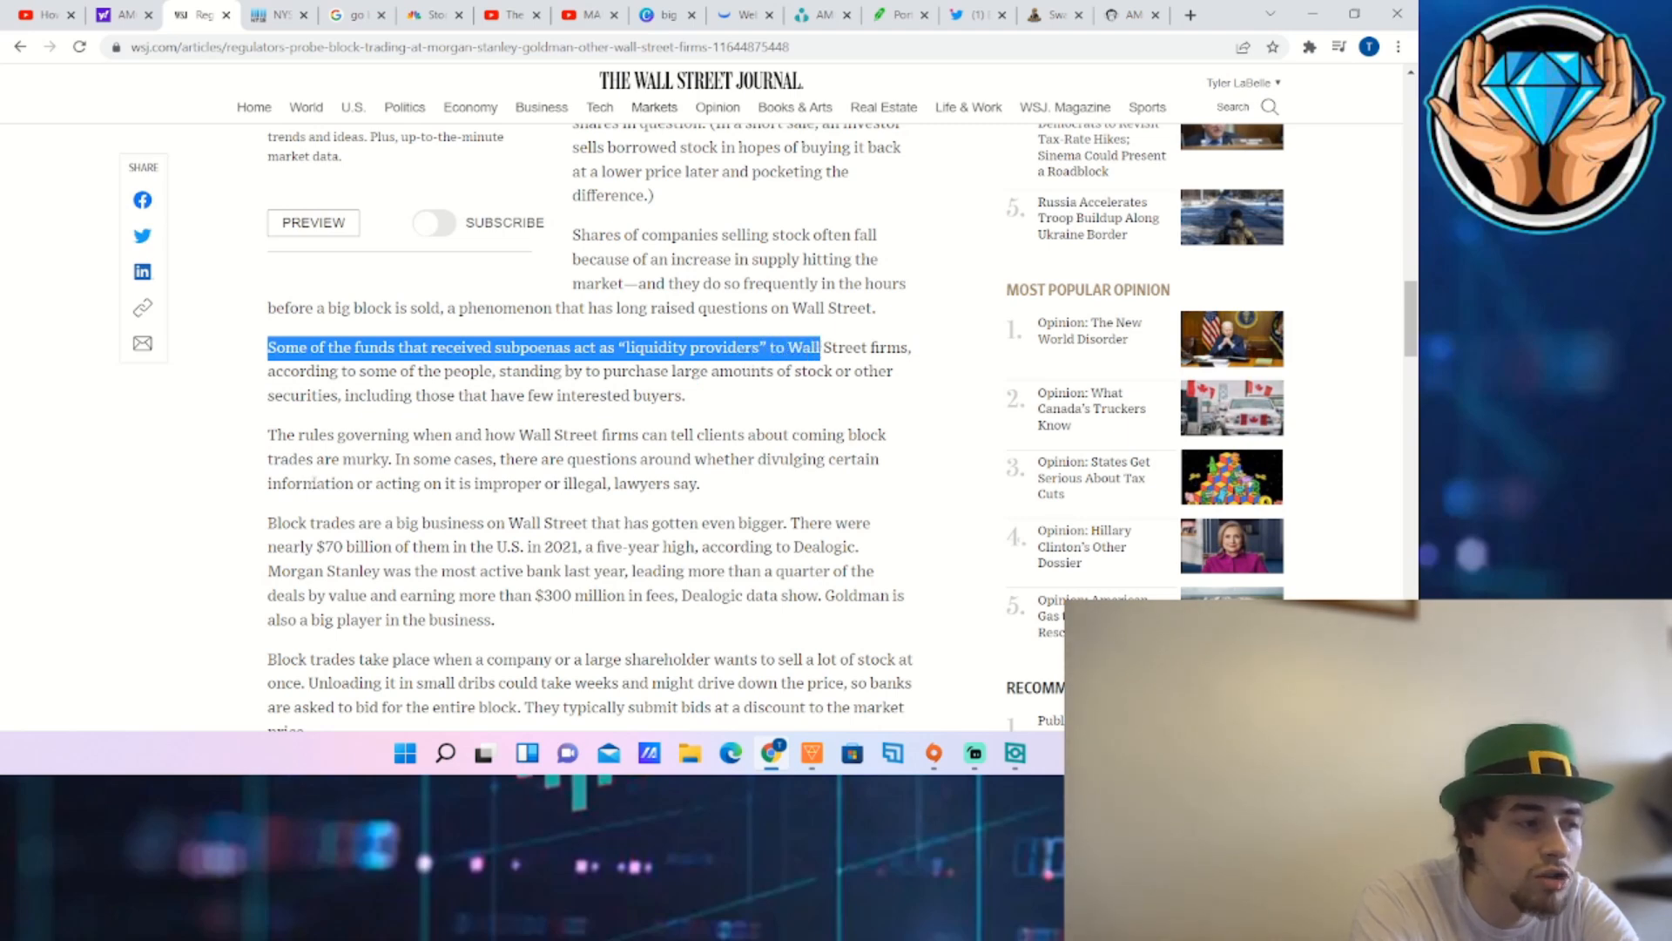
left_click(432, 450)
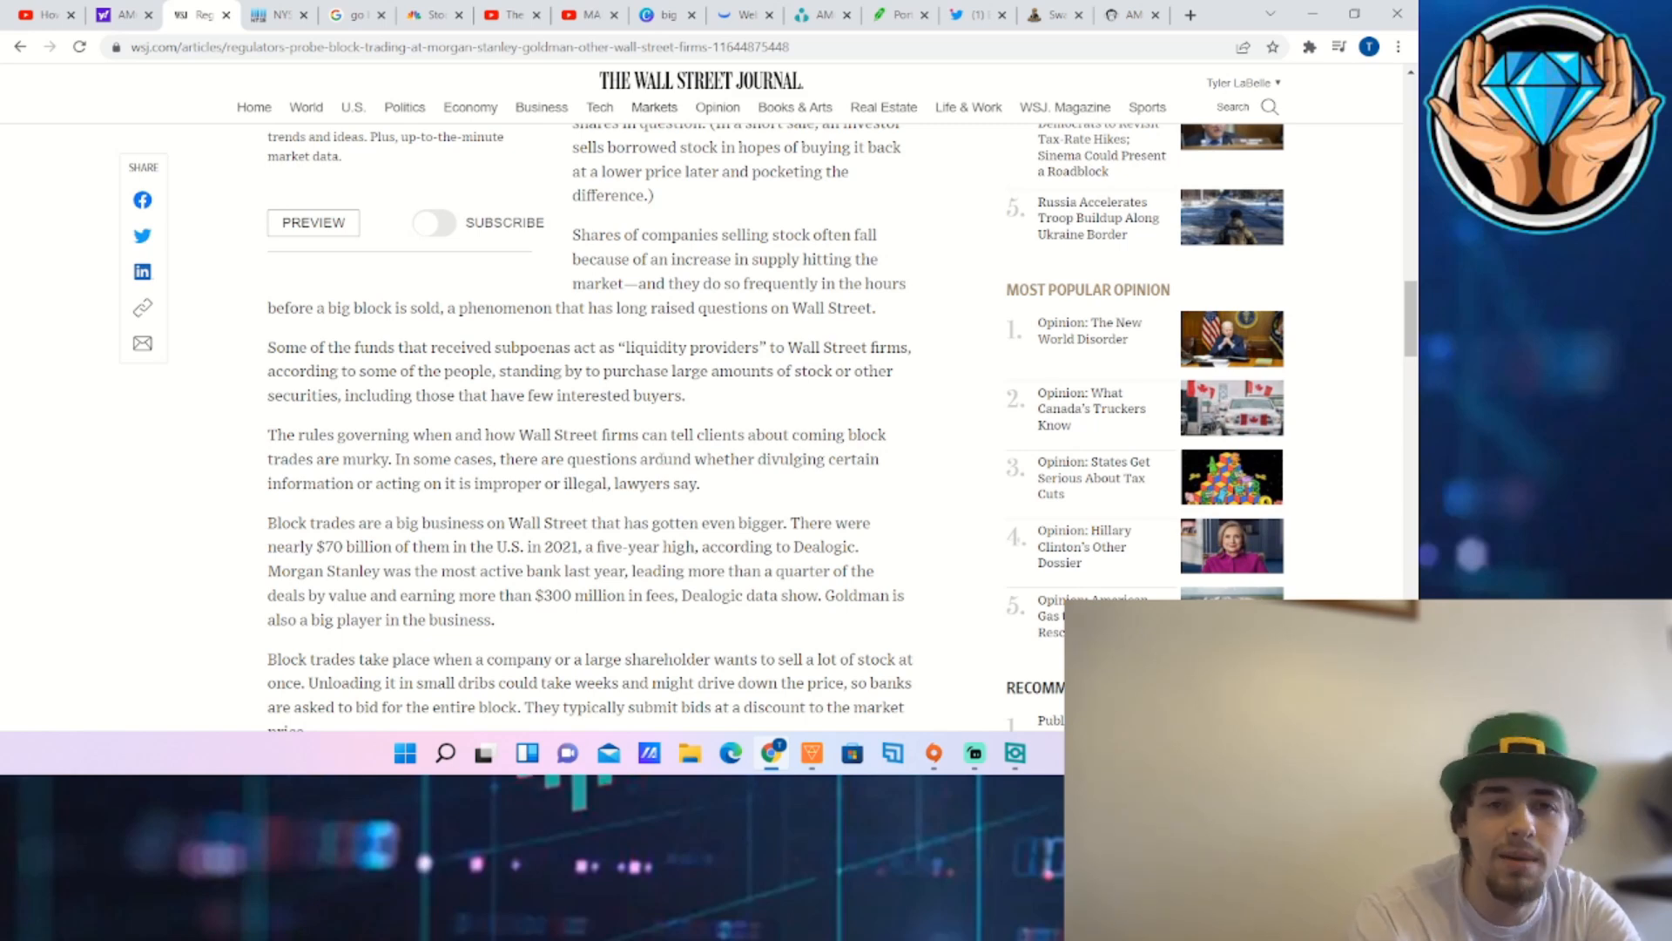
left_click(540, 107)
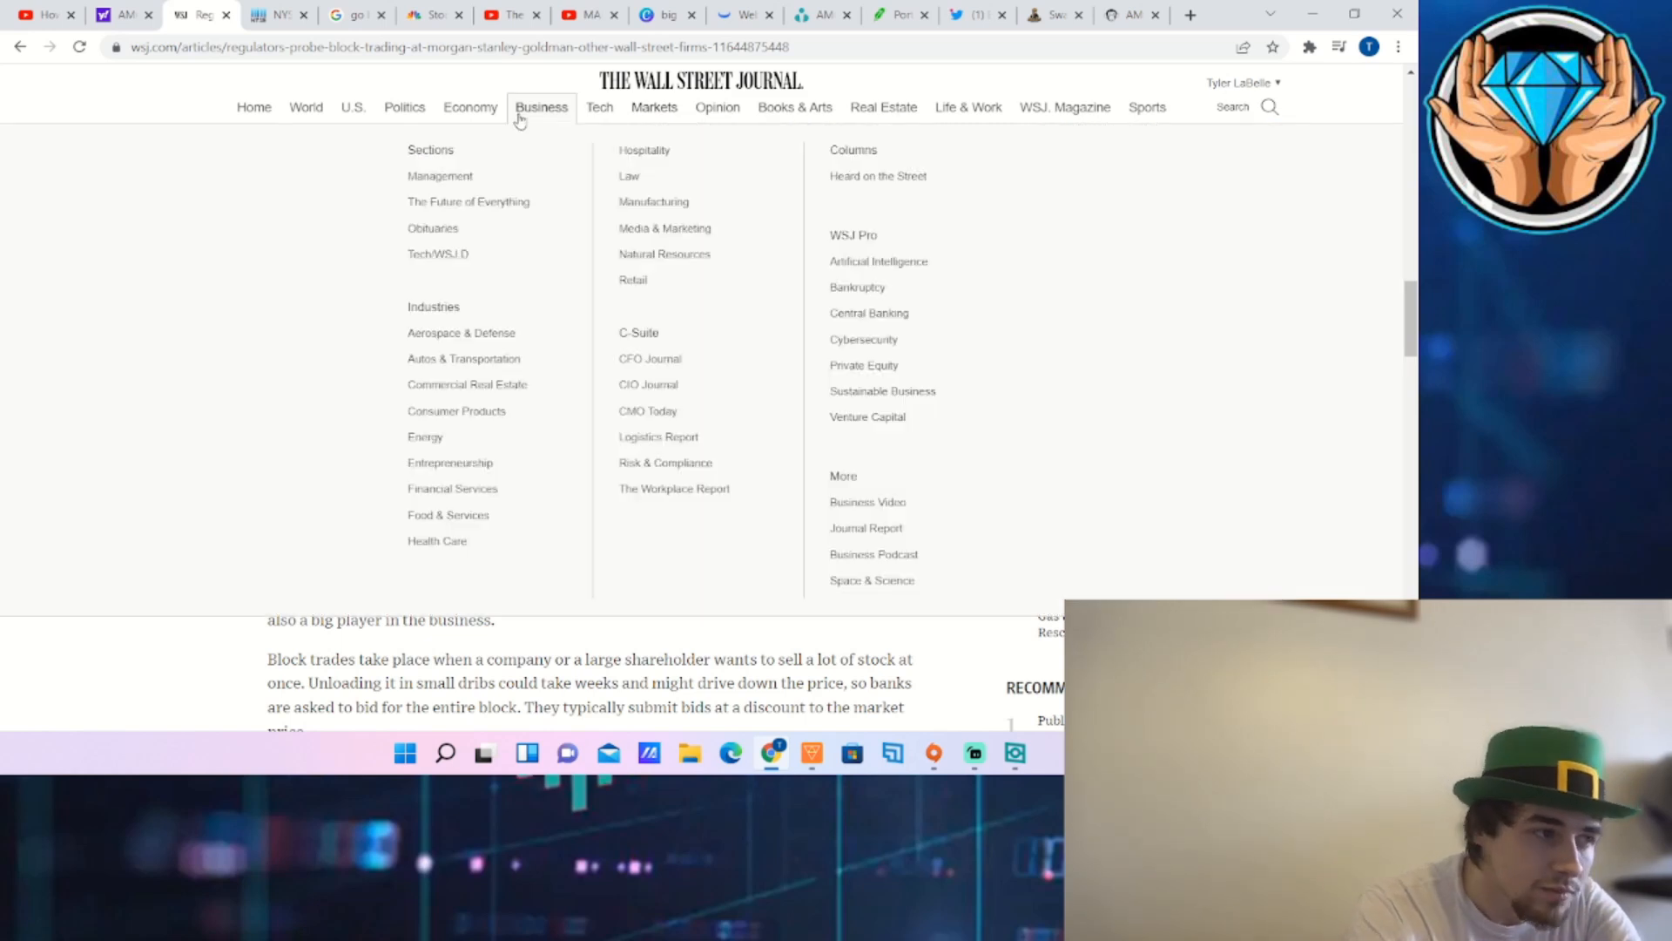
Review the NYSE SLP firm lists including Citadel, Goldman Sachs and Virtu Americas
left_click(272, 15)
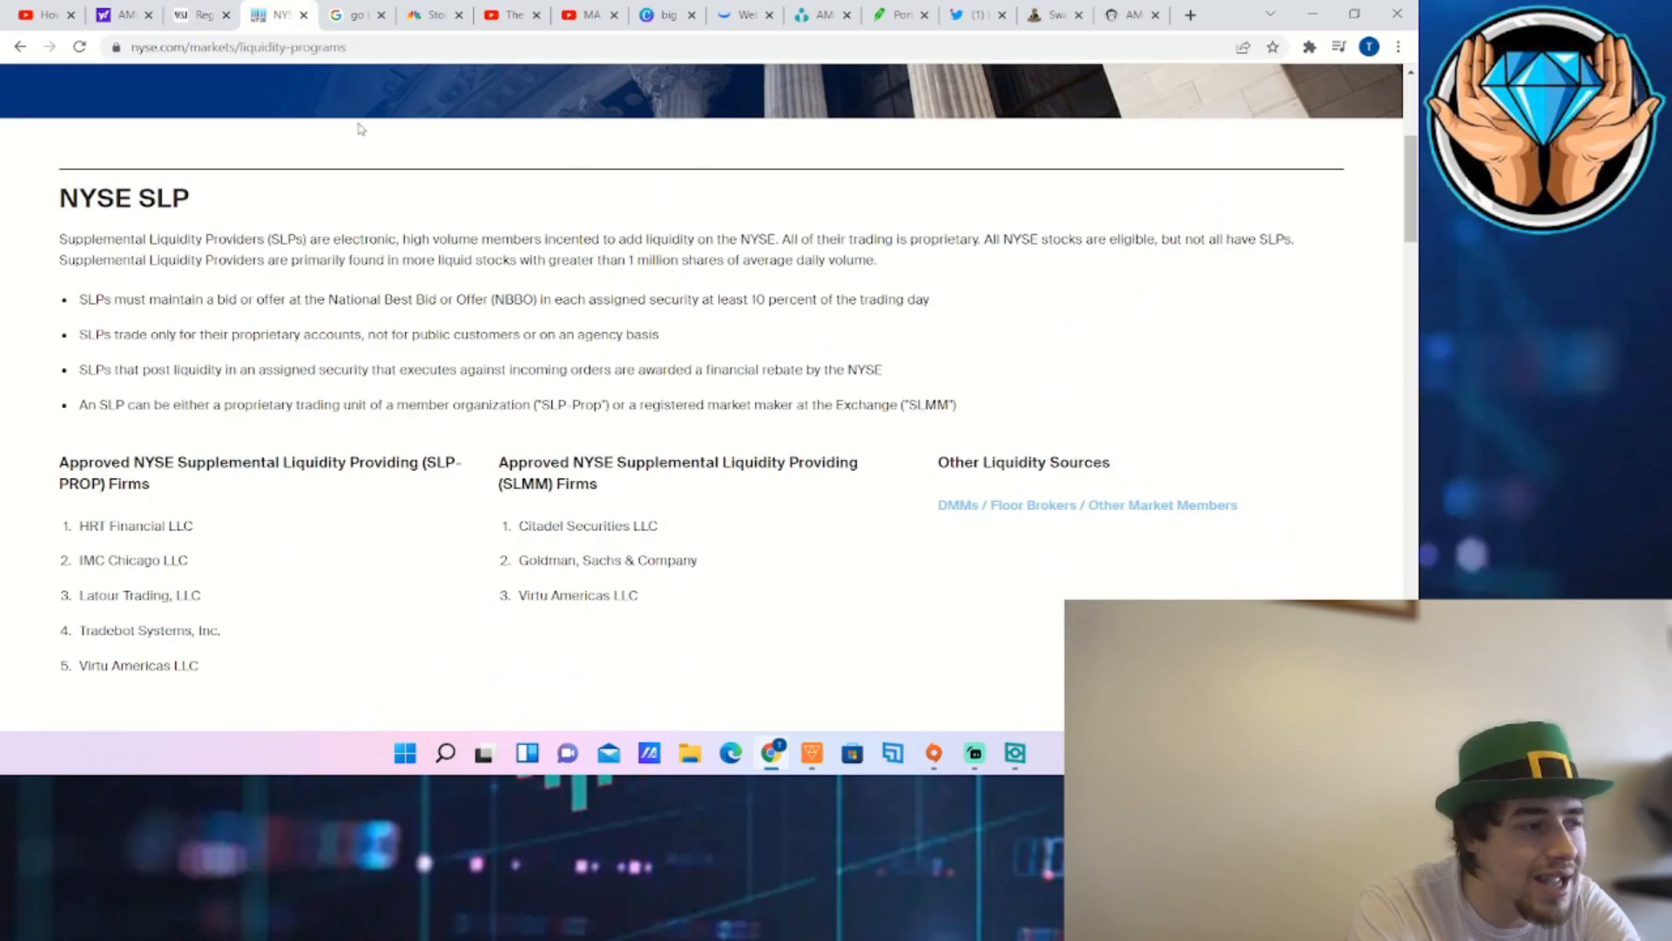
mouse_move(145, 235)
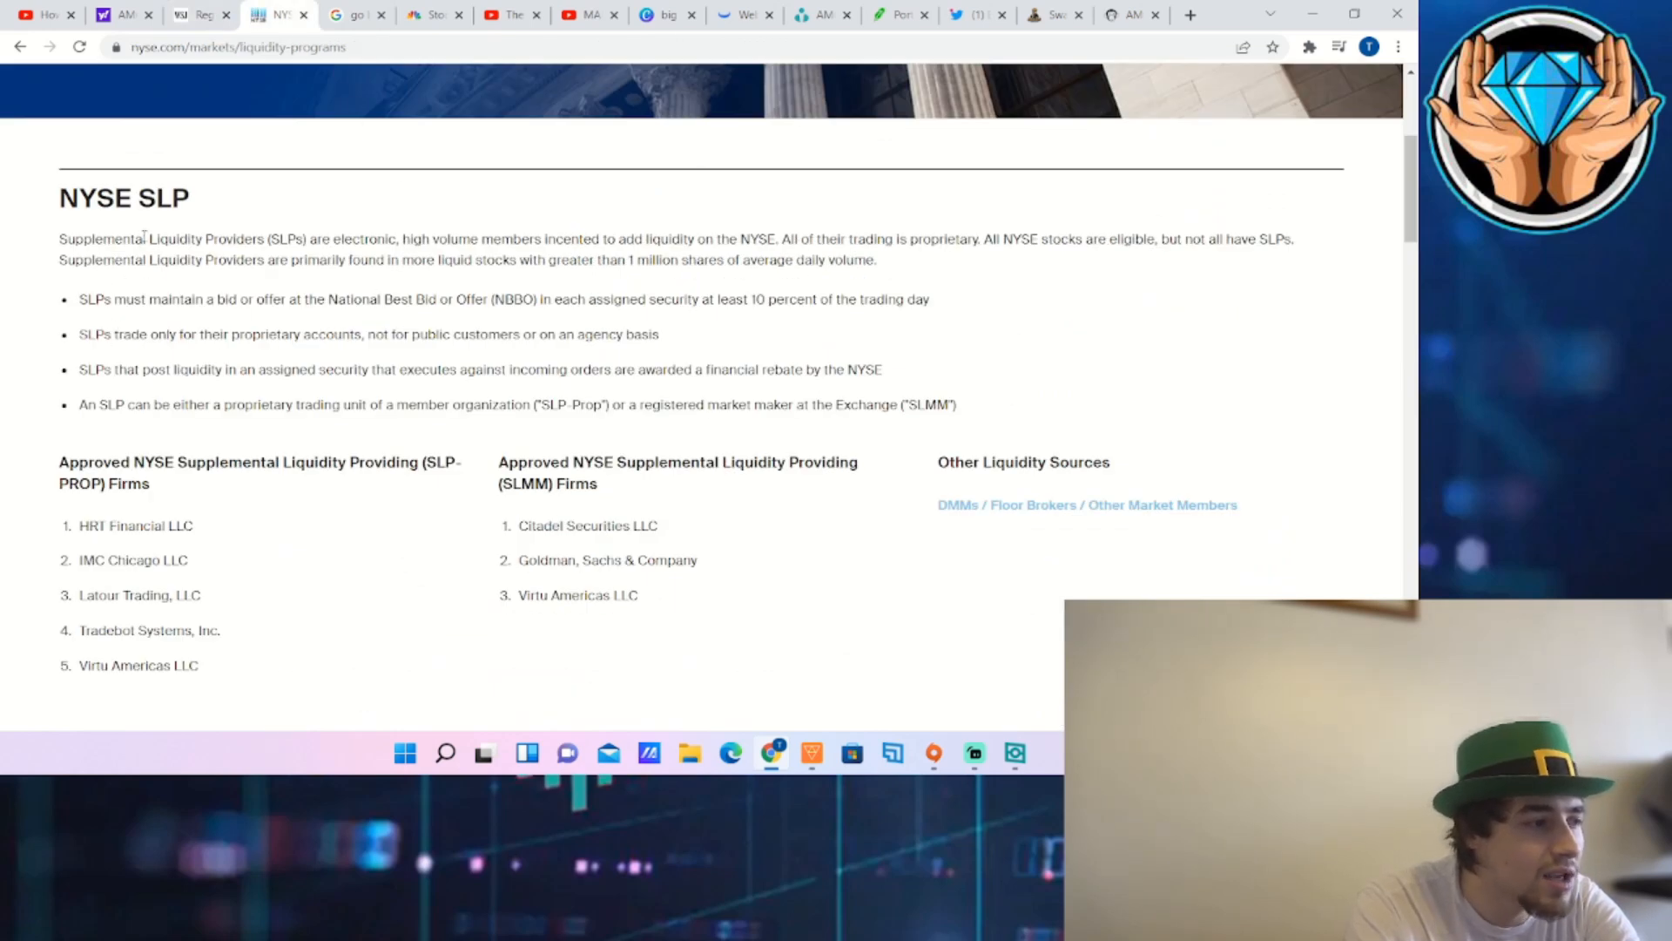
mouse_move(455, 500)
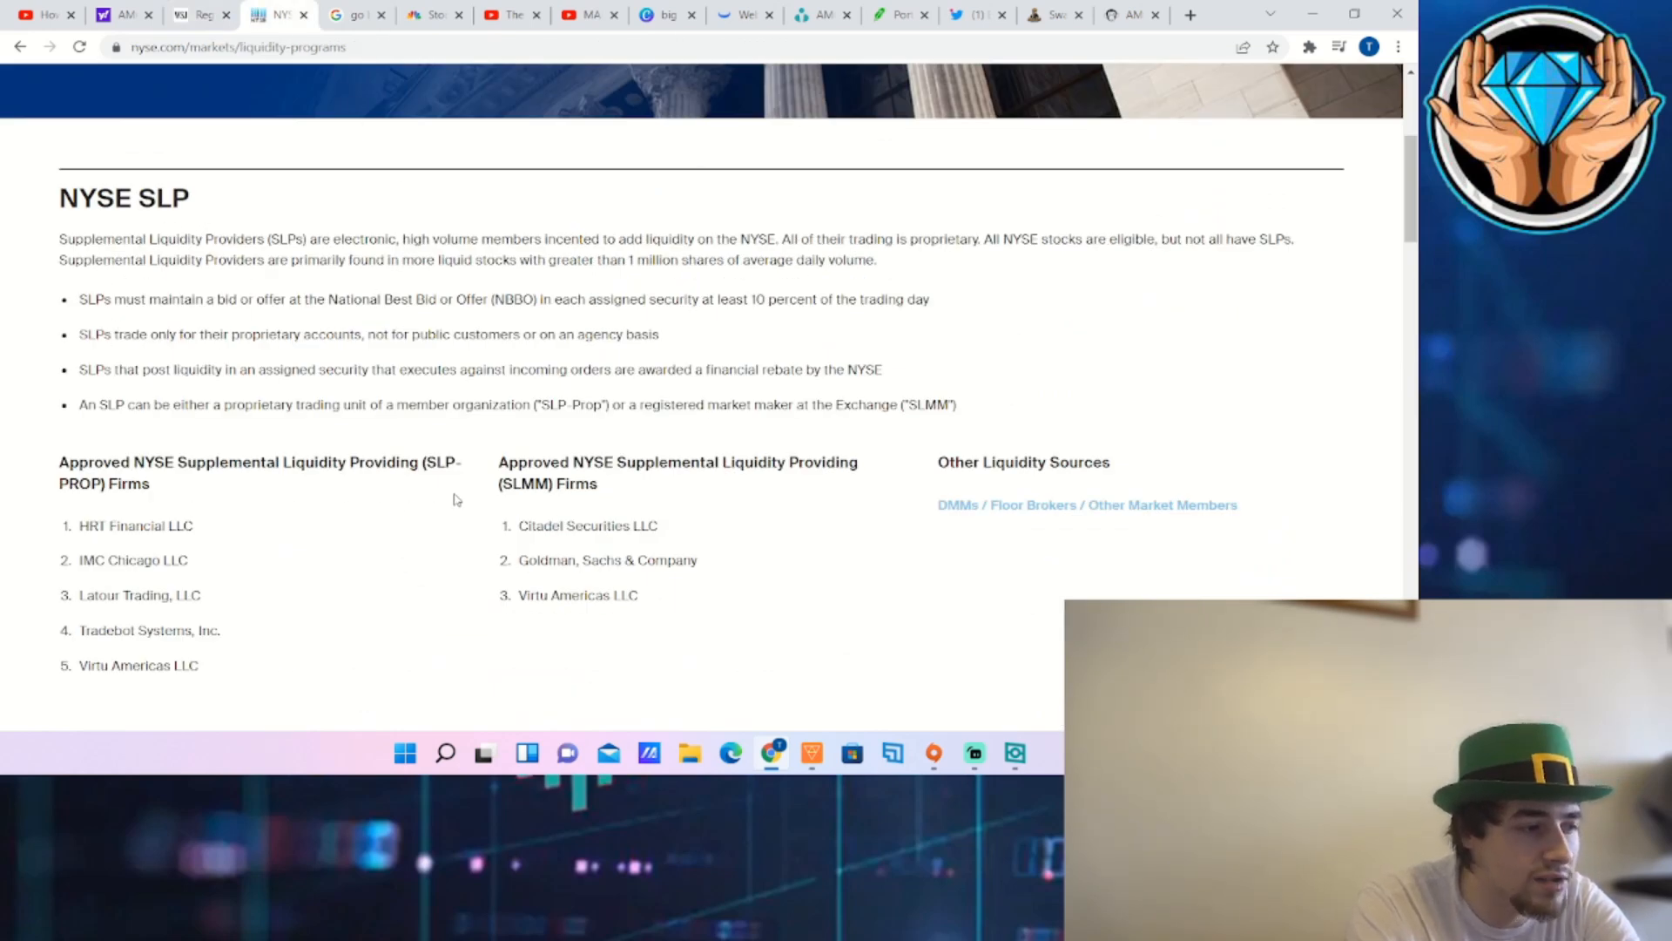
mouse_move(359, 533)
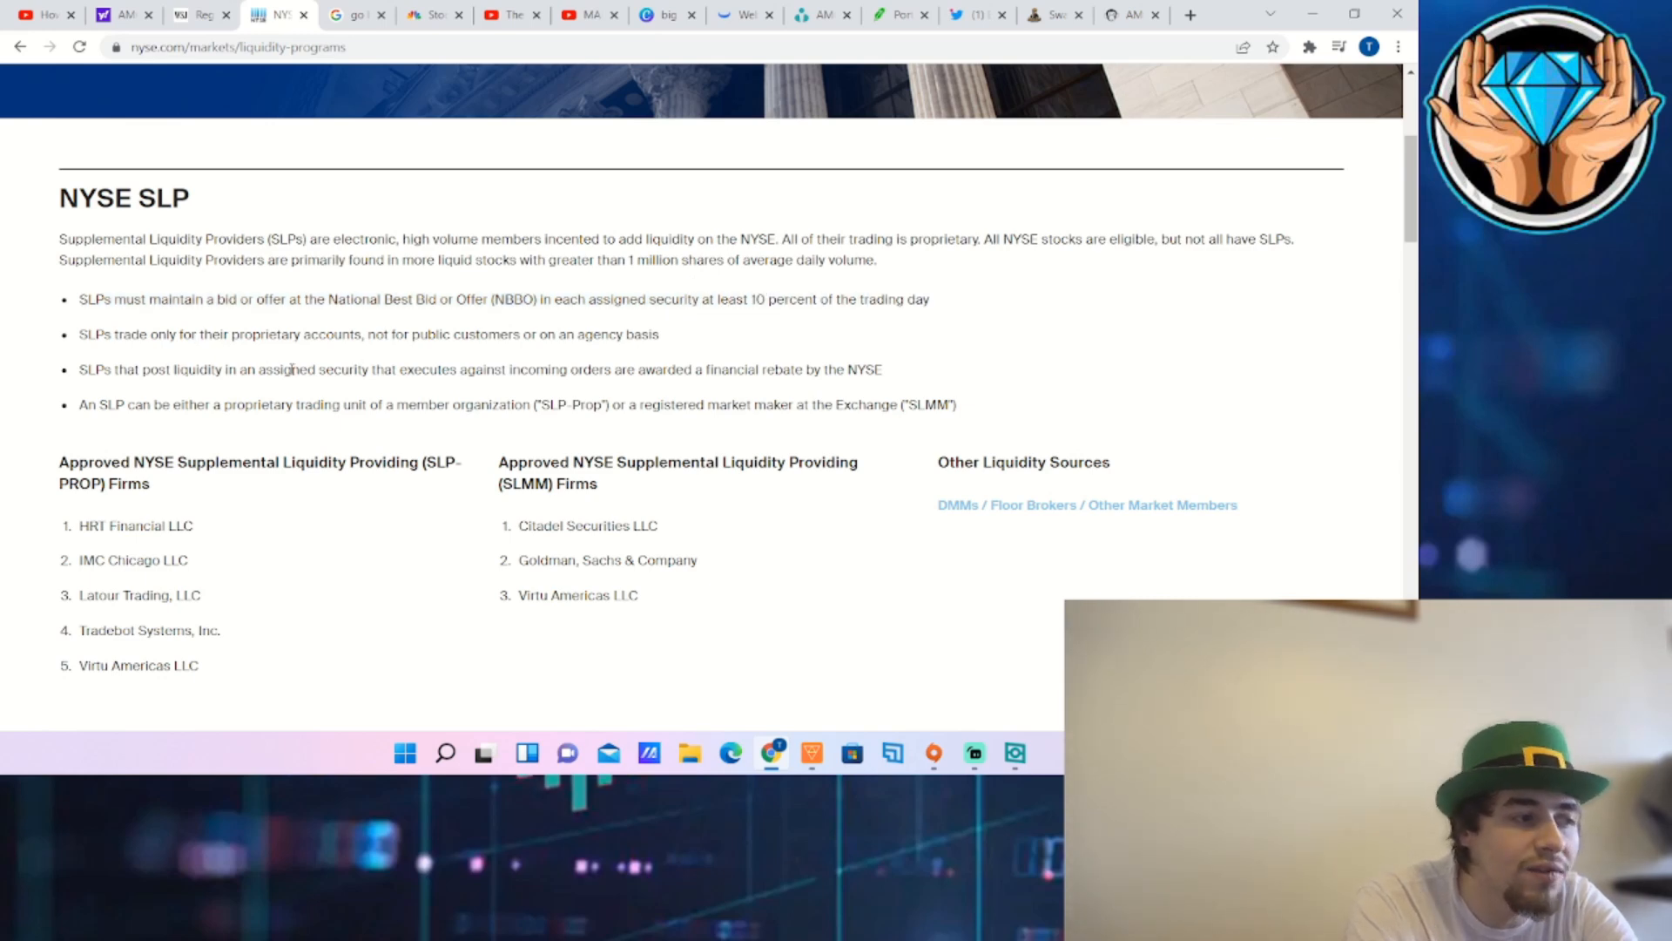
mouse_move(668, 361)
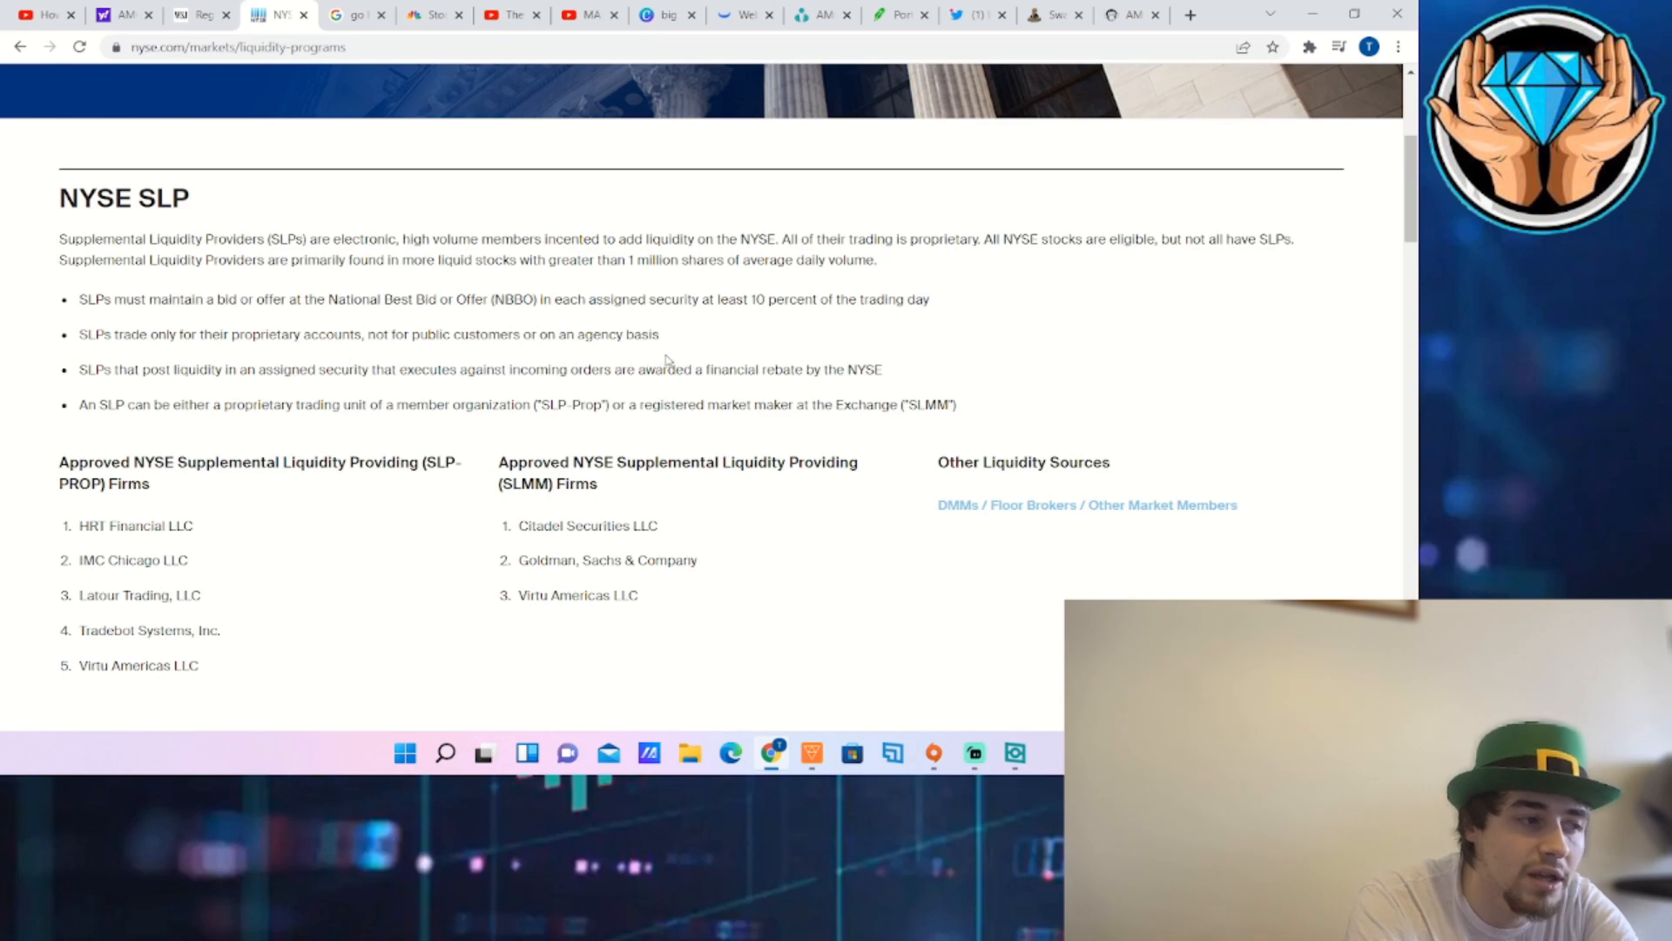
mouse_move(672, 352)
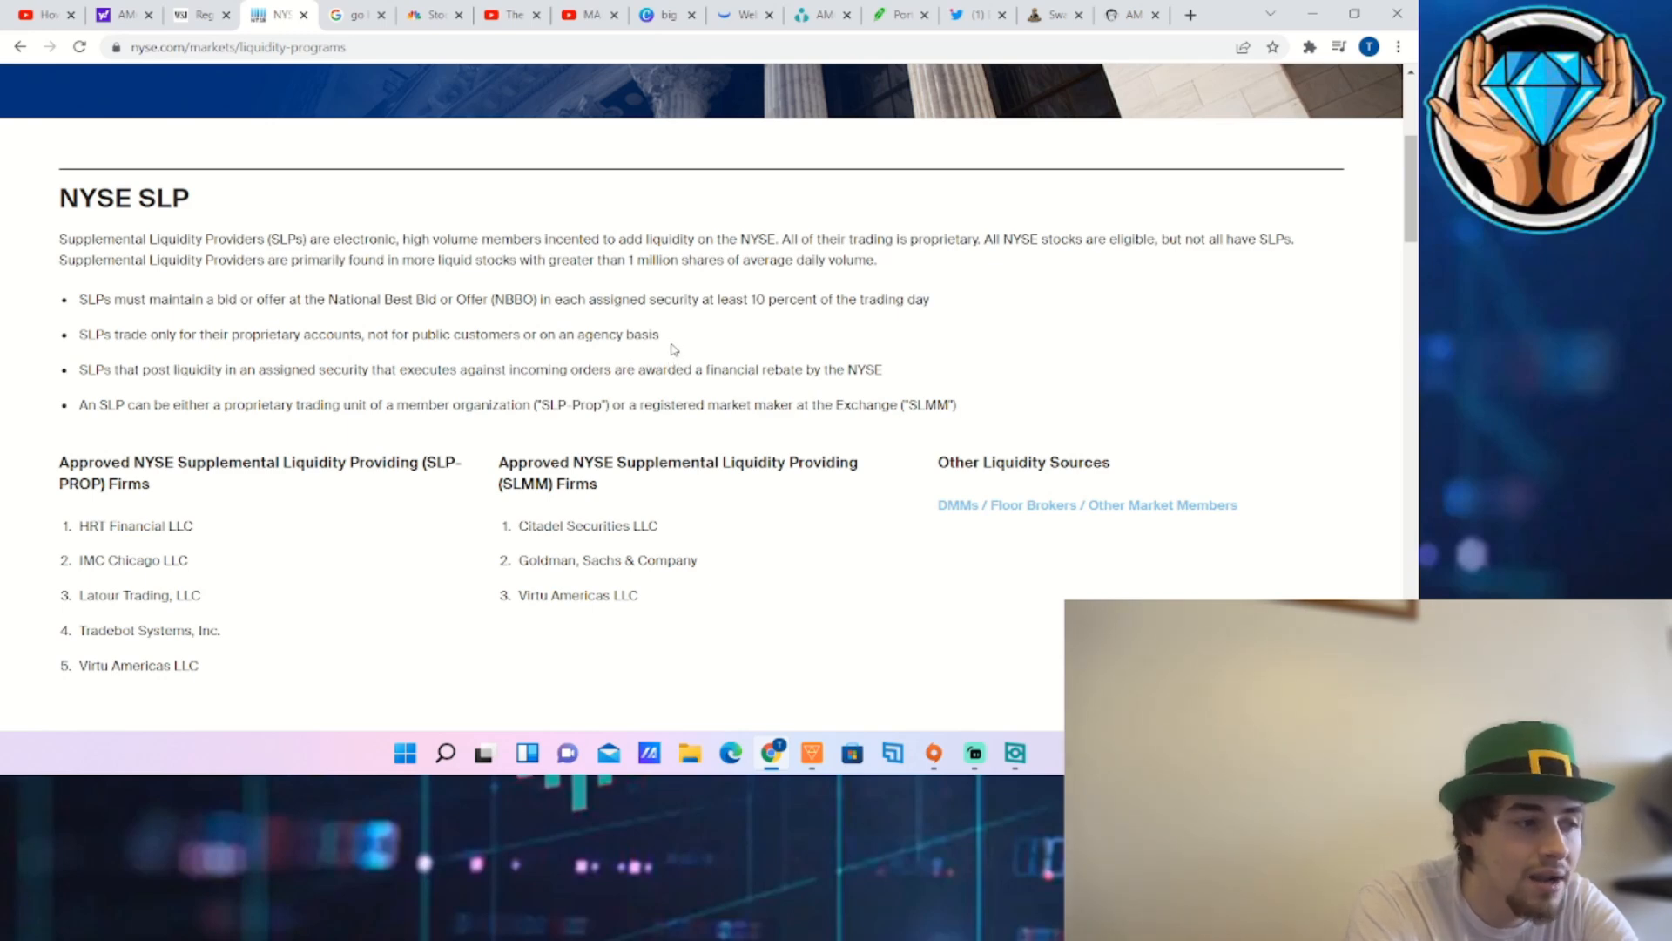
double_click(616, 334)
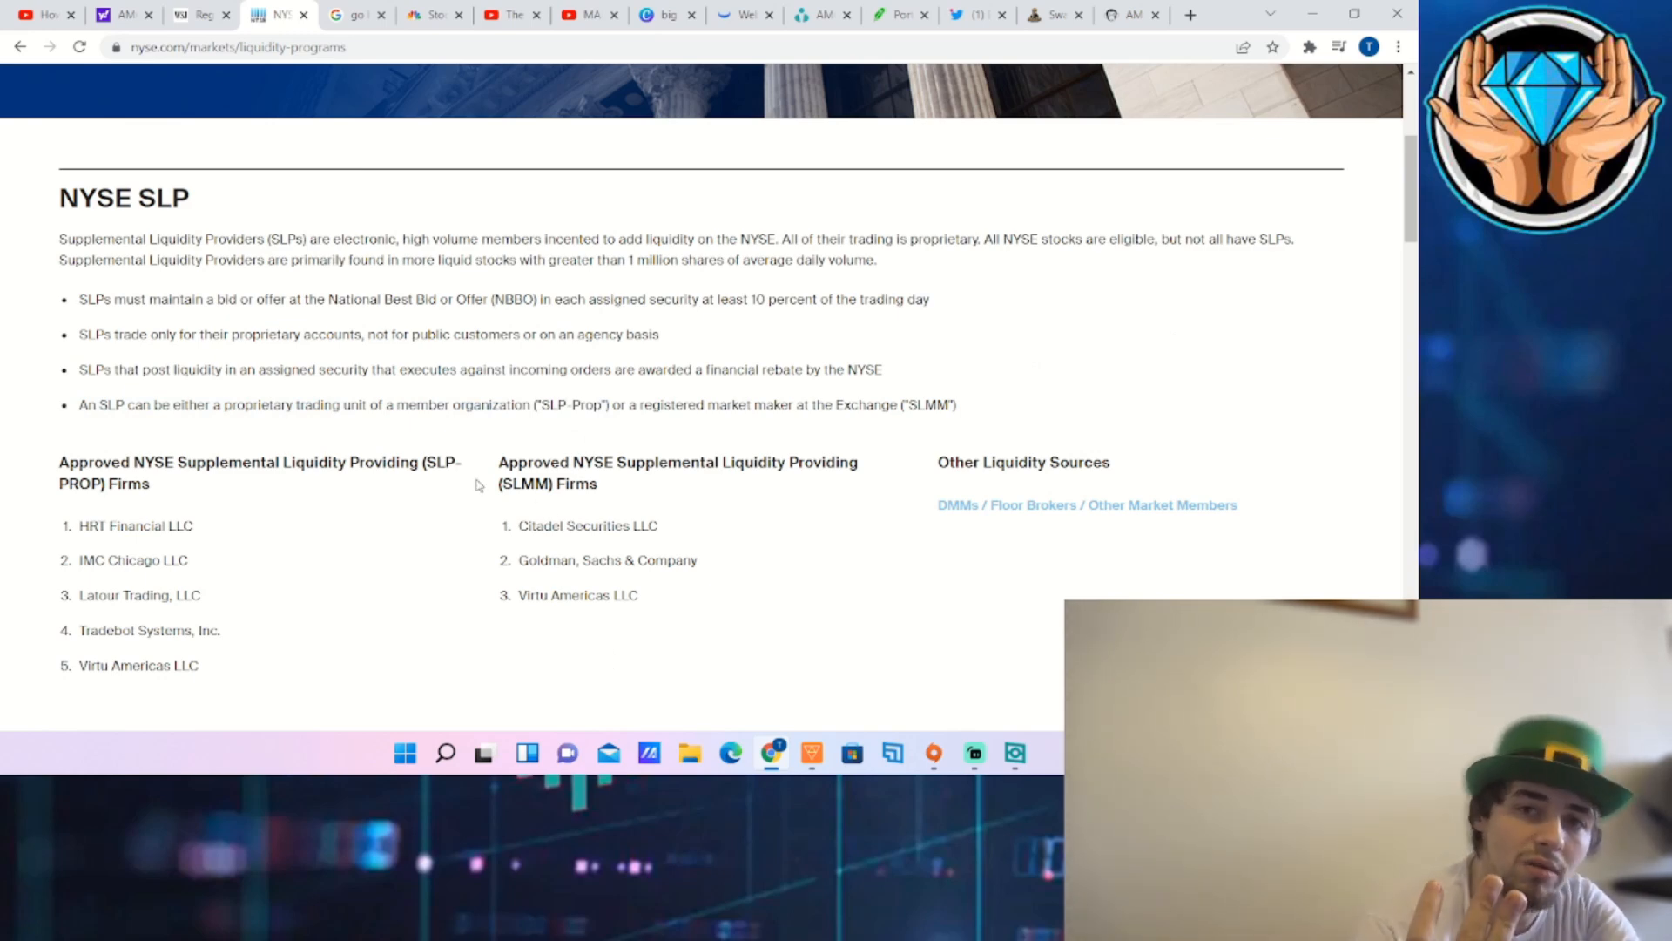
mouse_move(520, 547)
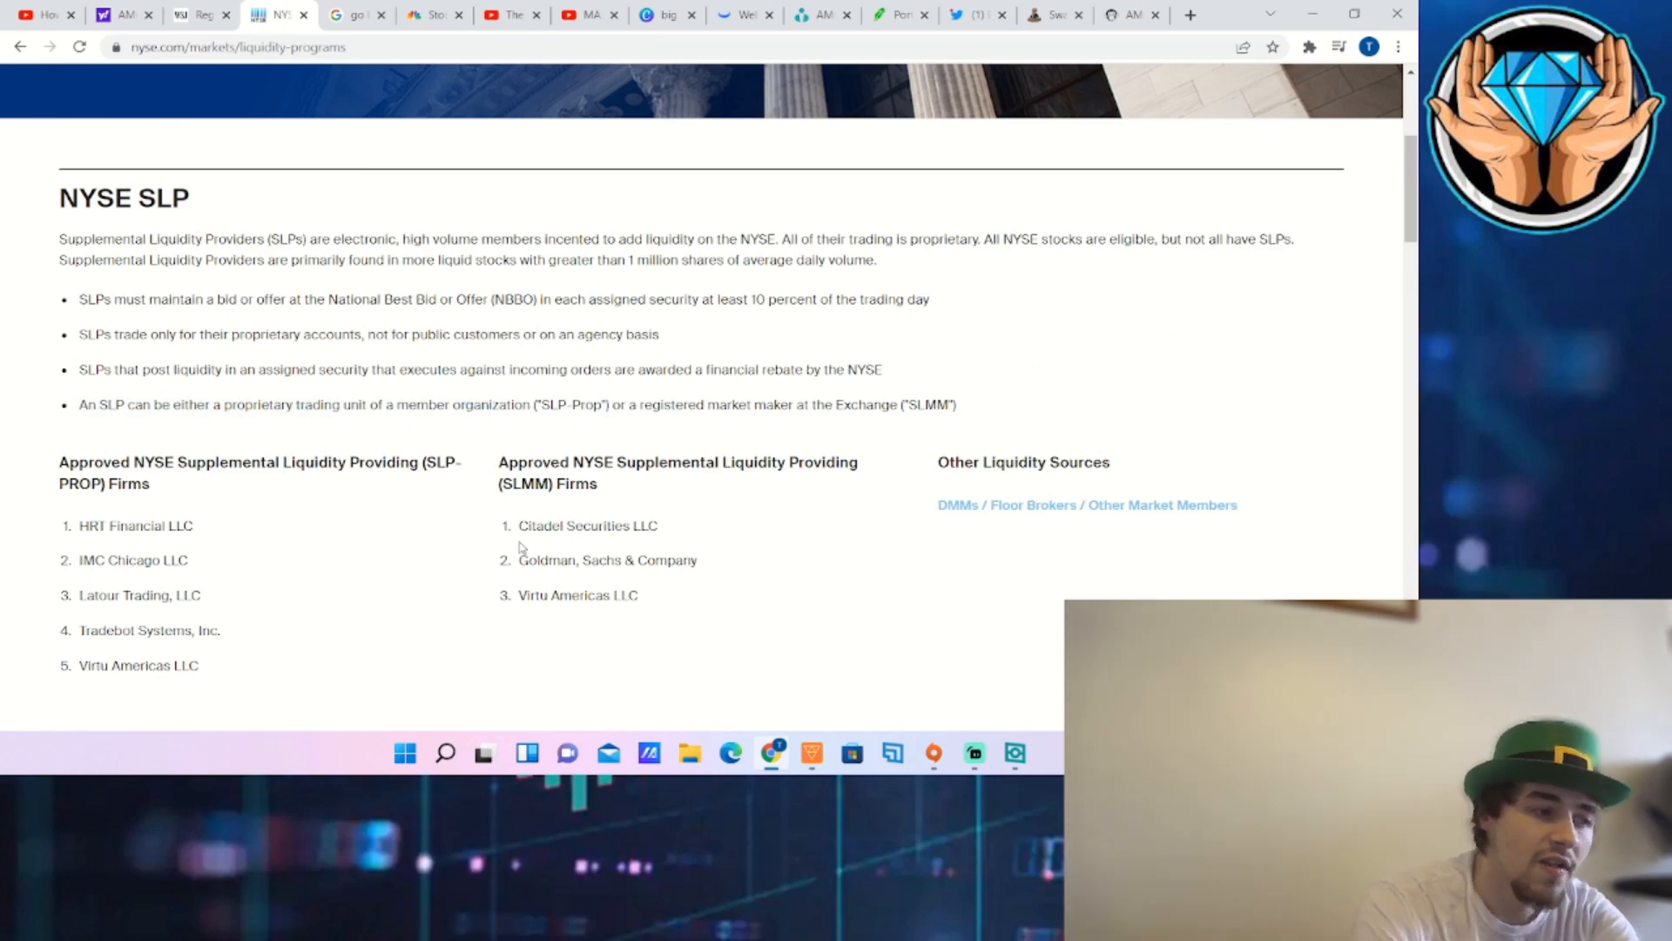
mouse_move(542, 577)
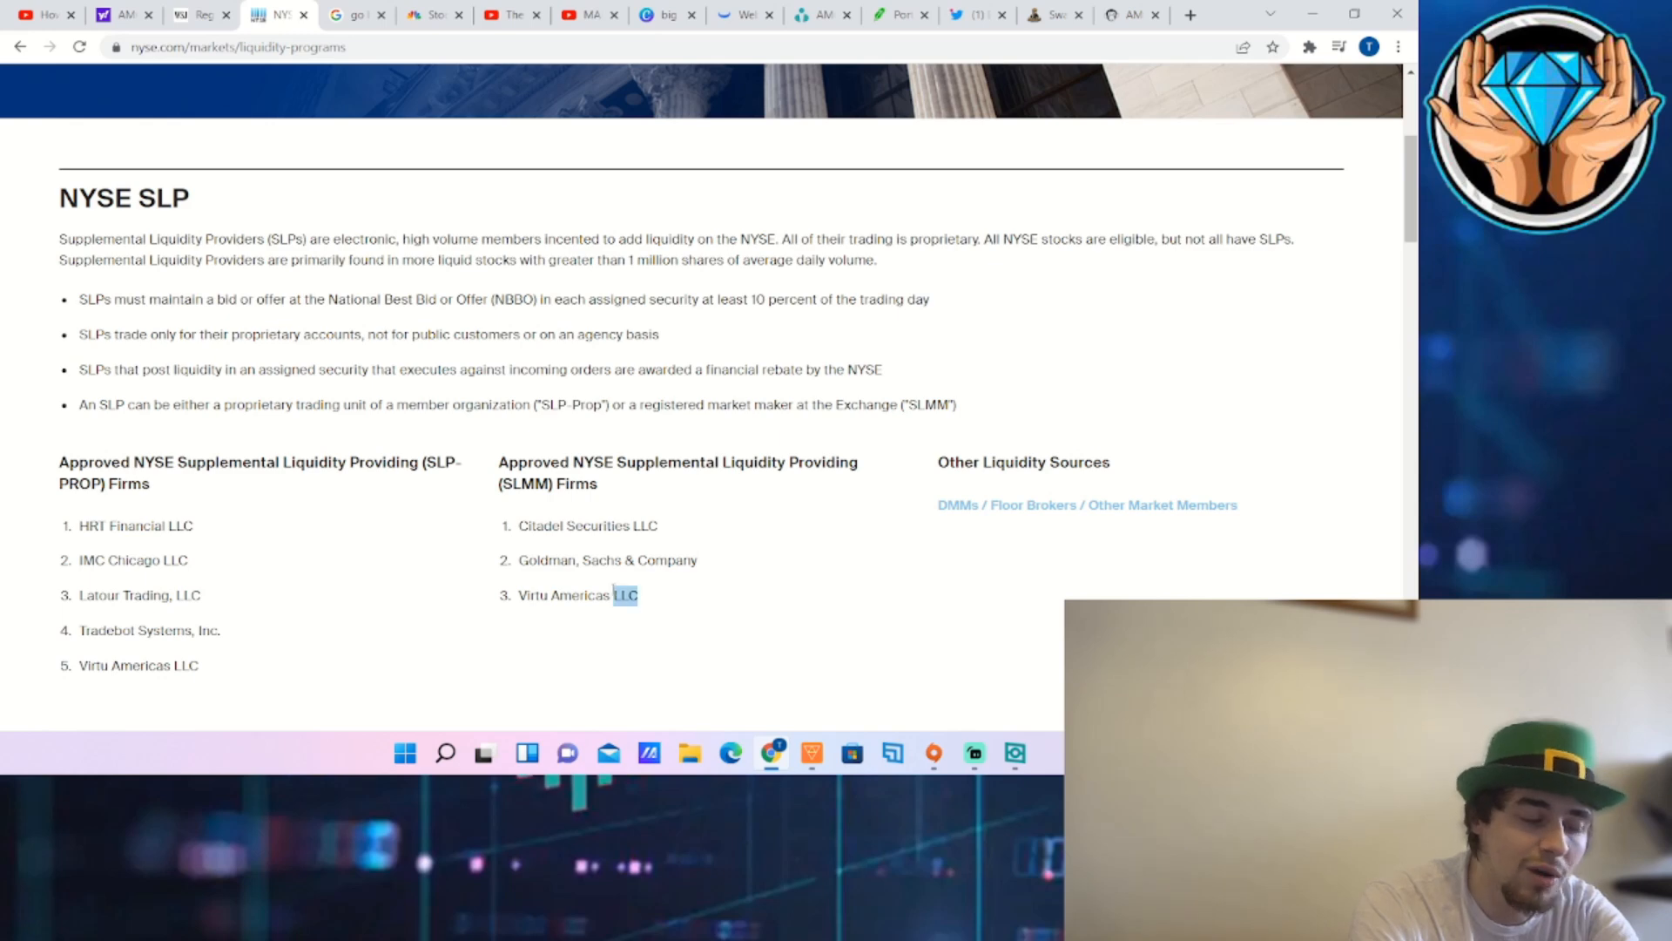
left_click(911, 672)
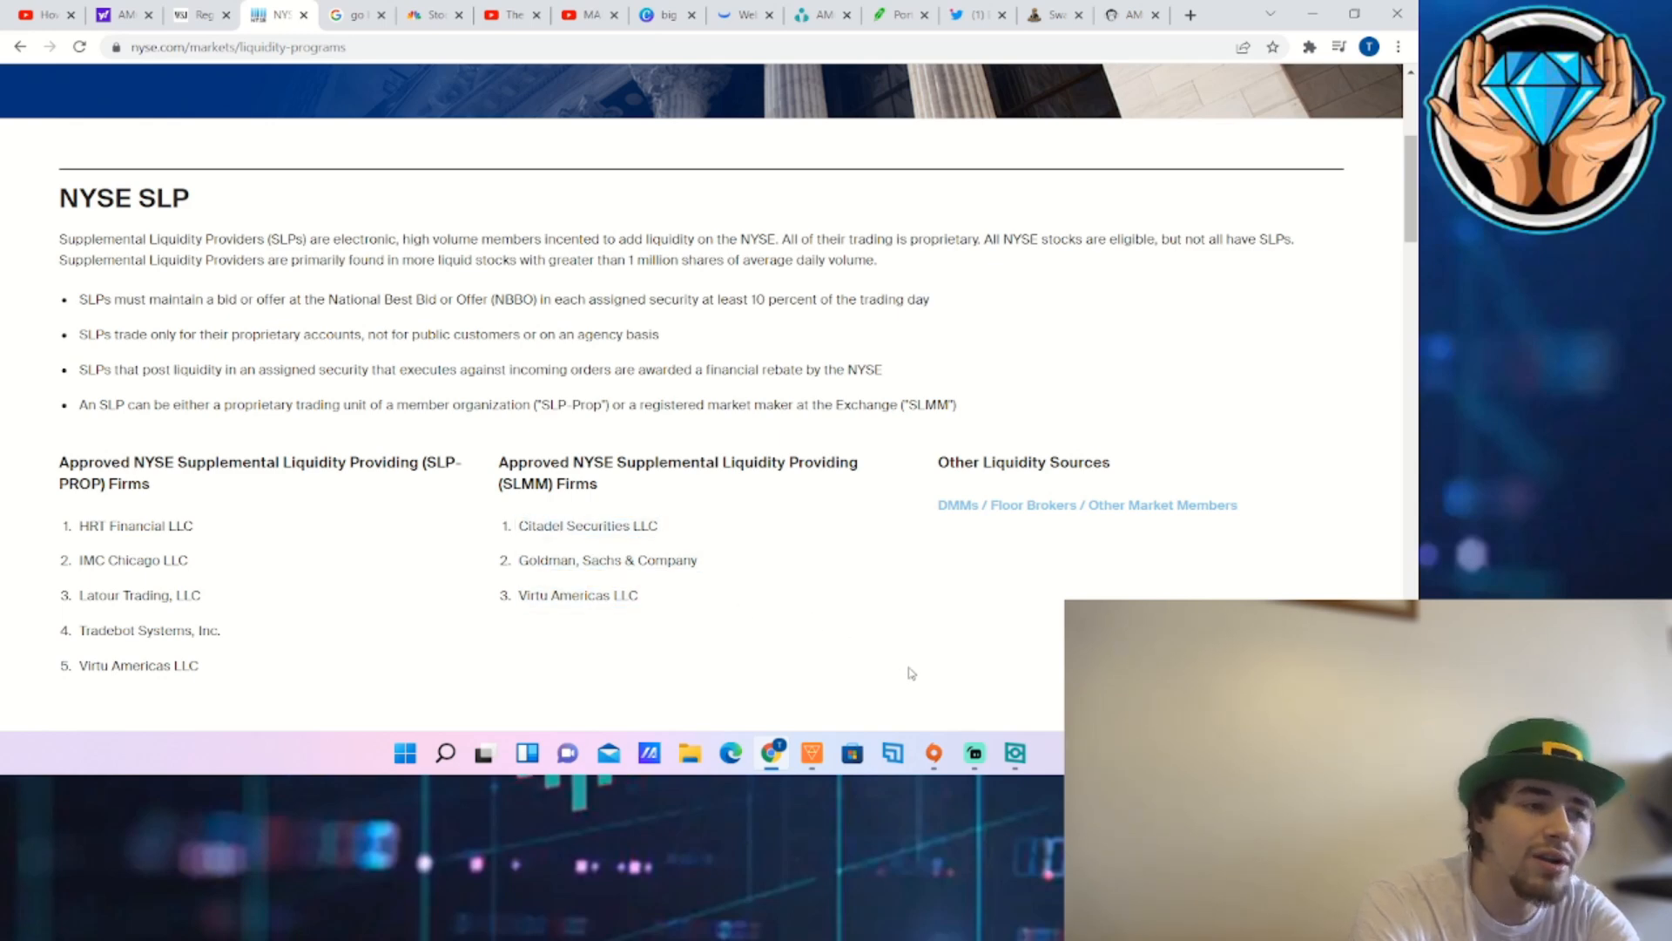
mouse_move(972, 679)
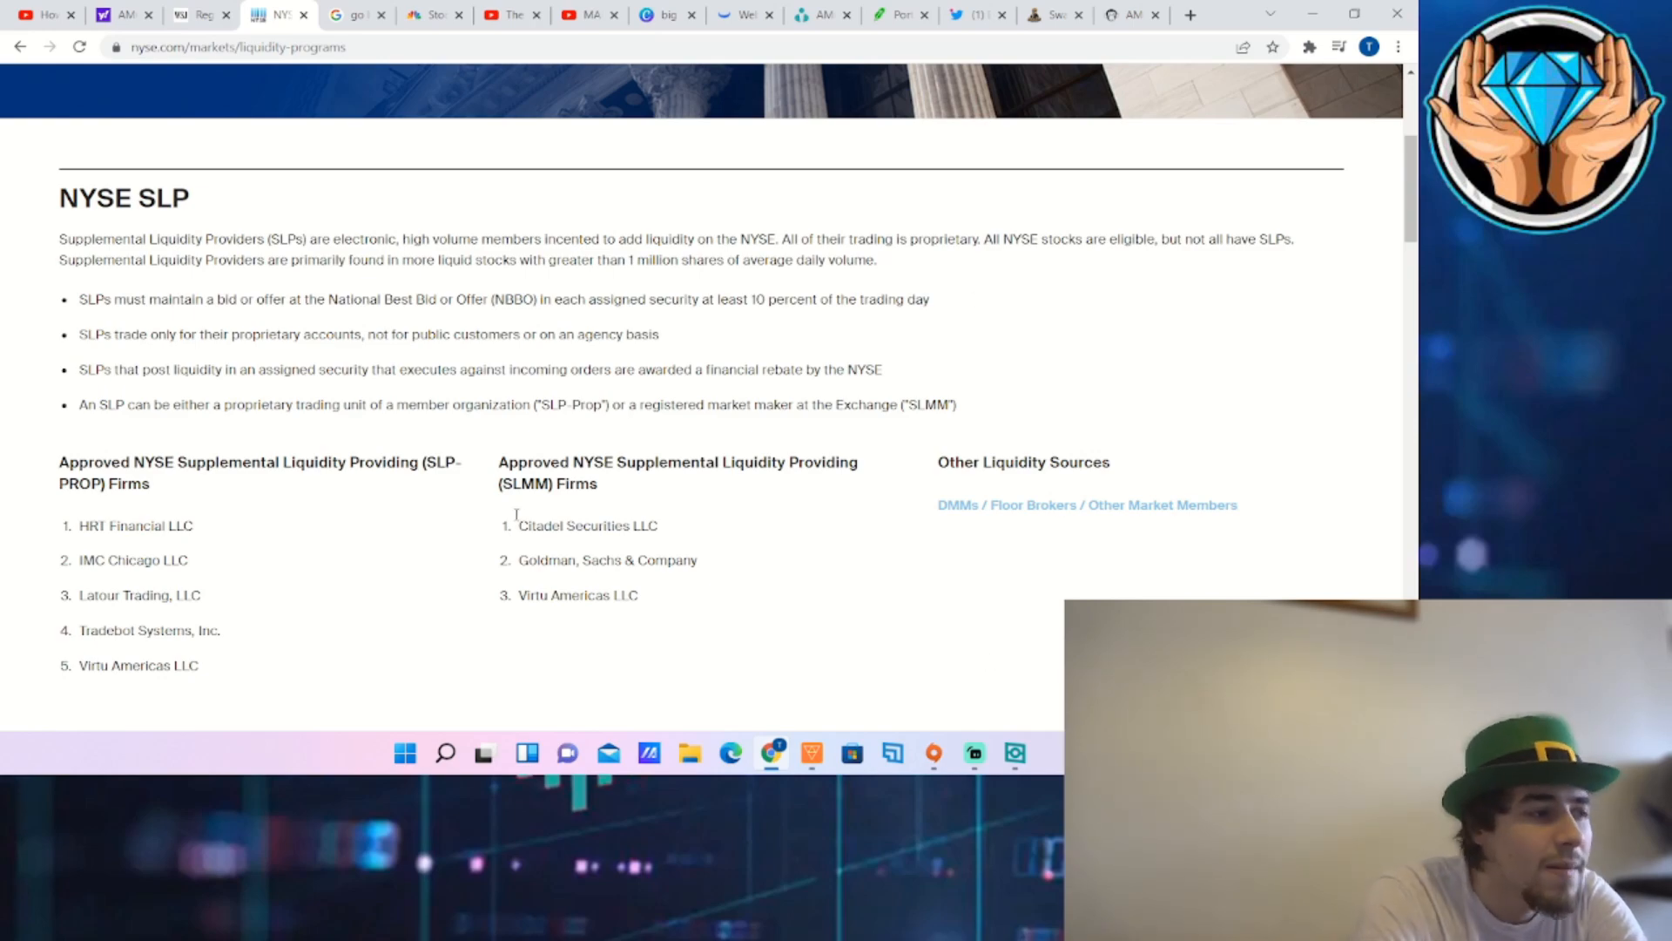
left_click(201, 16)
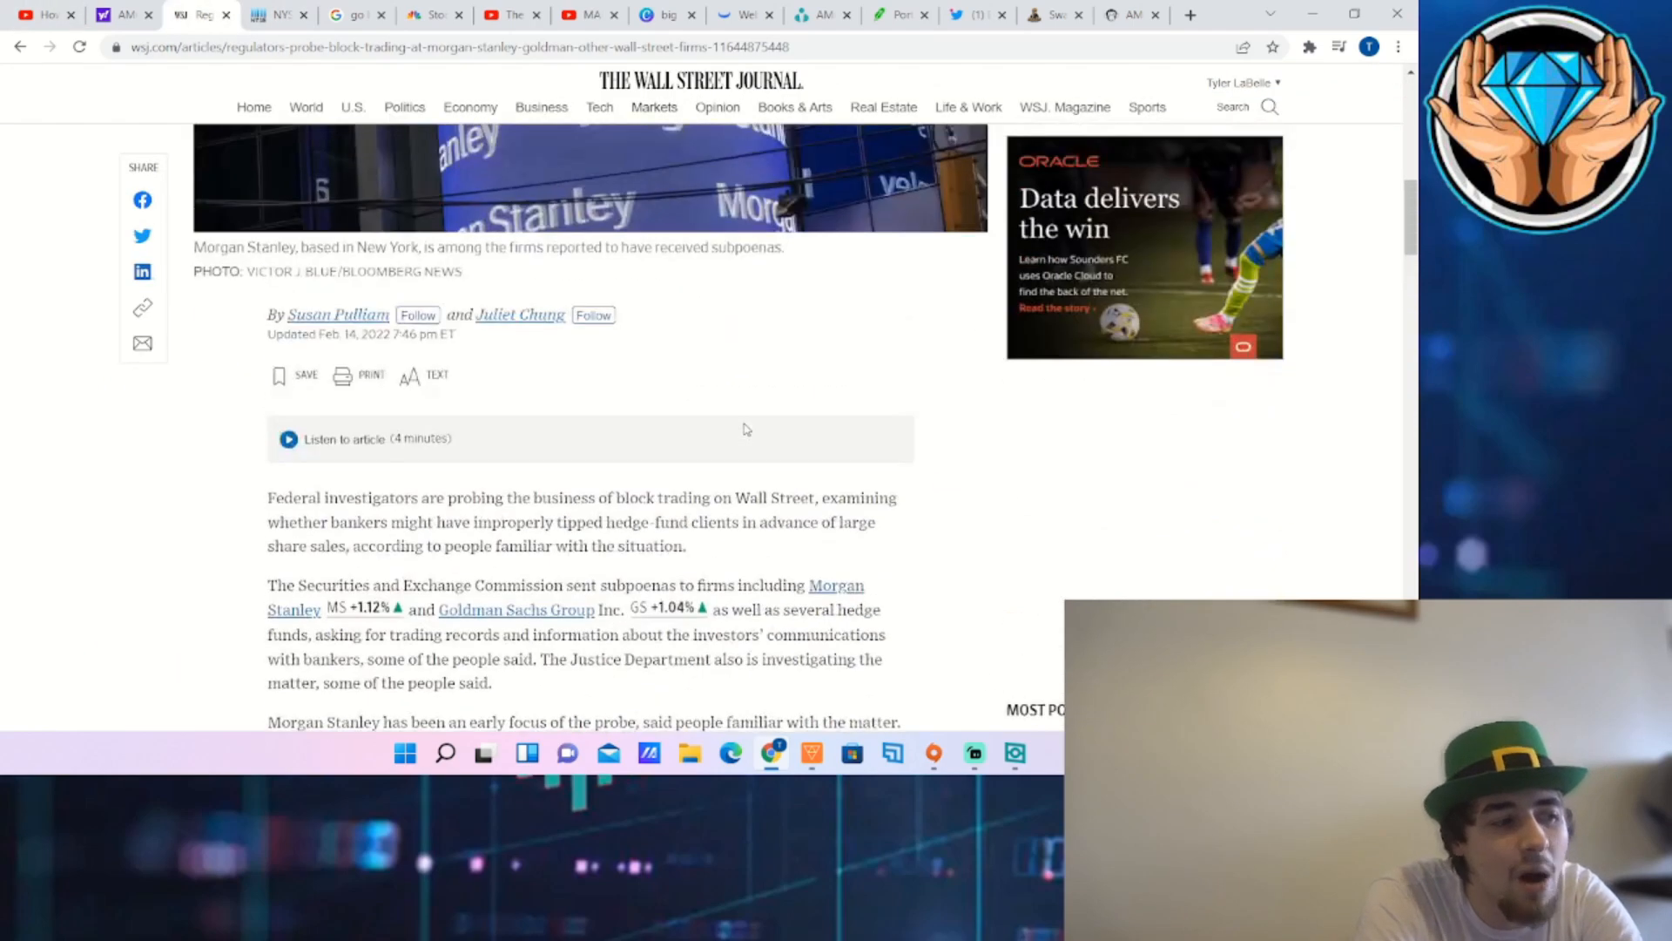
scroll("up", 3)
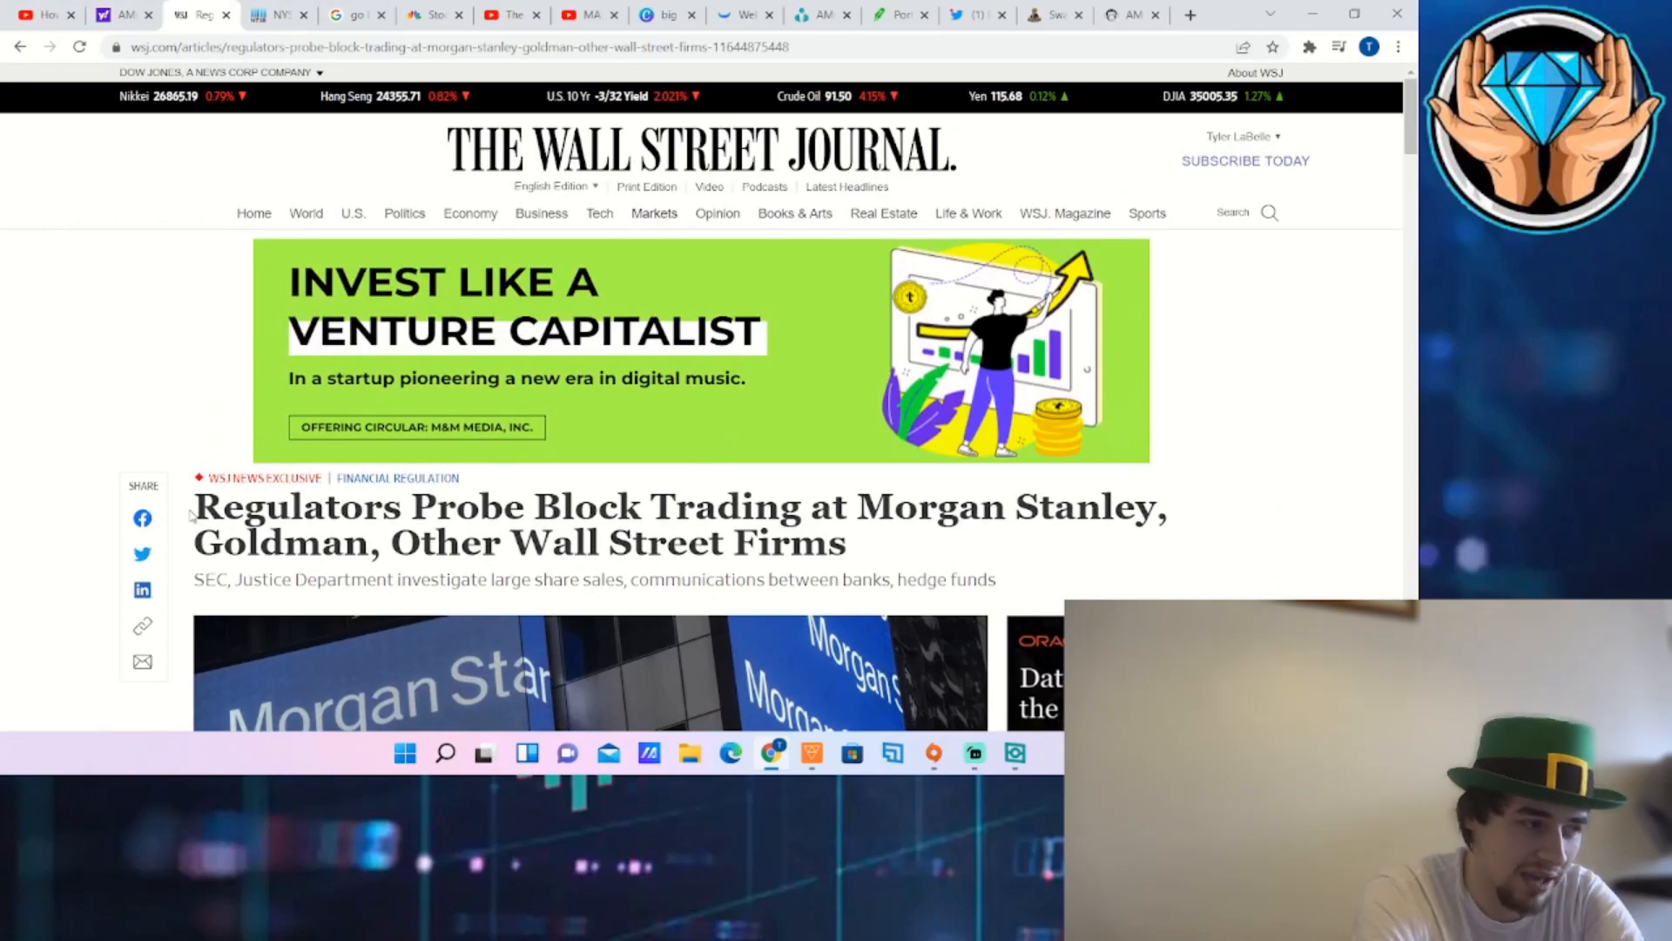
mouse_move(1220, 528)
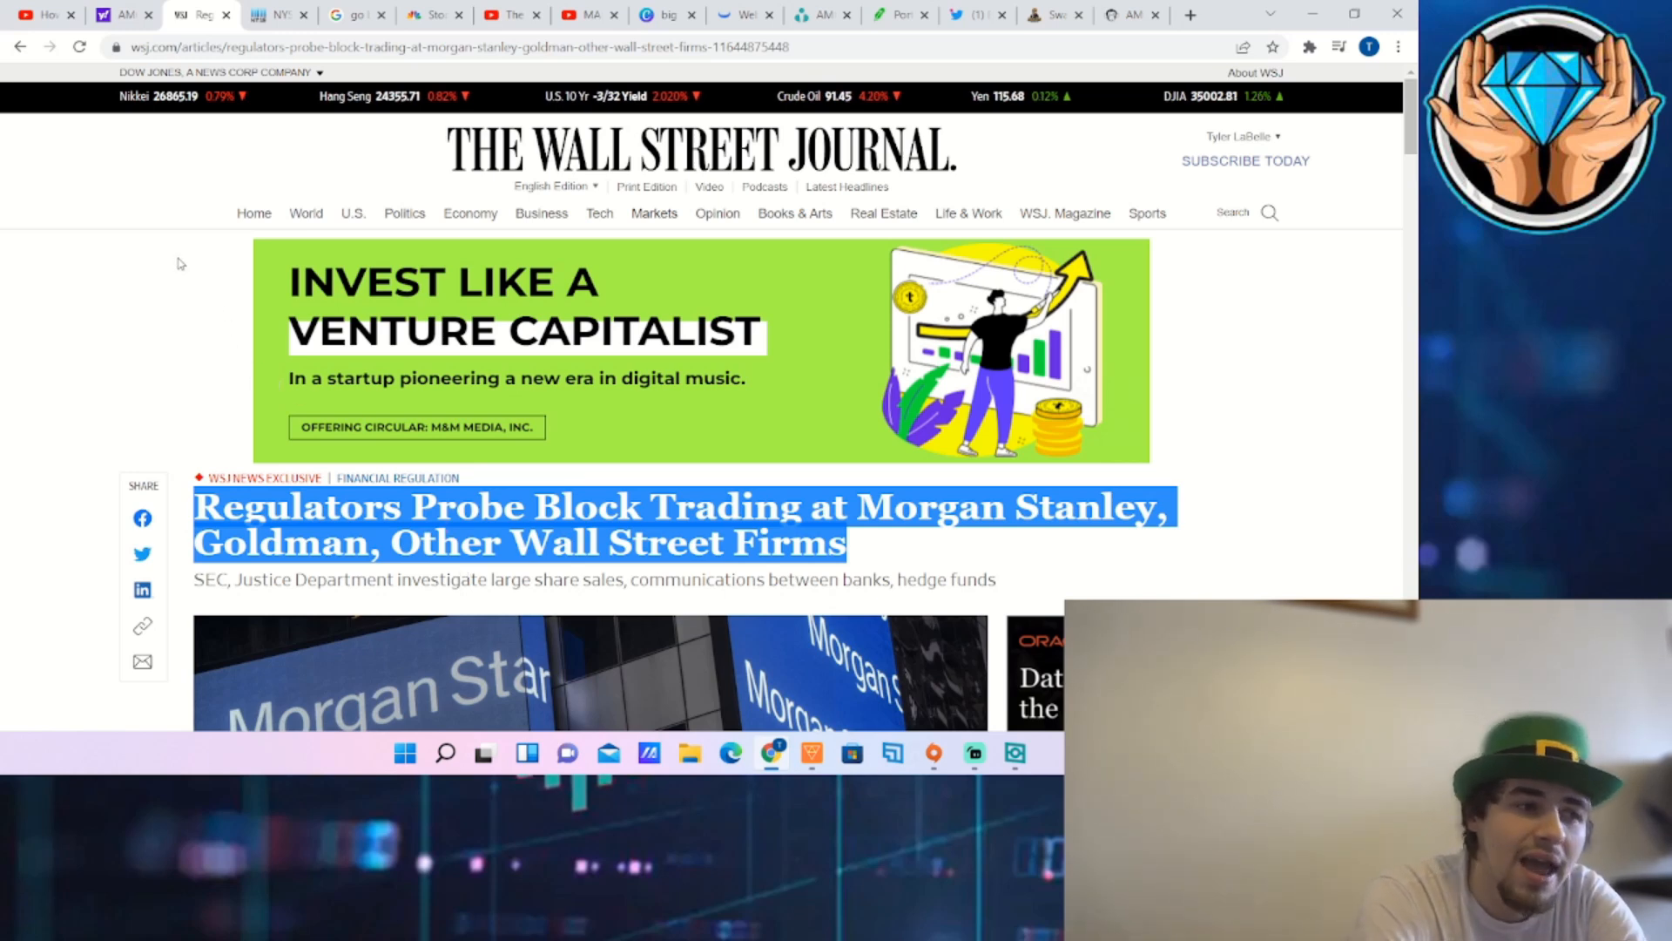
Show AMC in Webull on the daily (D) interval spanning September through February
left_click(744, 14)
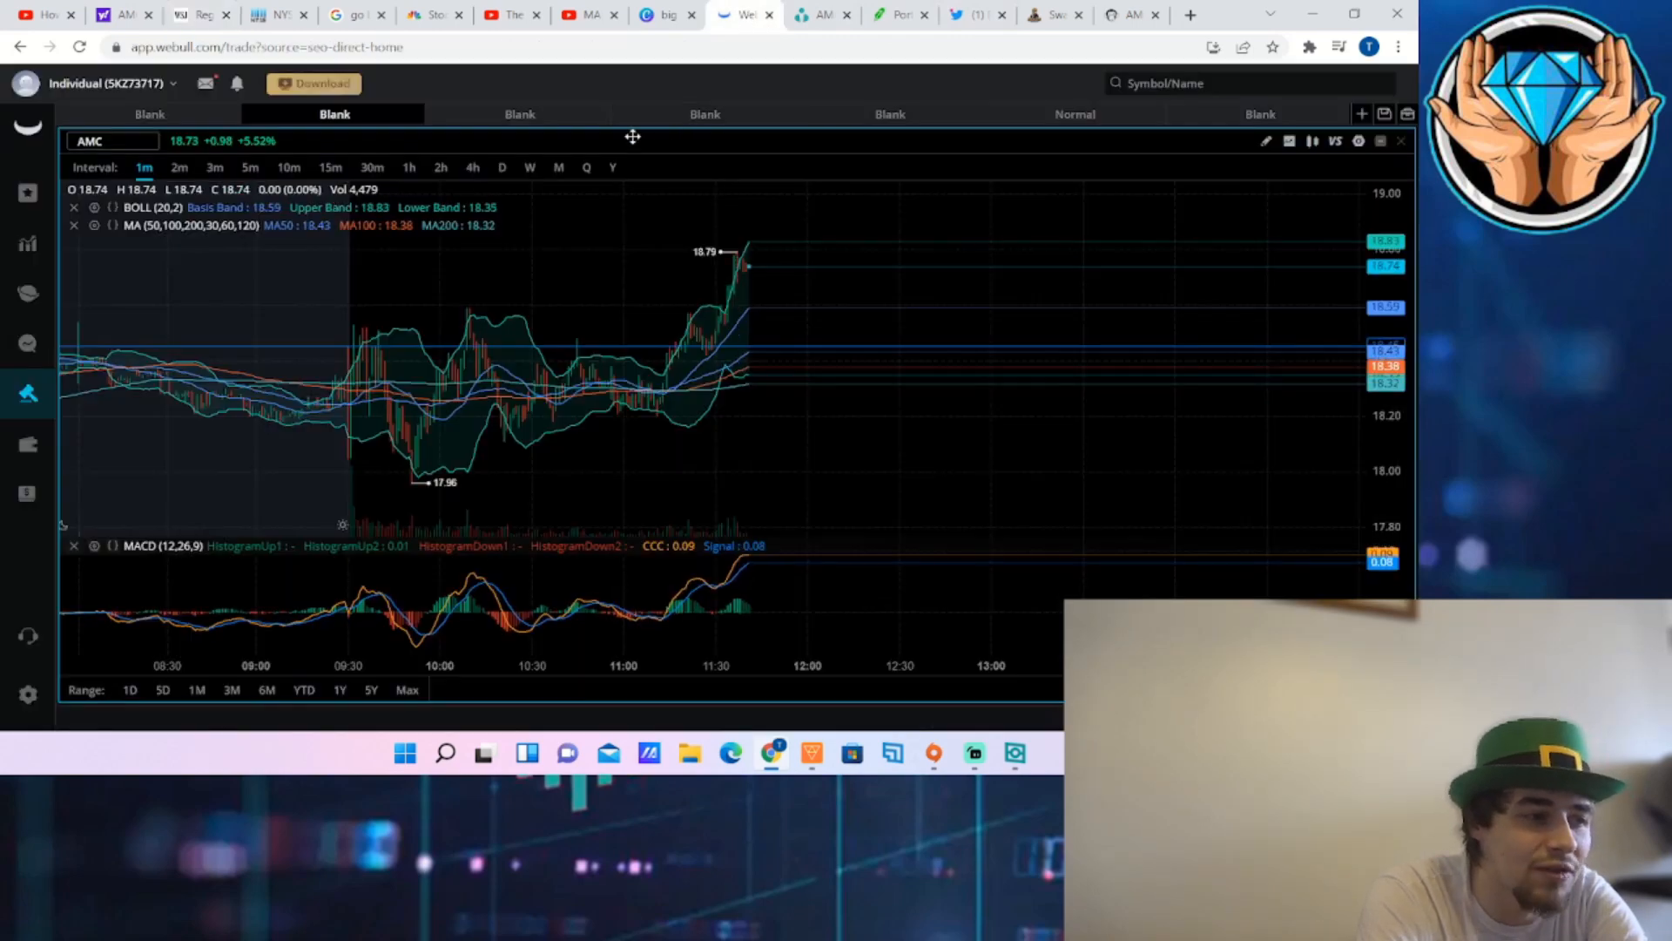
left_click(502, 167)
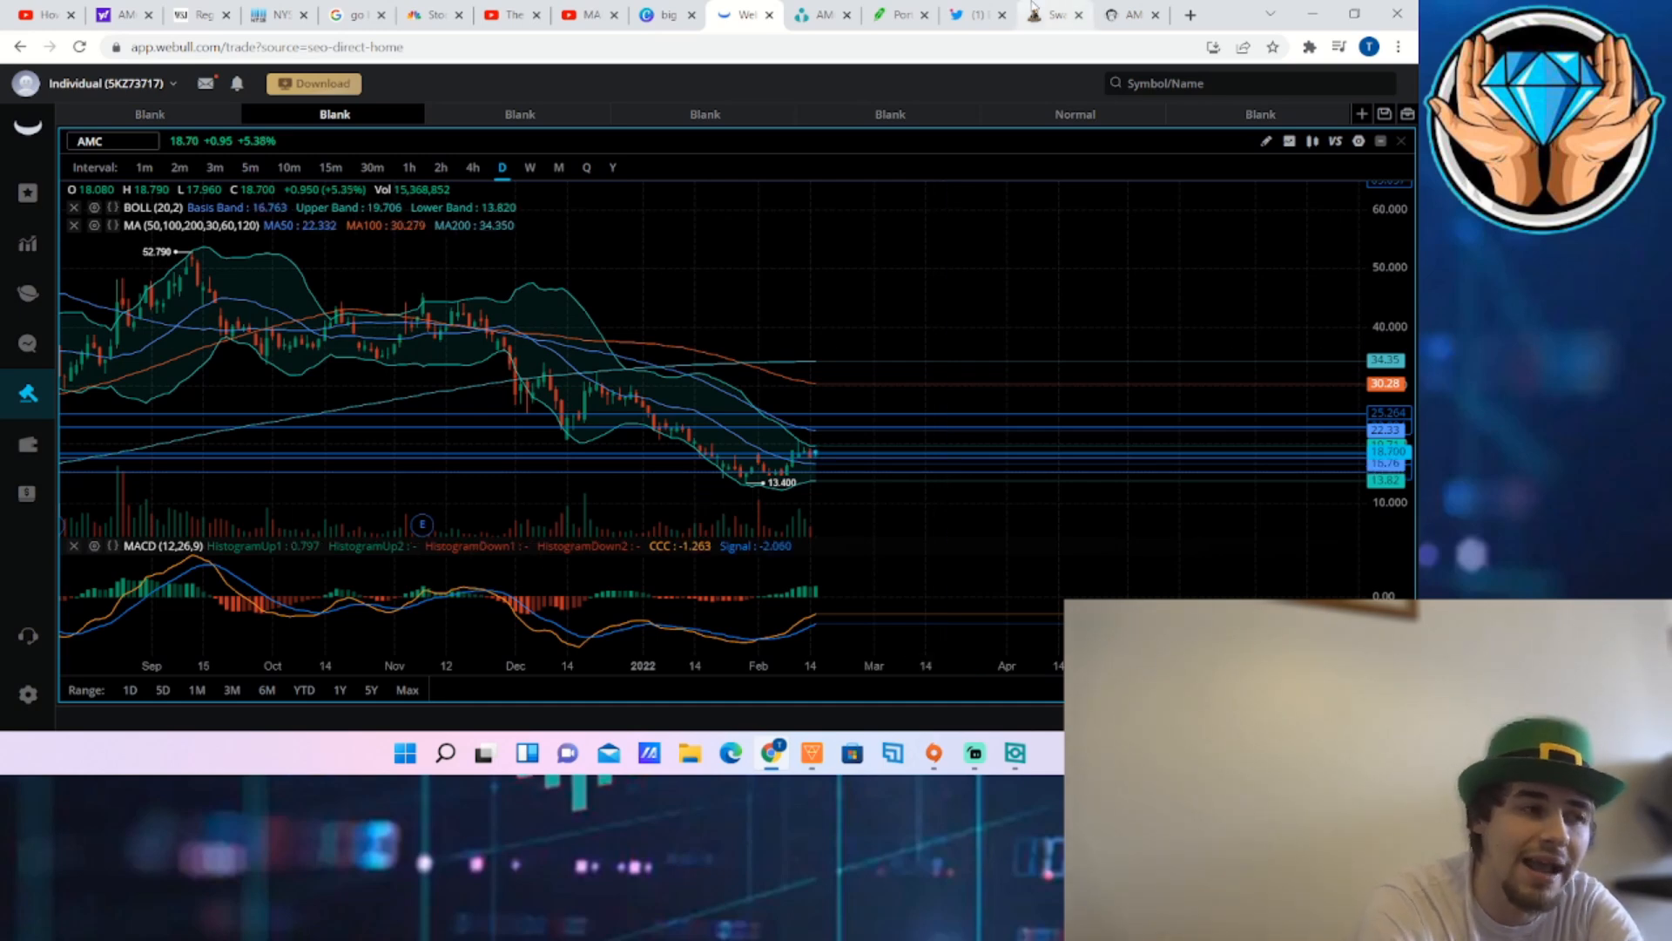
Review AMC options flow on Ortex, then view its Shorts data (21.50% SI, 100% utilization)
left_click(819, 14)
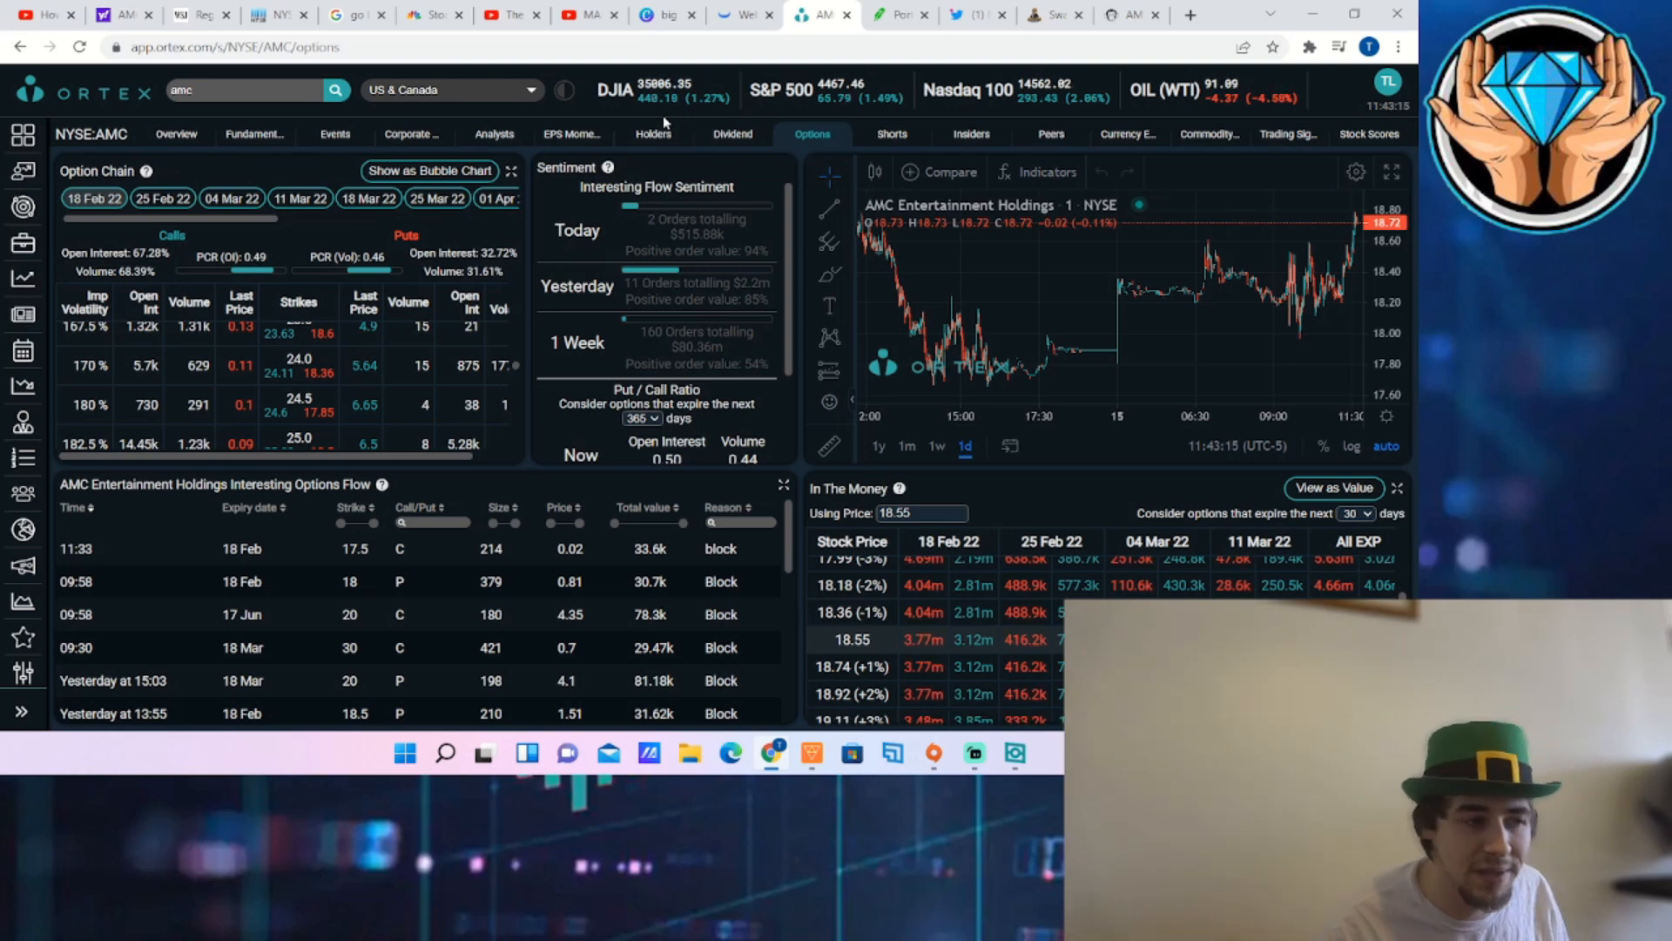
mouse_move(891, 134)
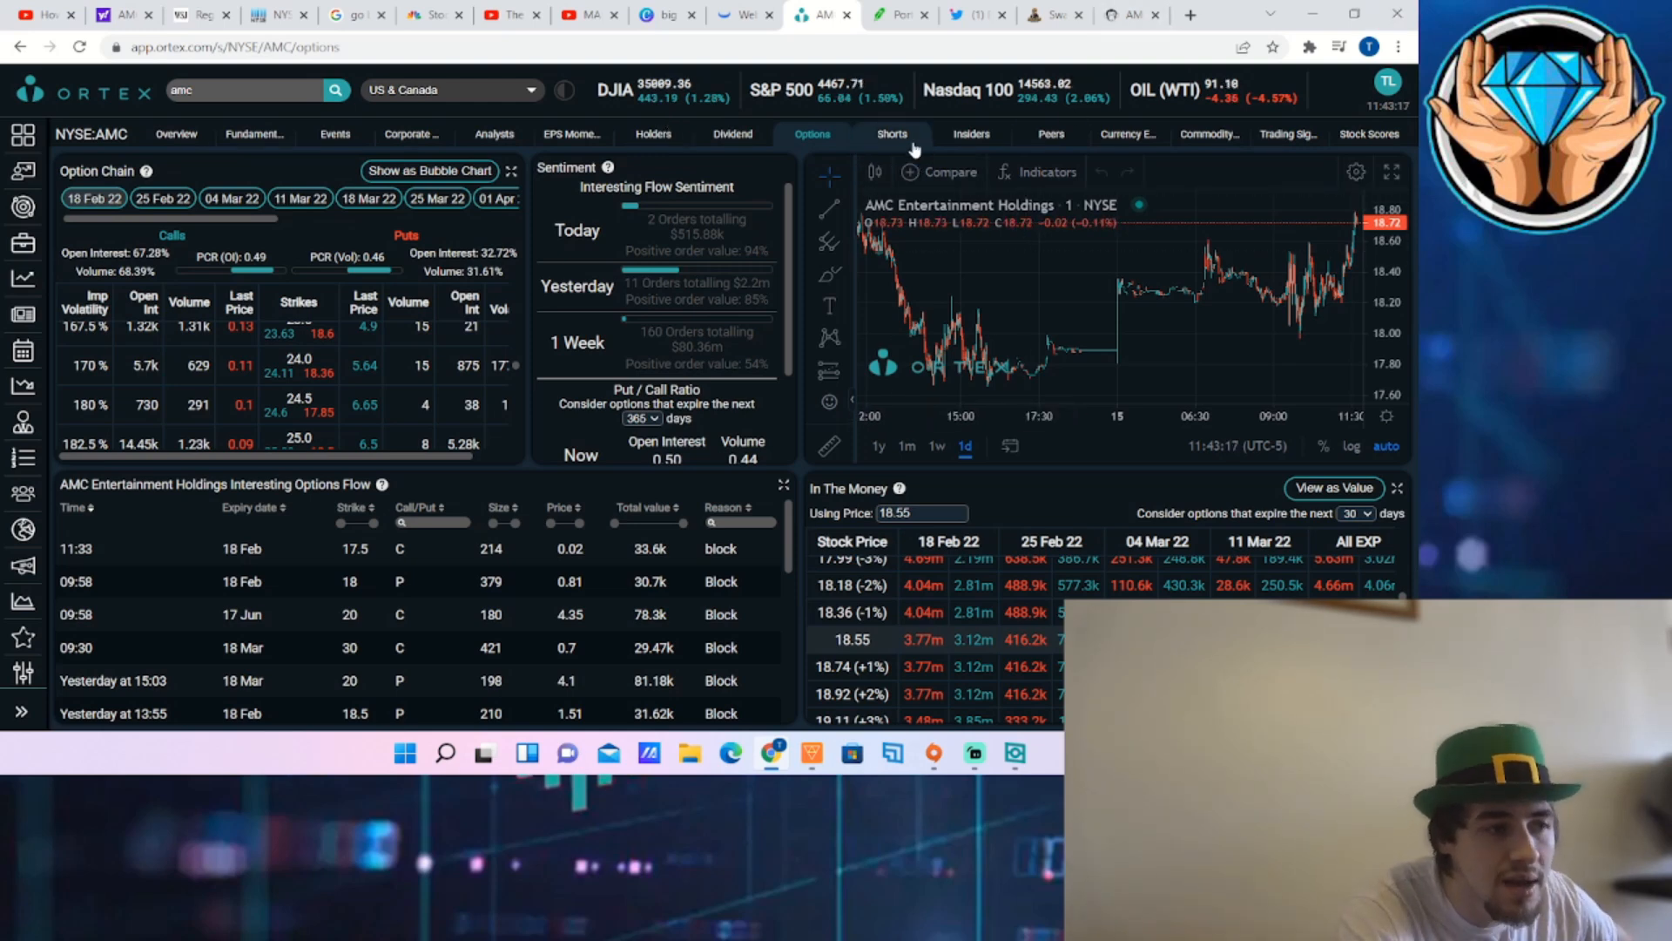
left_click(892, 134)
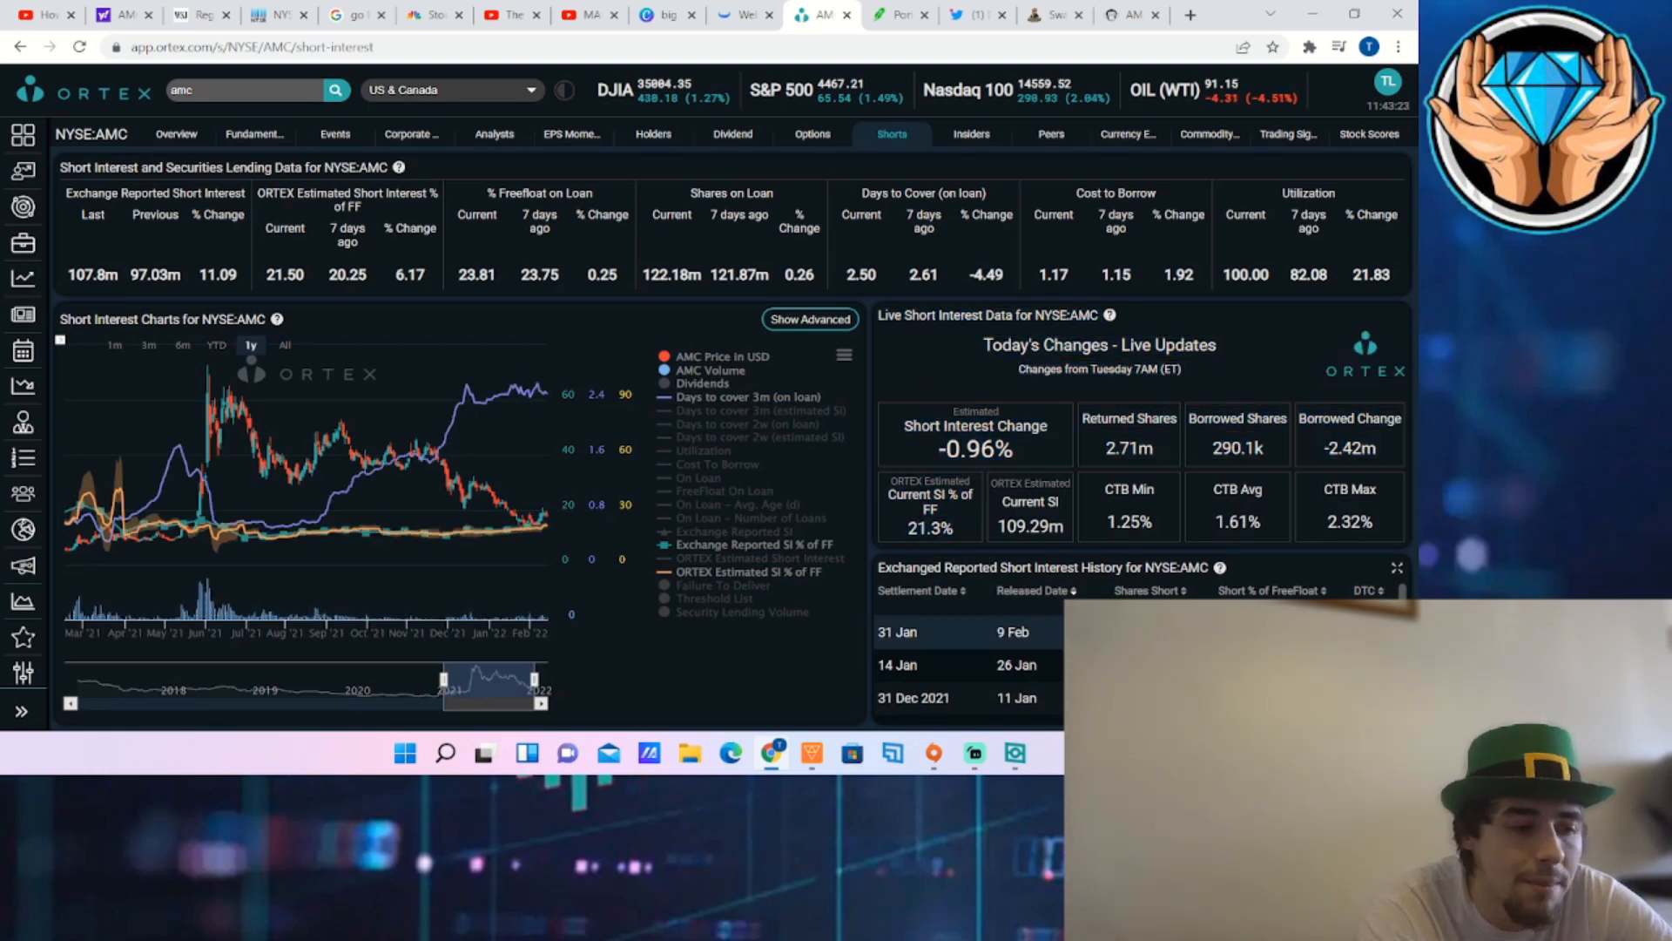
Finish reviewing the Ortex short data and view SwaggyStocks' AMC 18 Feb 2022 max pain chart
double_click(907, 631)
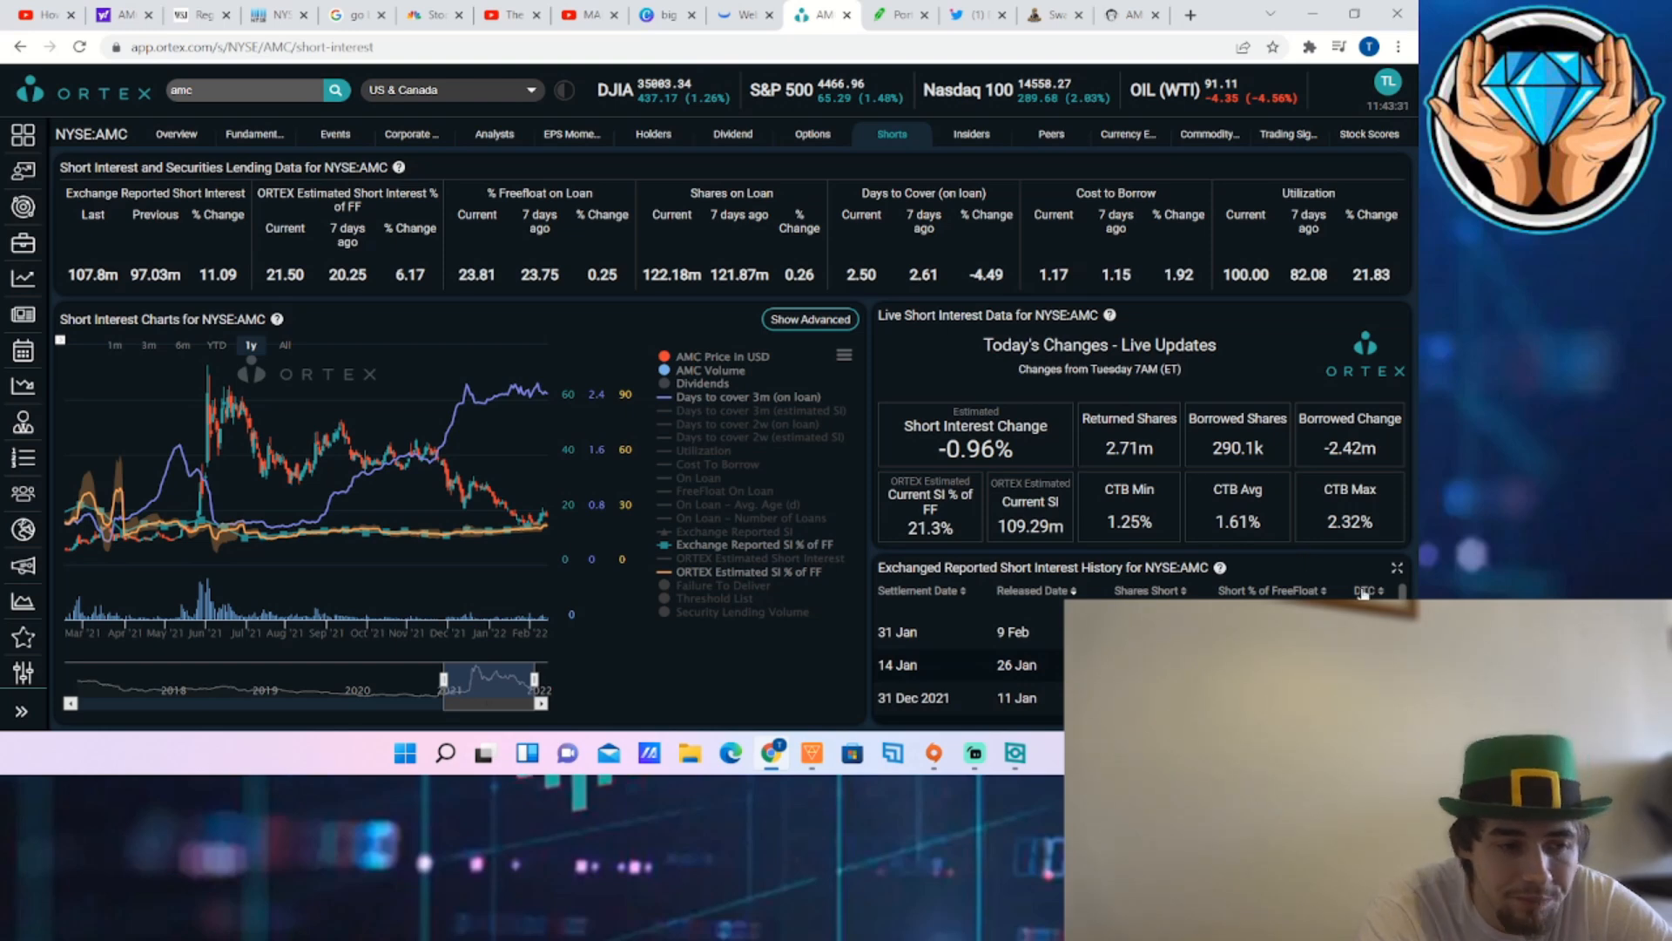
double_click(1348, 521)
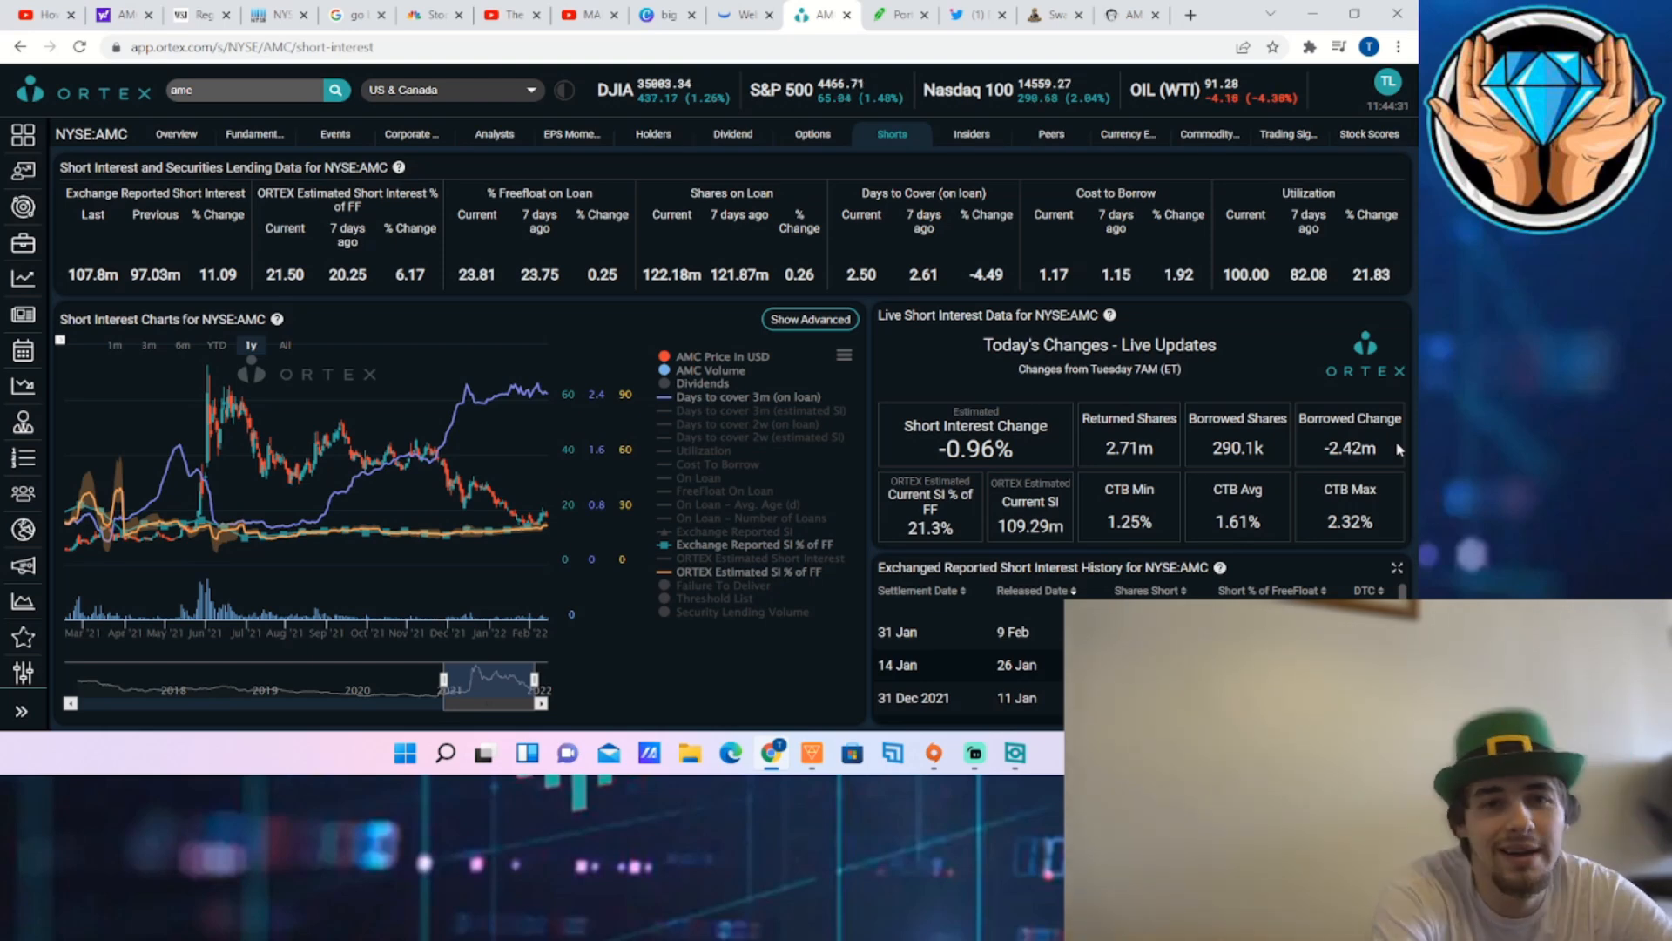
mouse_move(1130, 390)
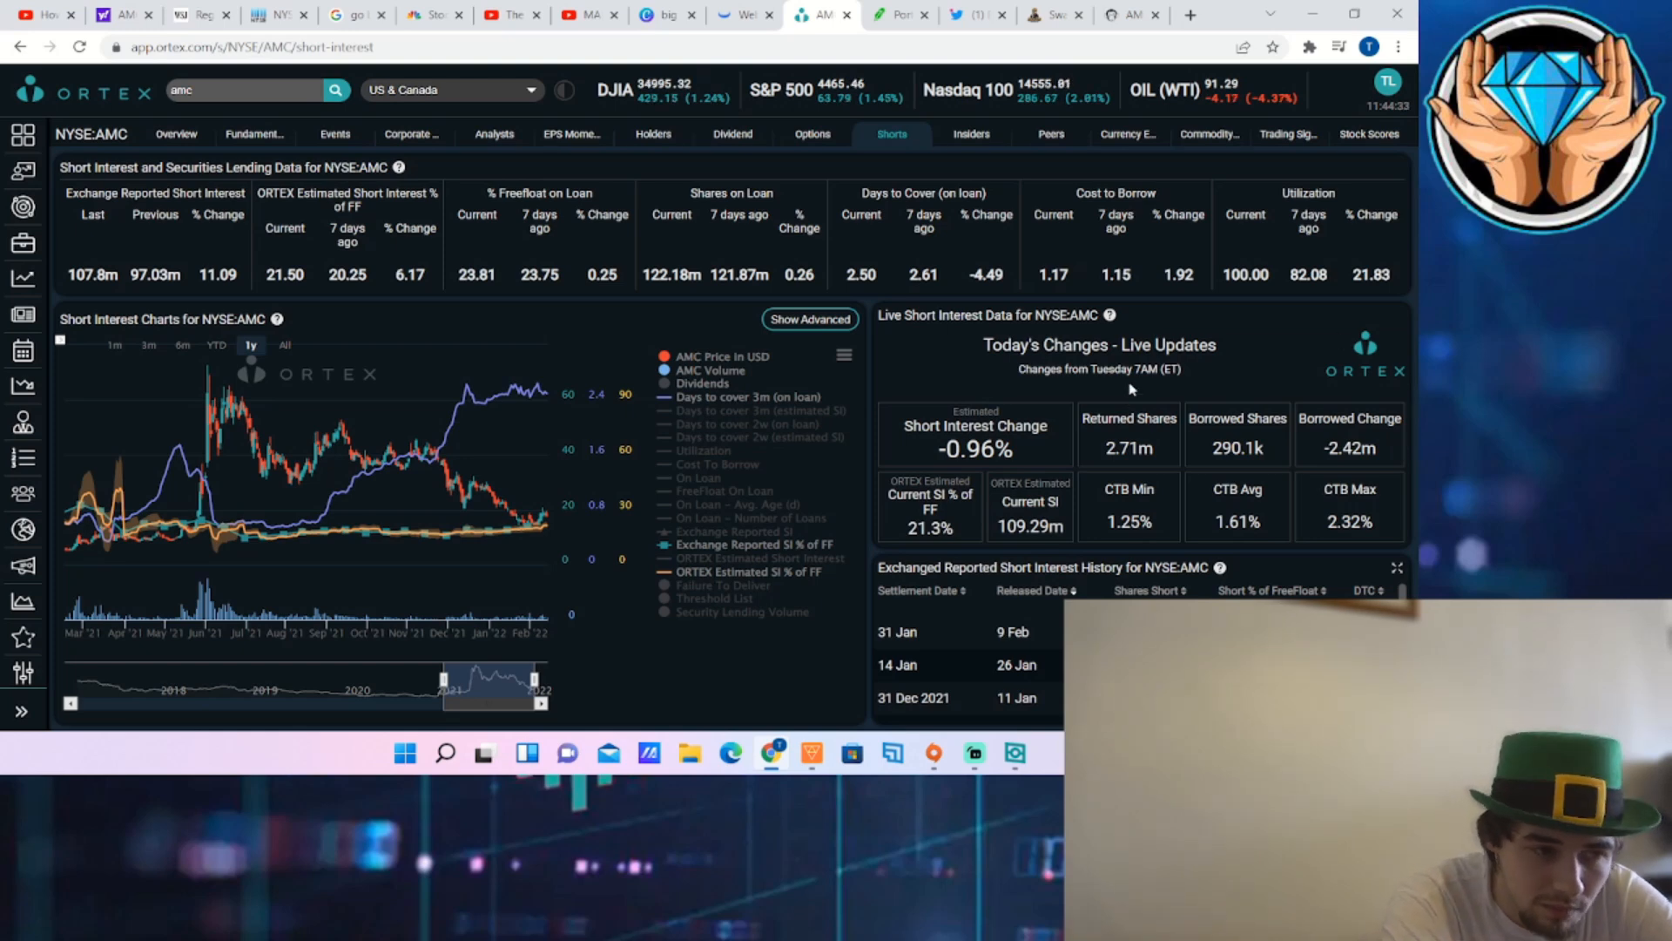
double_click(1244, 274)
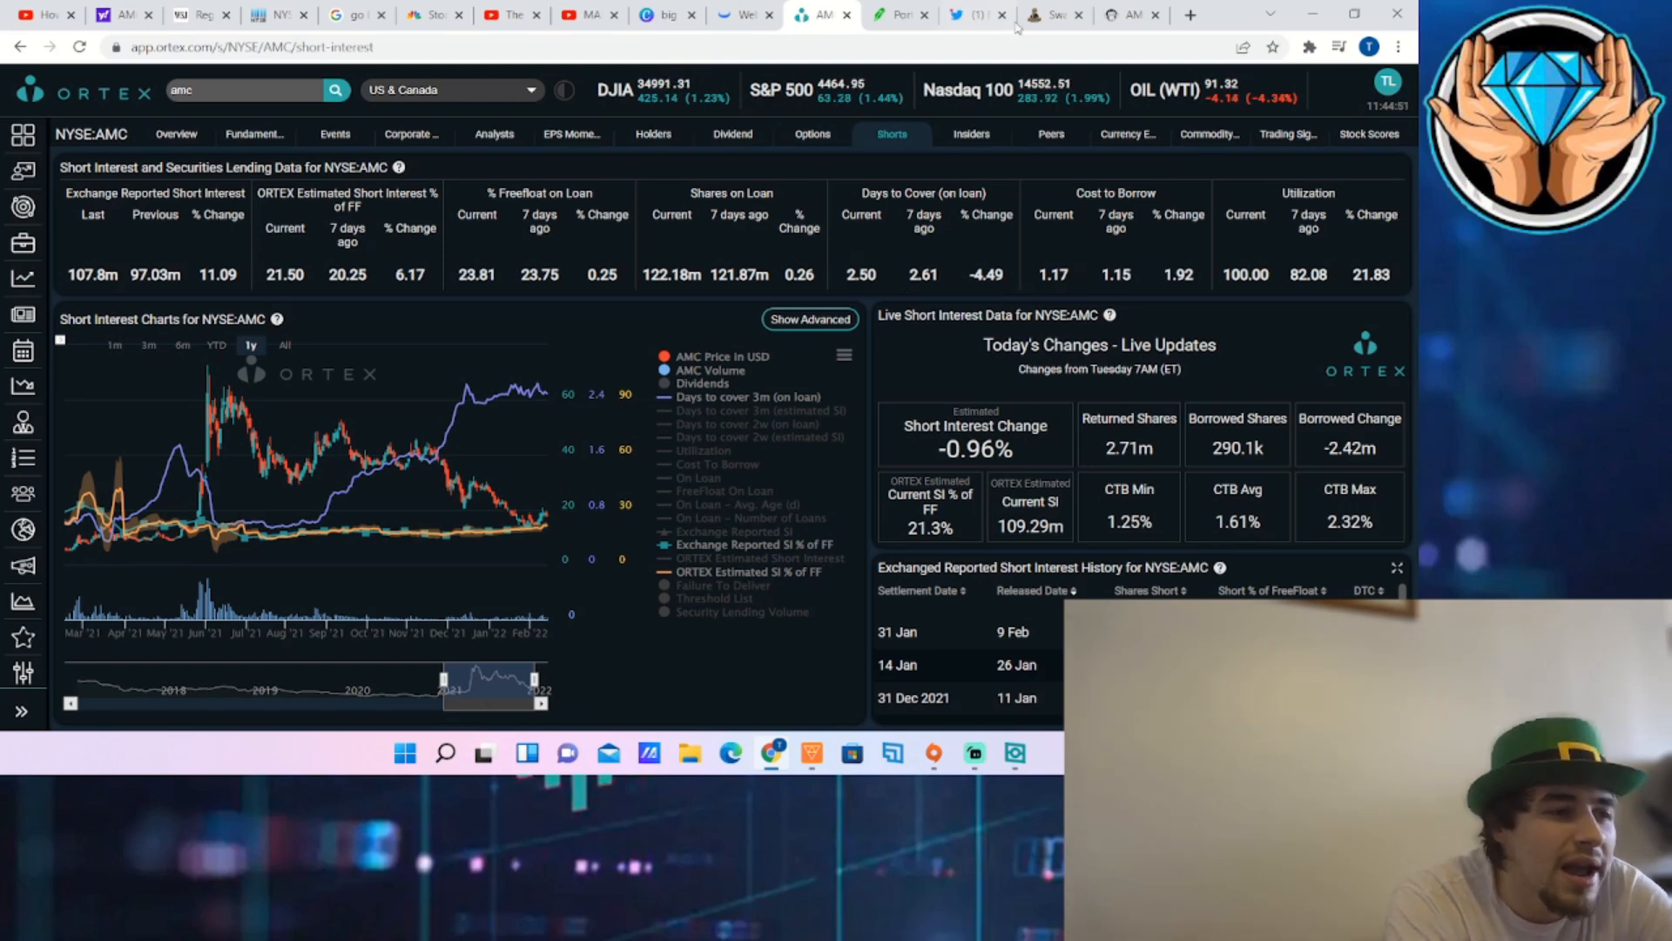
left_click(1050, 15)
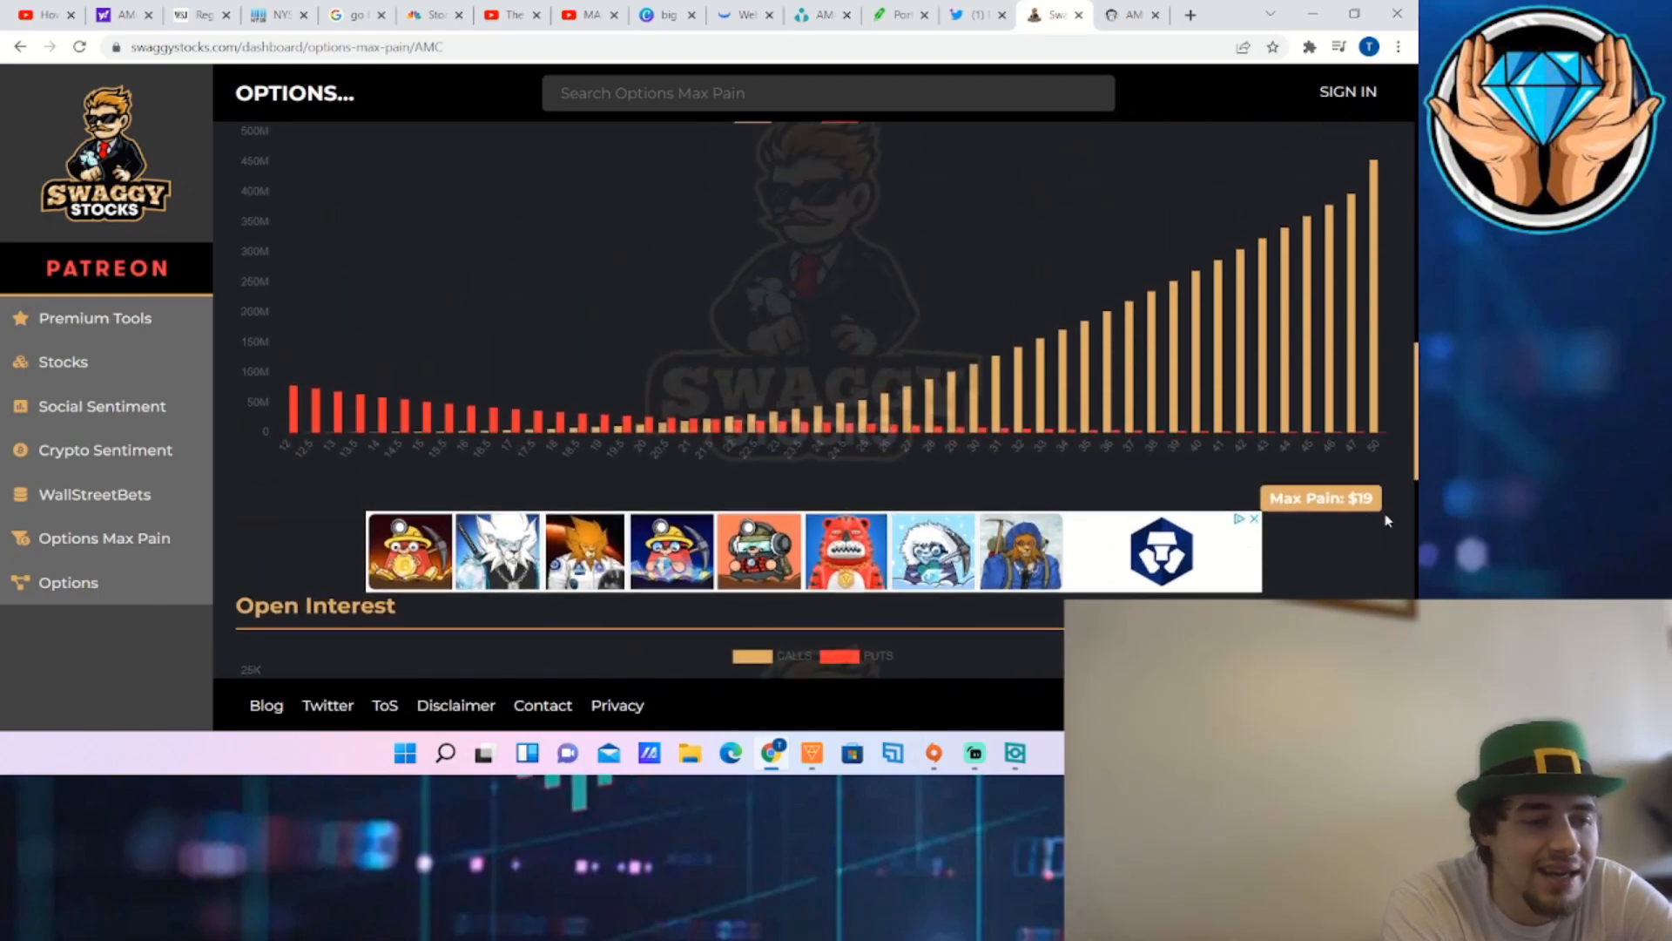
scroll("up", 3)
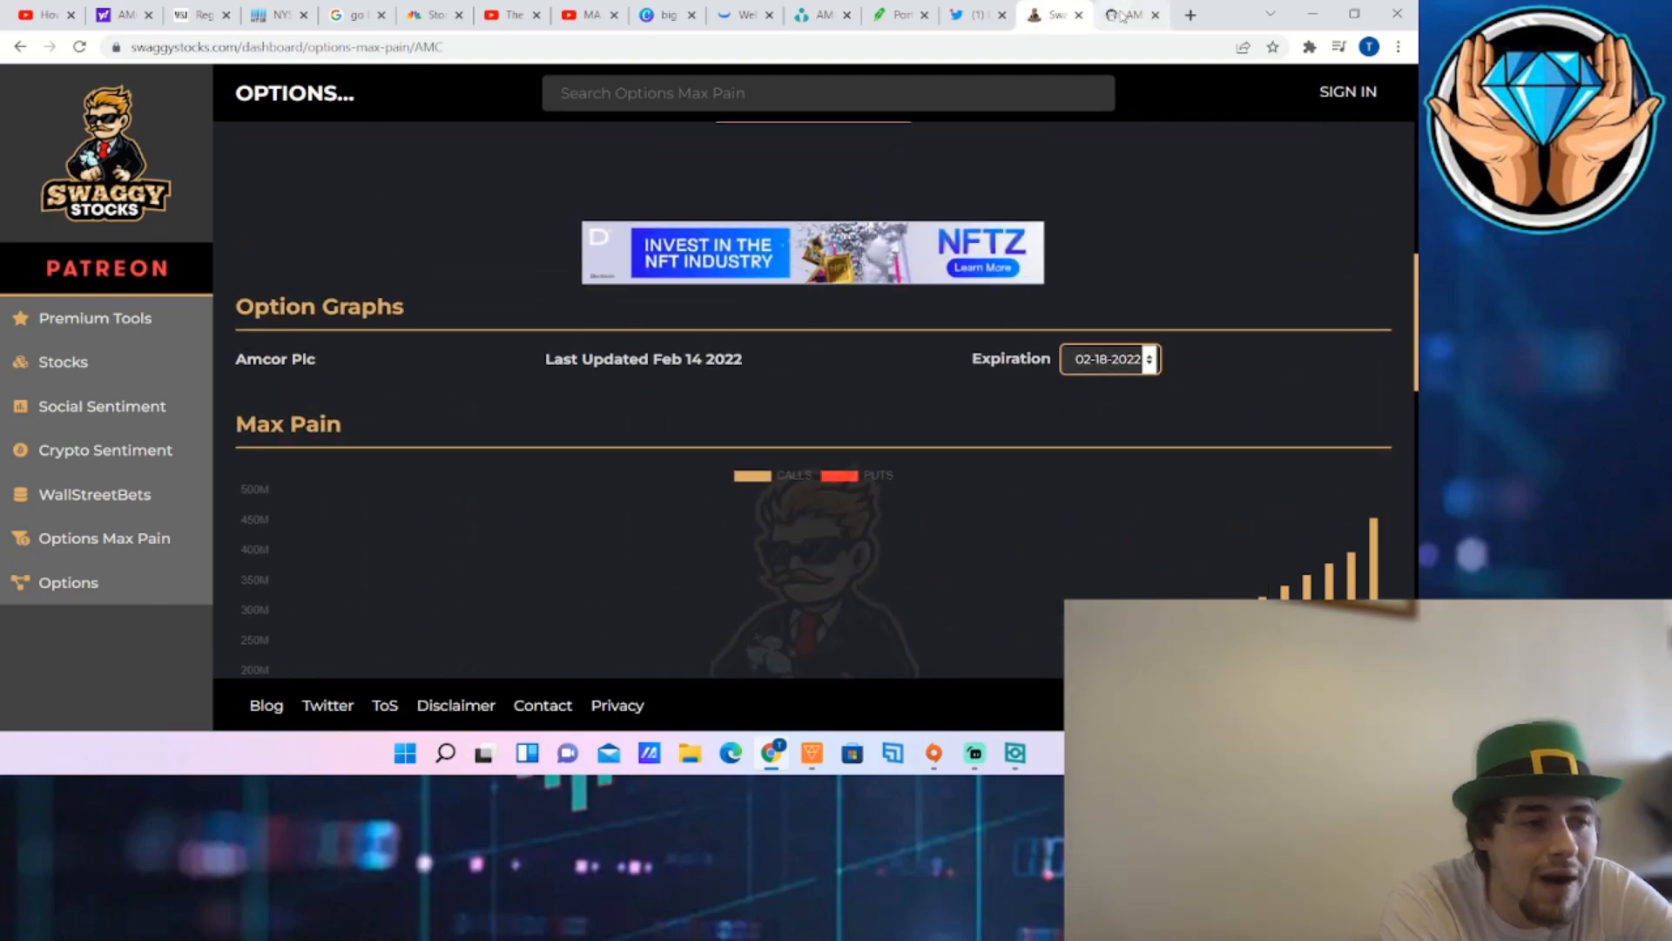
Review Stonk-O-Tracker's AMC option table, highlighting the 37,701 in-the-money puts for 2022-02-18
left_click(1127, 14)
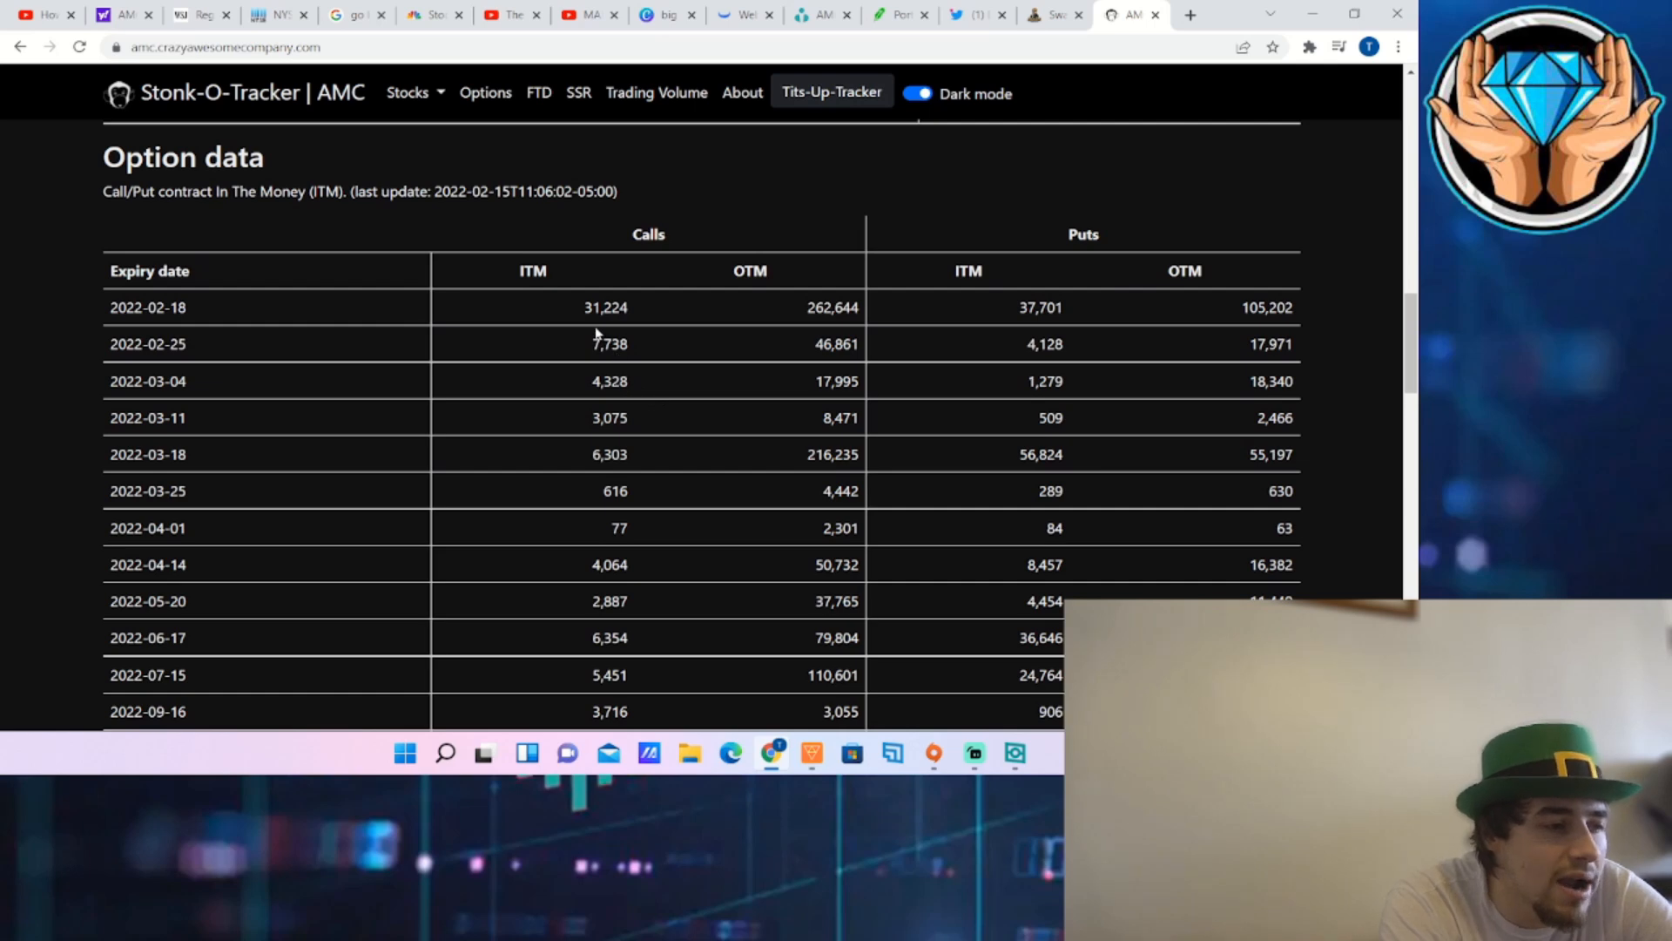
double_click(606, 307)
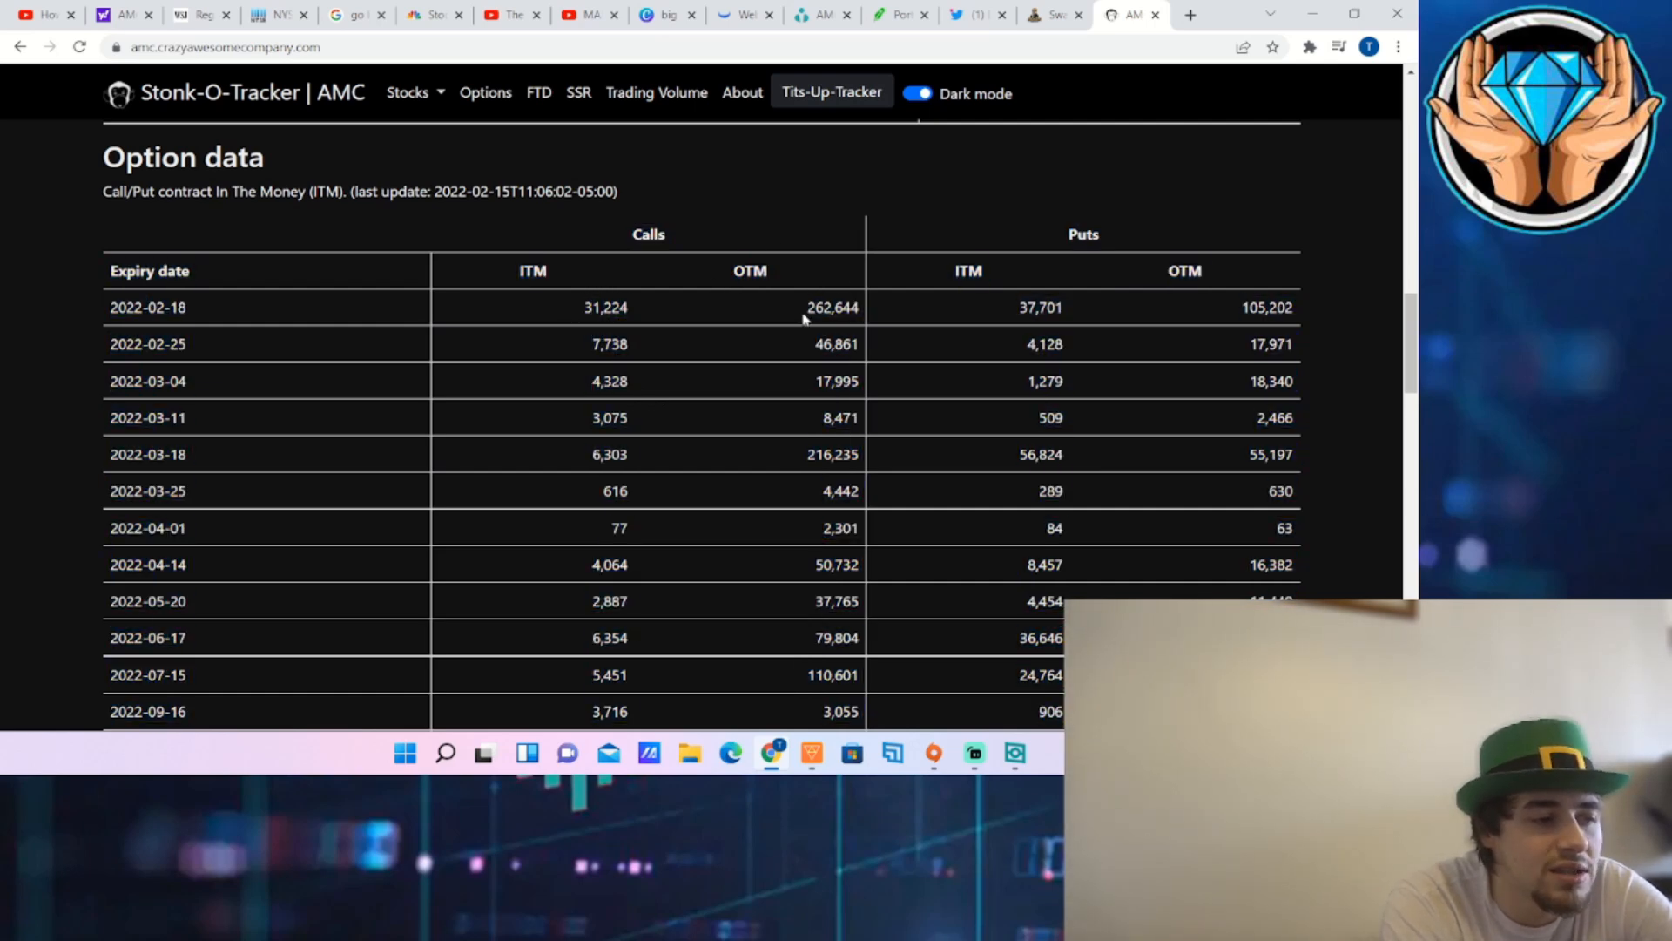
double_click(1038, 307)
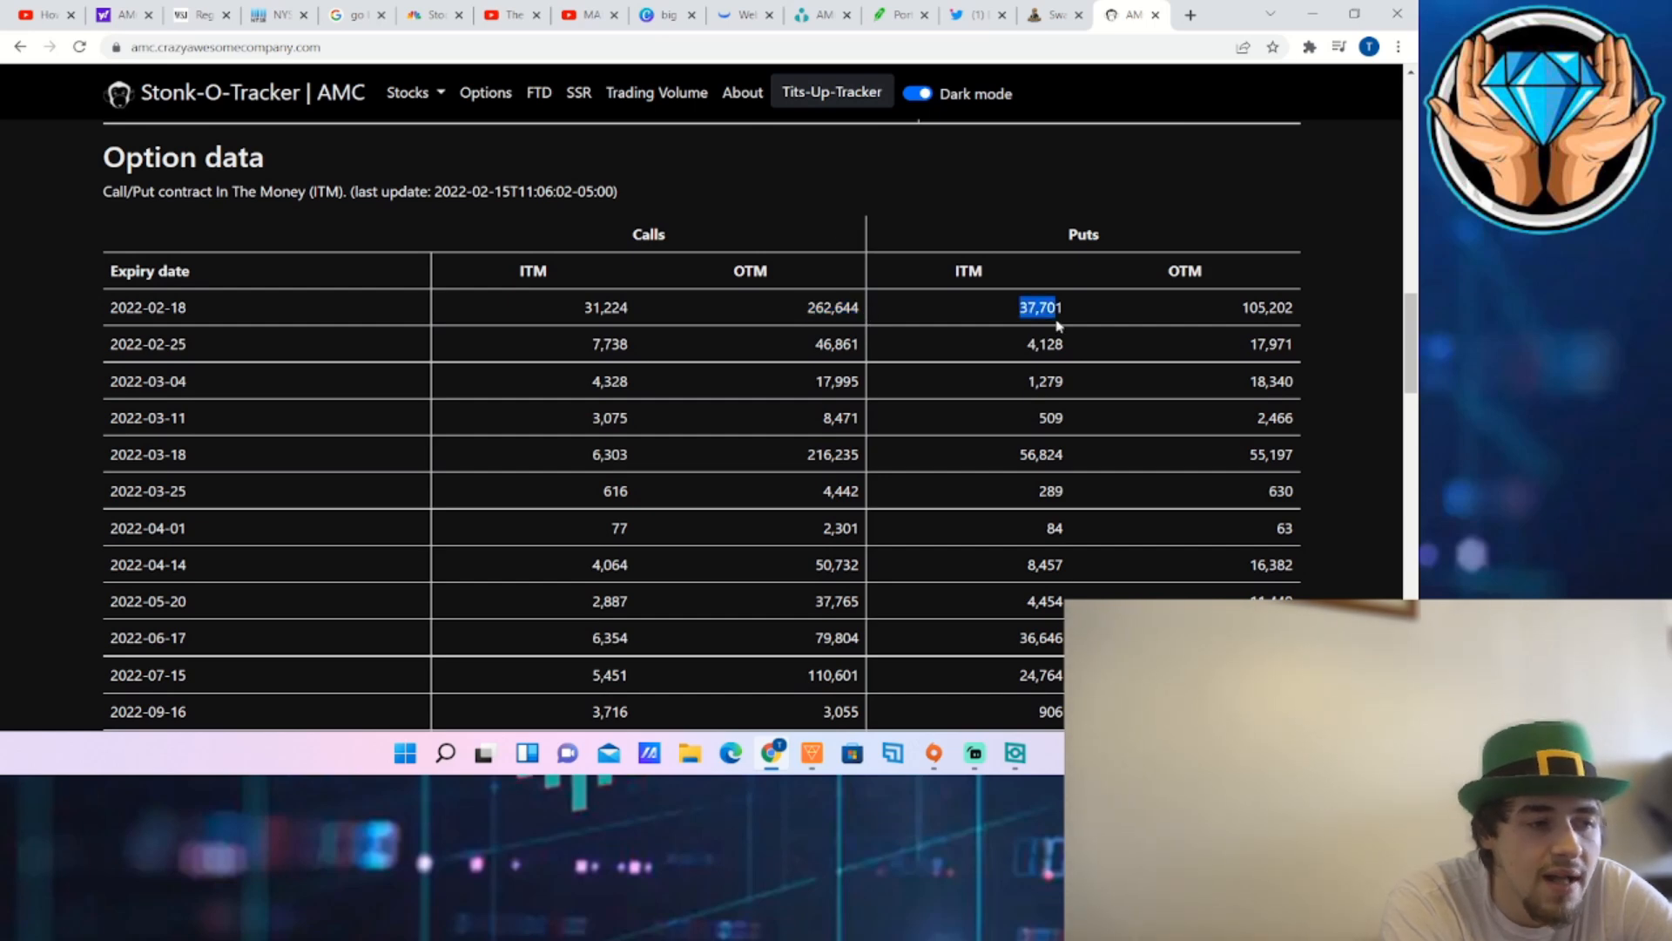
mouse_move(1019, 266)
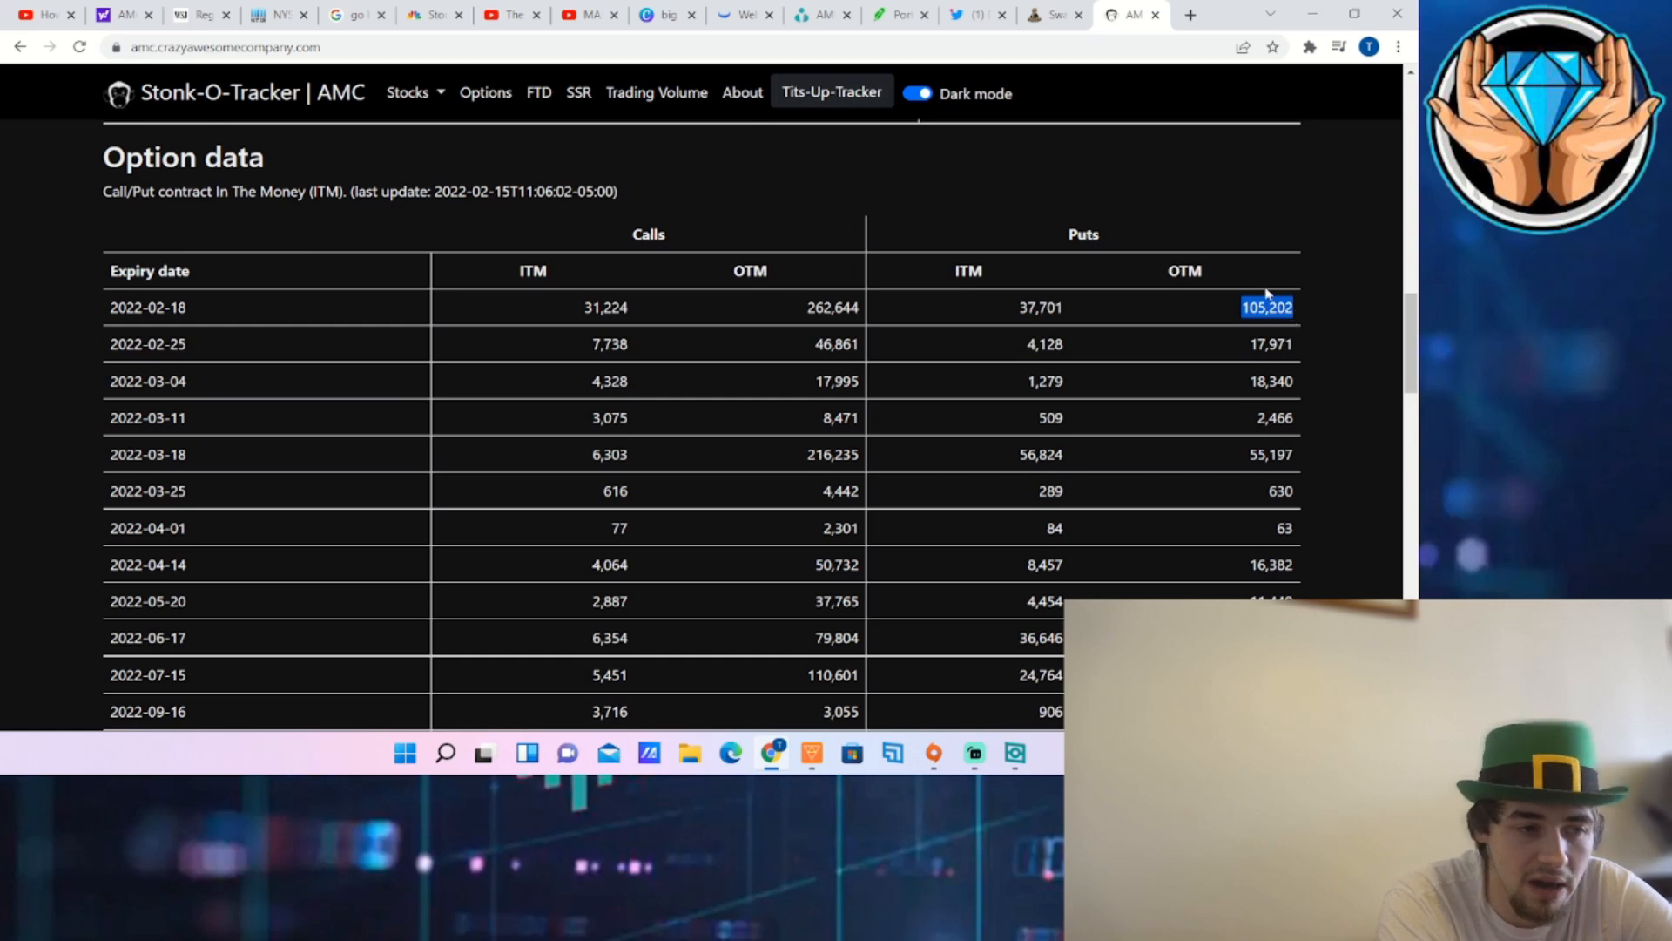
mouse_move(805, 306)
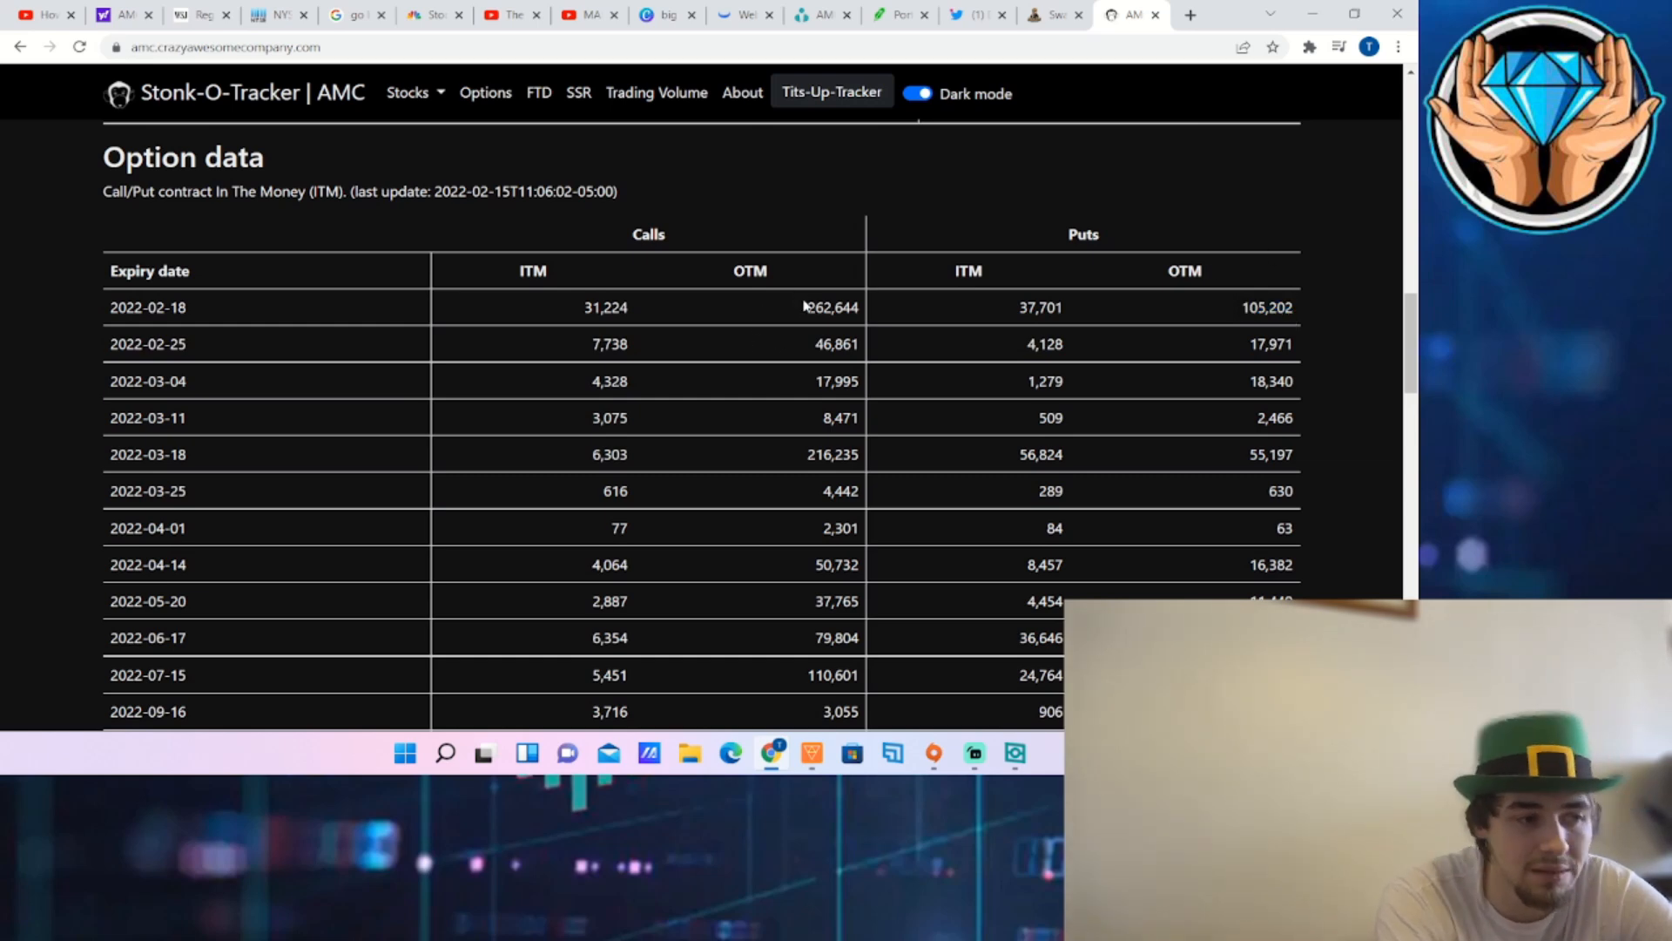
mouse_move(819, 297)
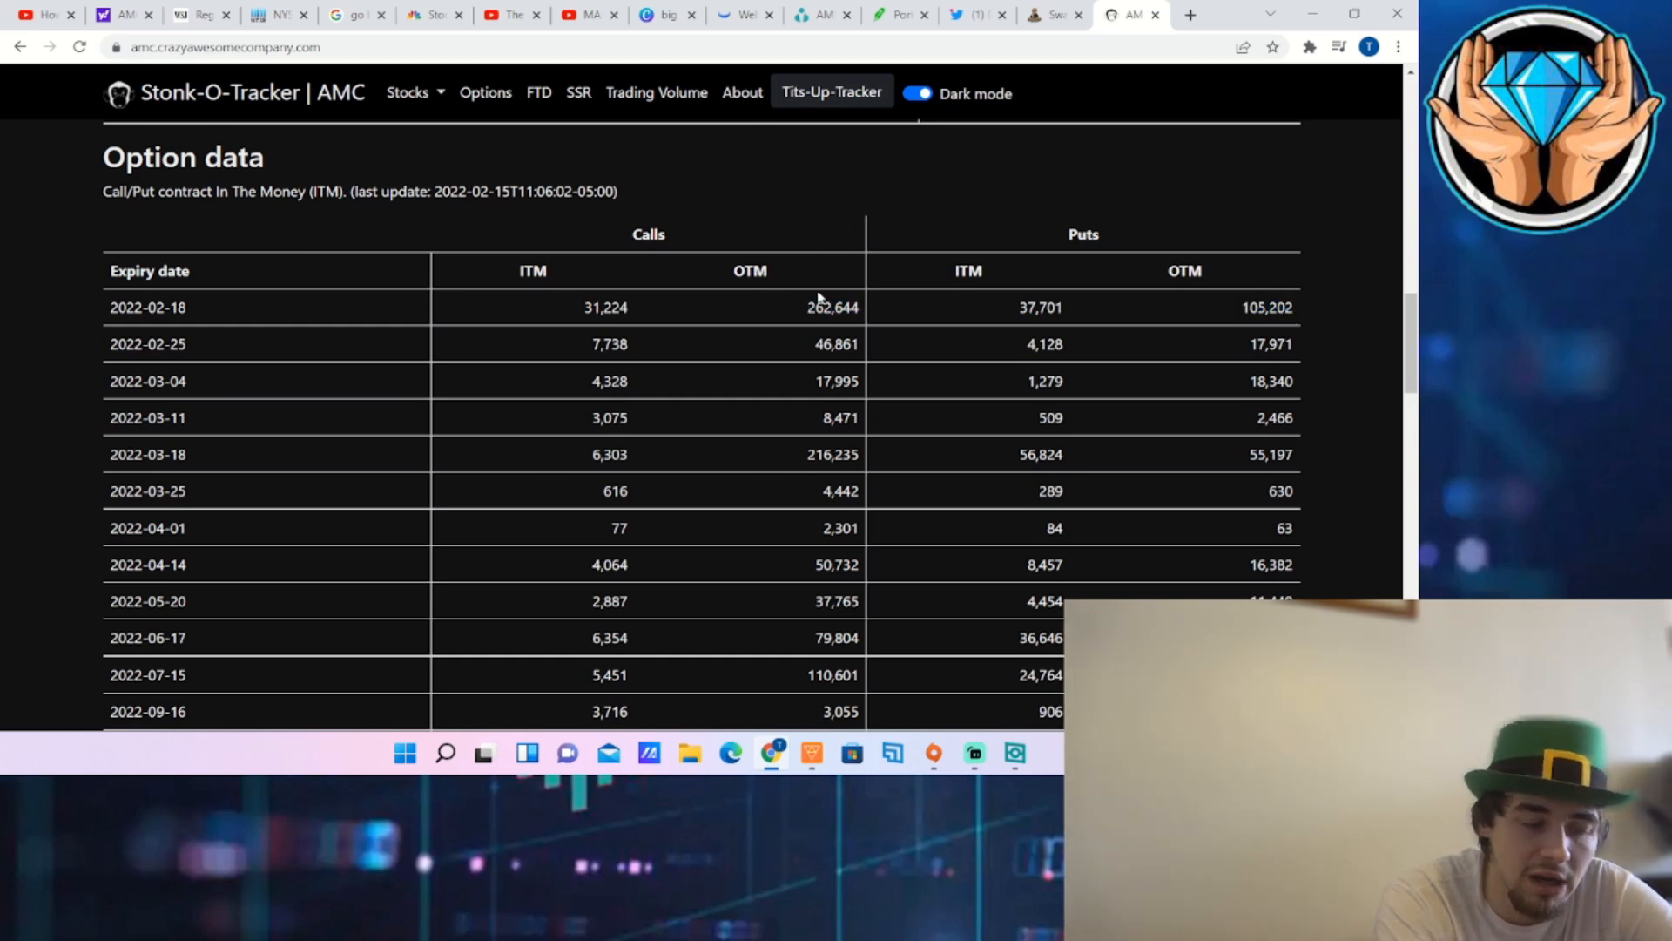
double_click(833, 306)
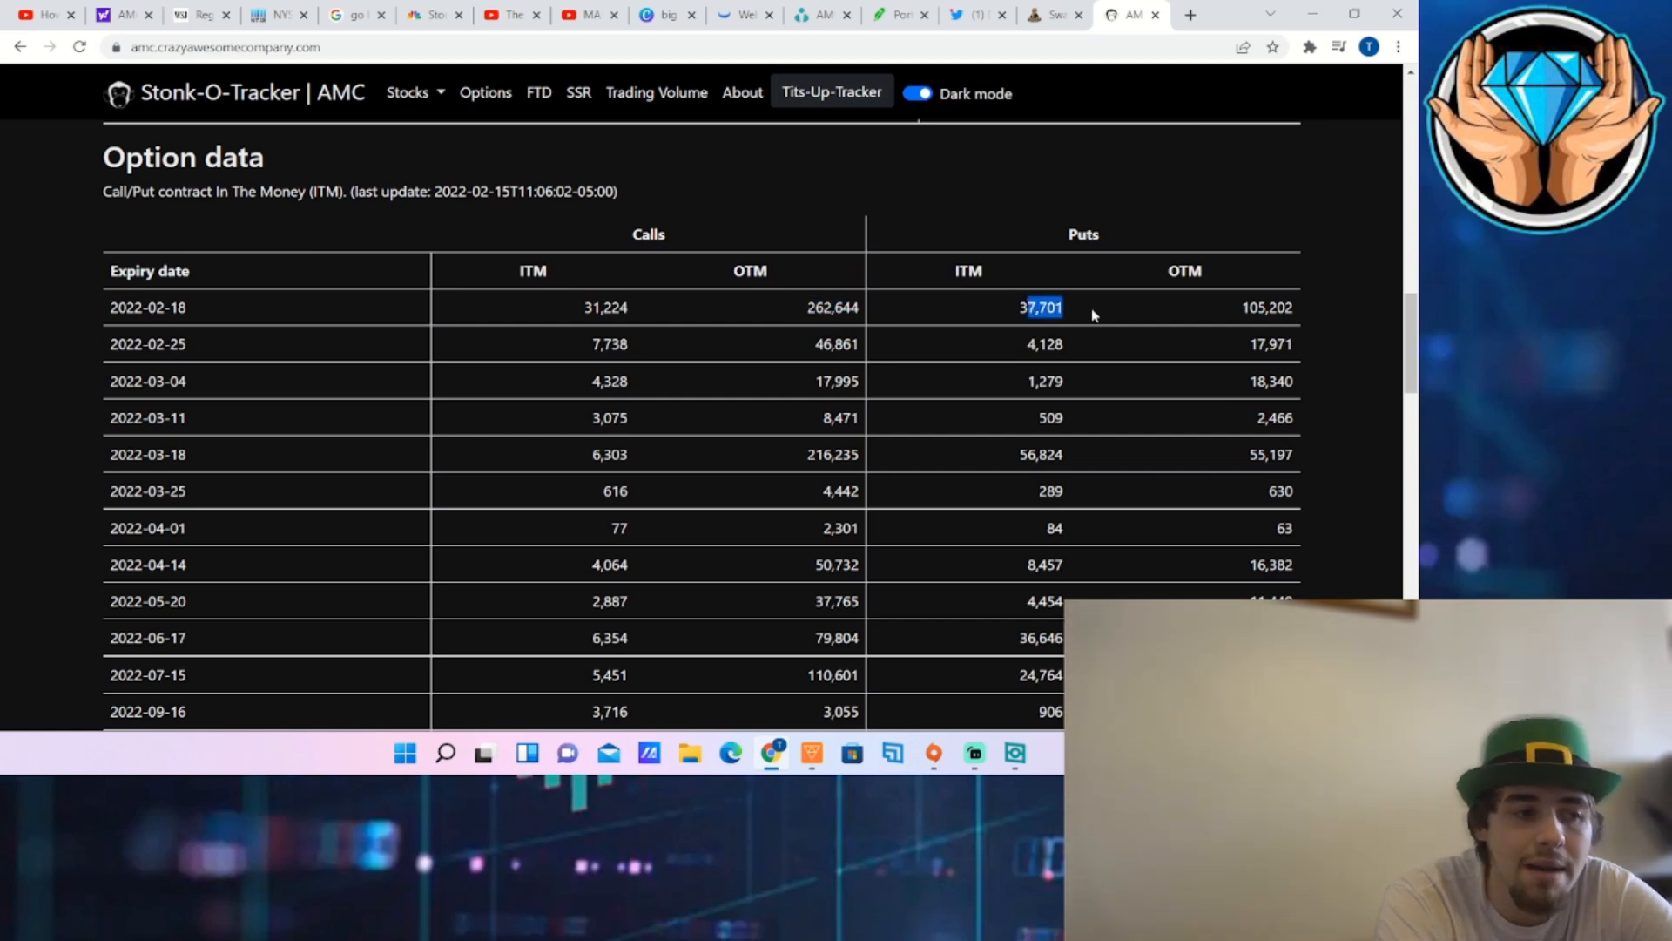
mouse_move(996, 225)
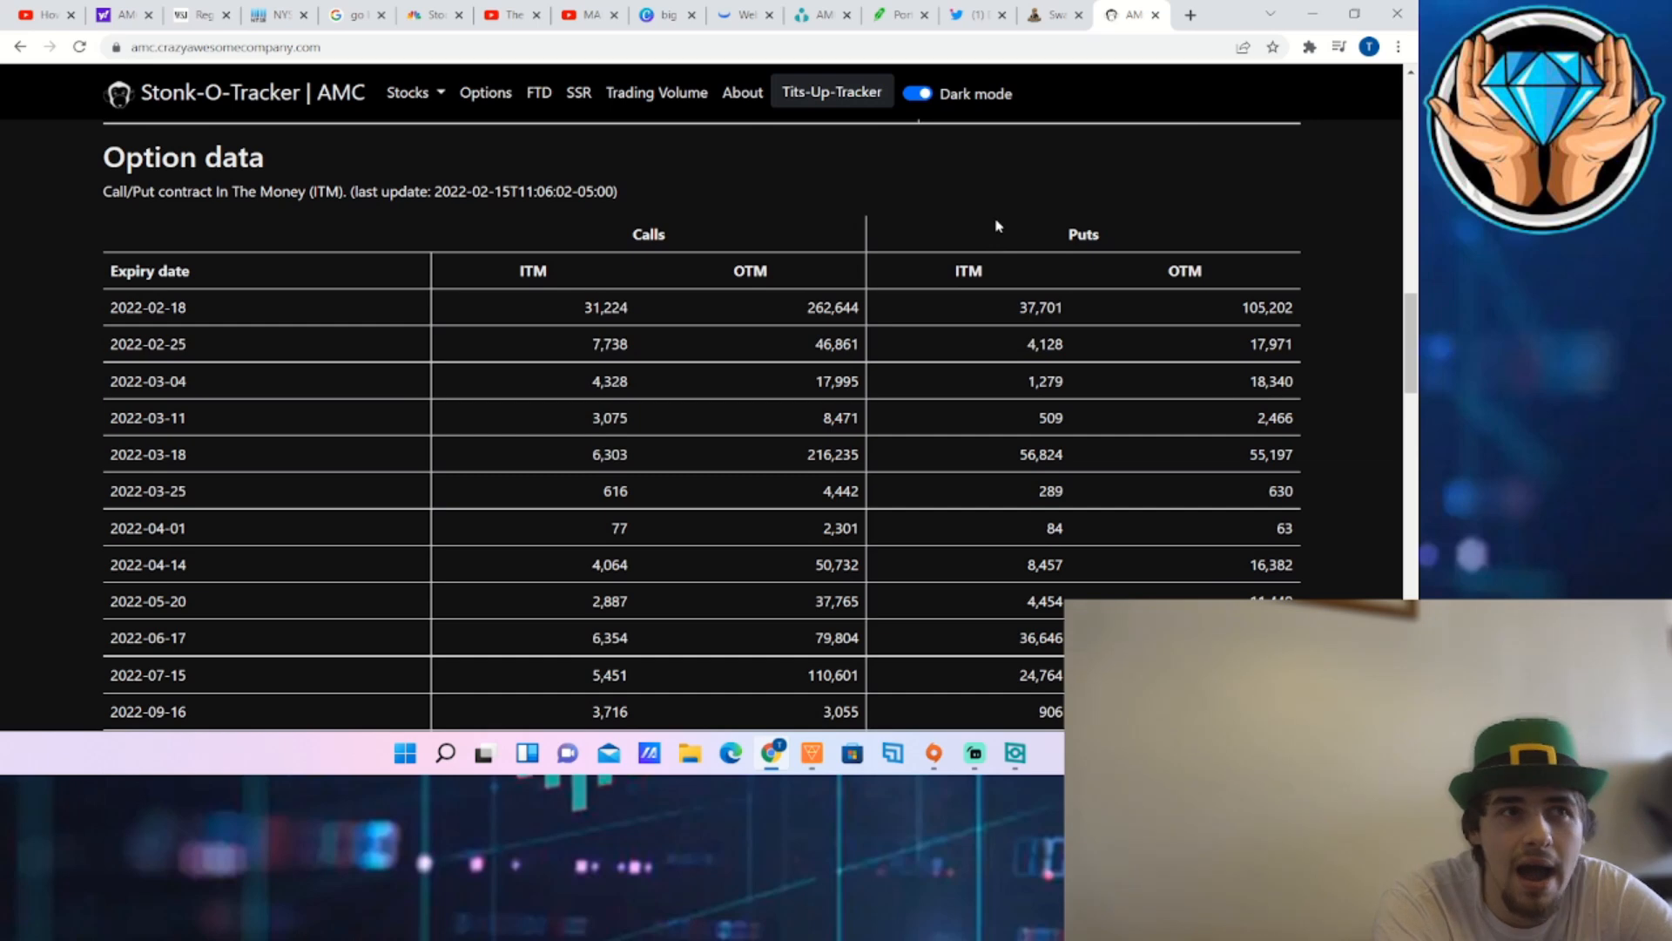
mouse_move(787, 235)
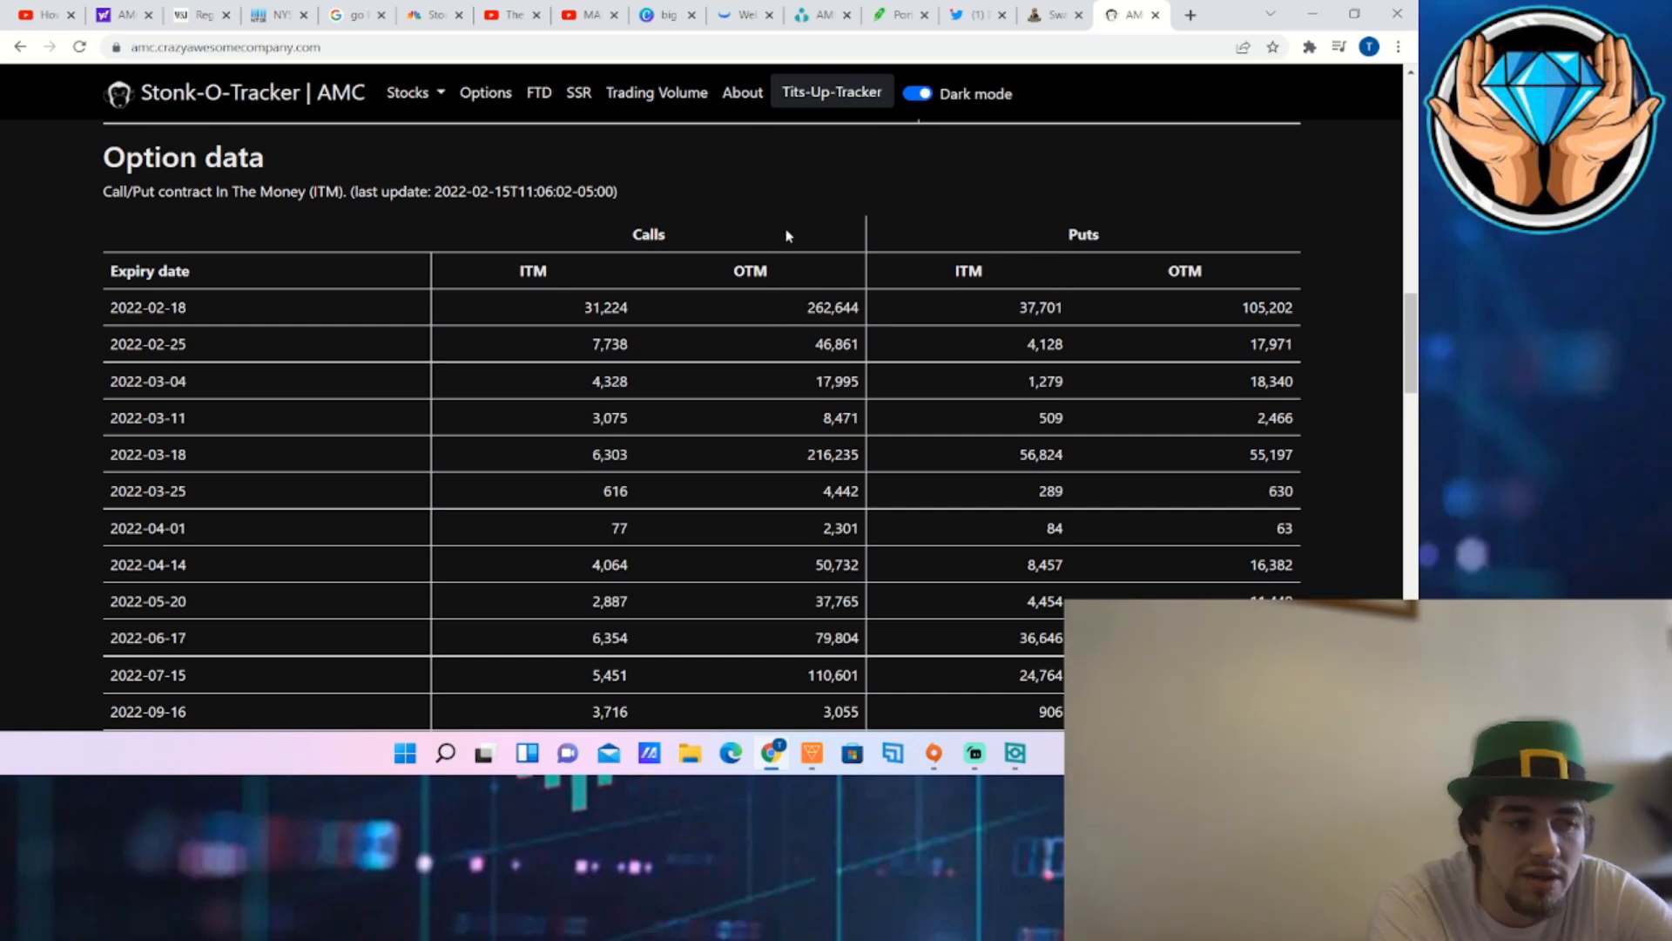
mouse_move(822, 239)
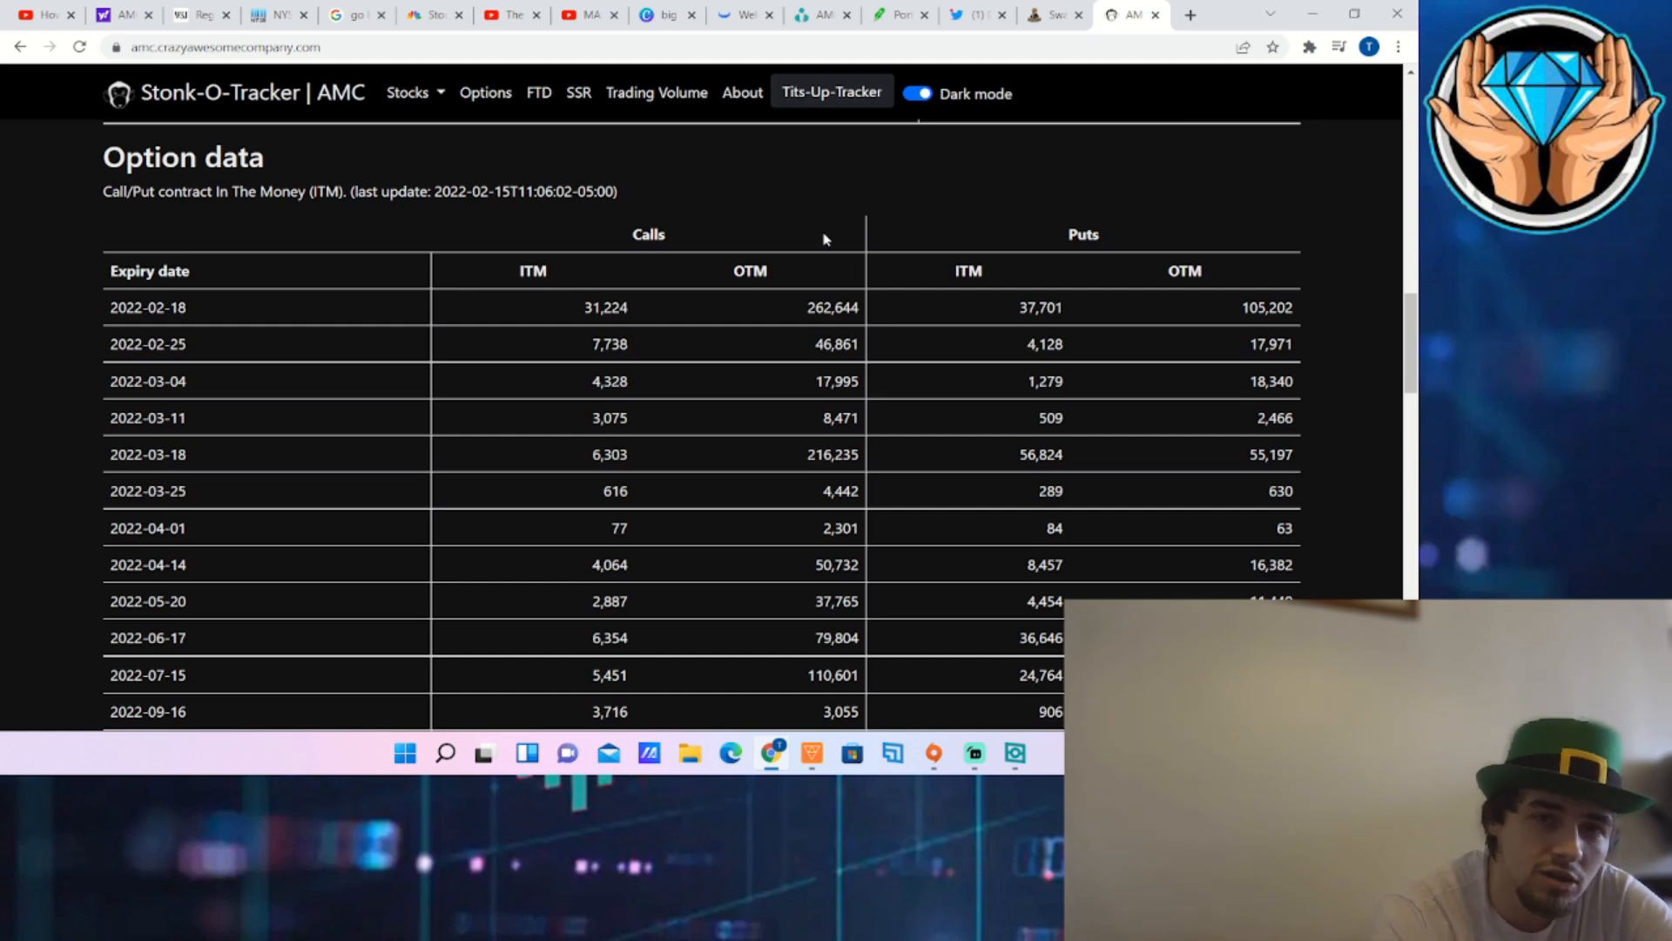
mouse_move(920, 521)
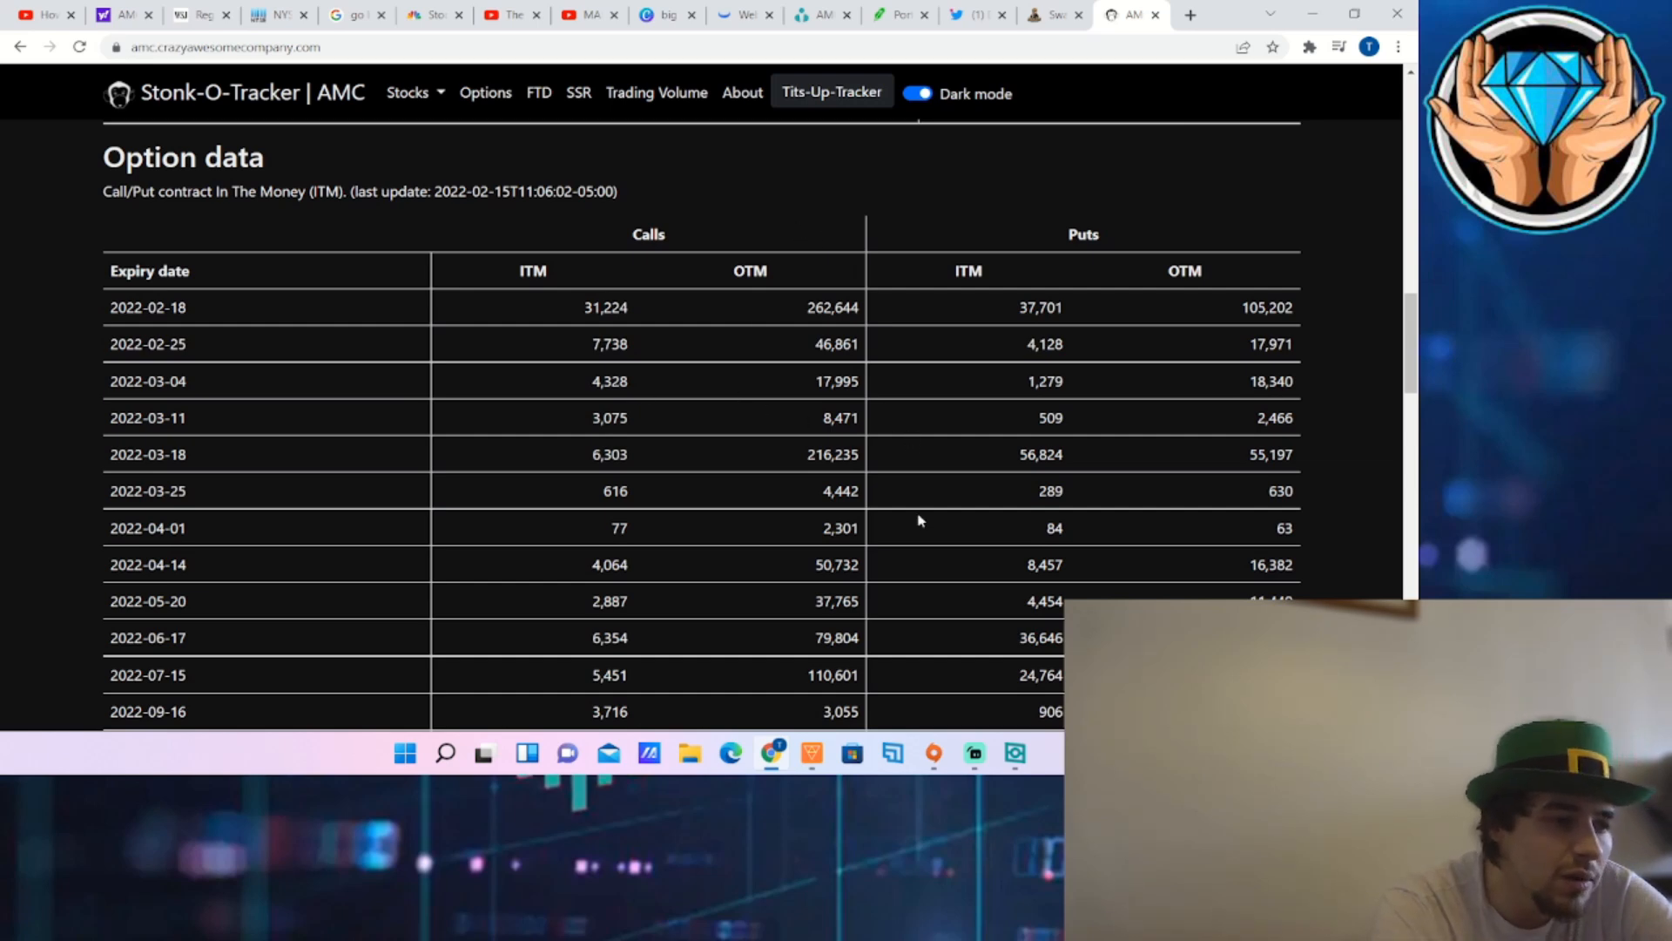
double_click(830, 306)
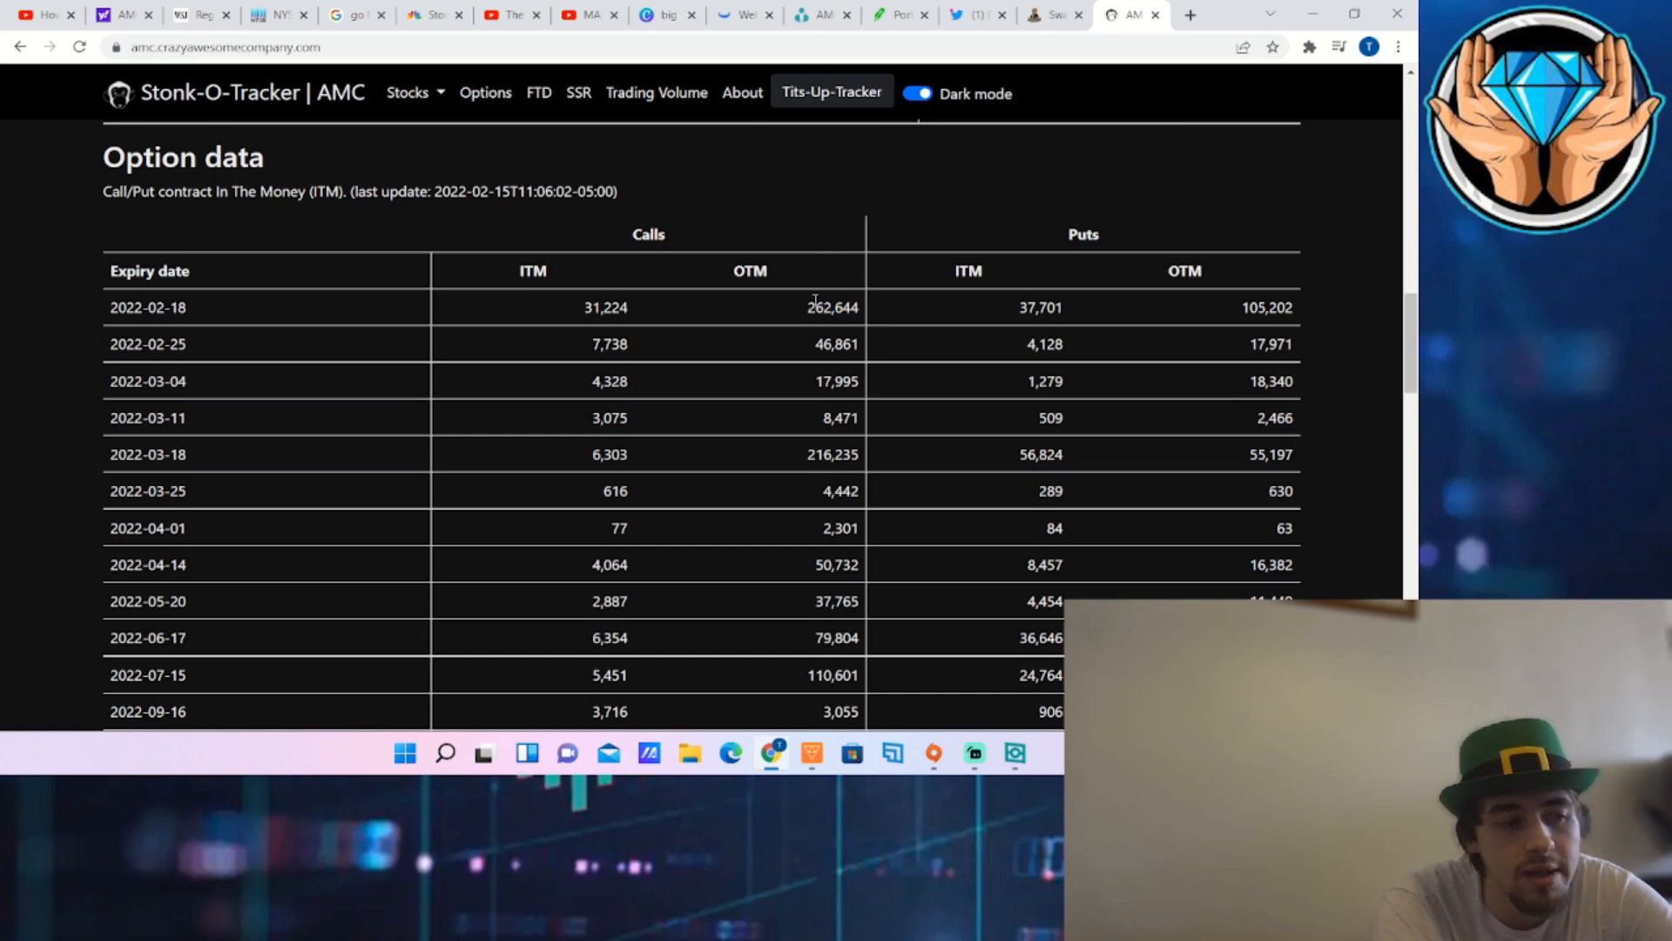
mouse_move(819, 326)
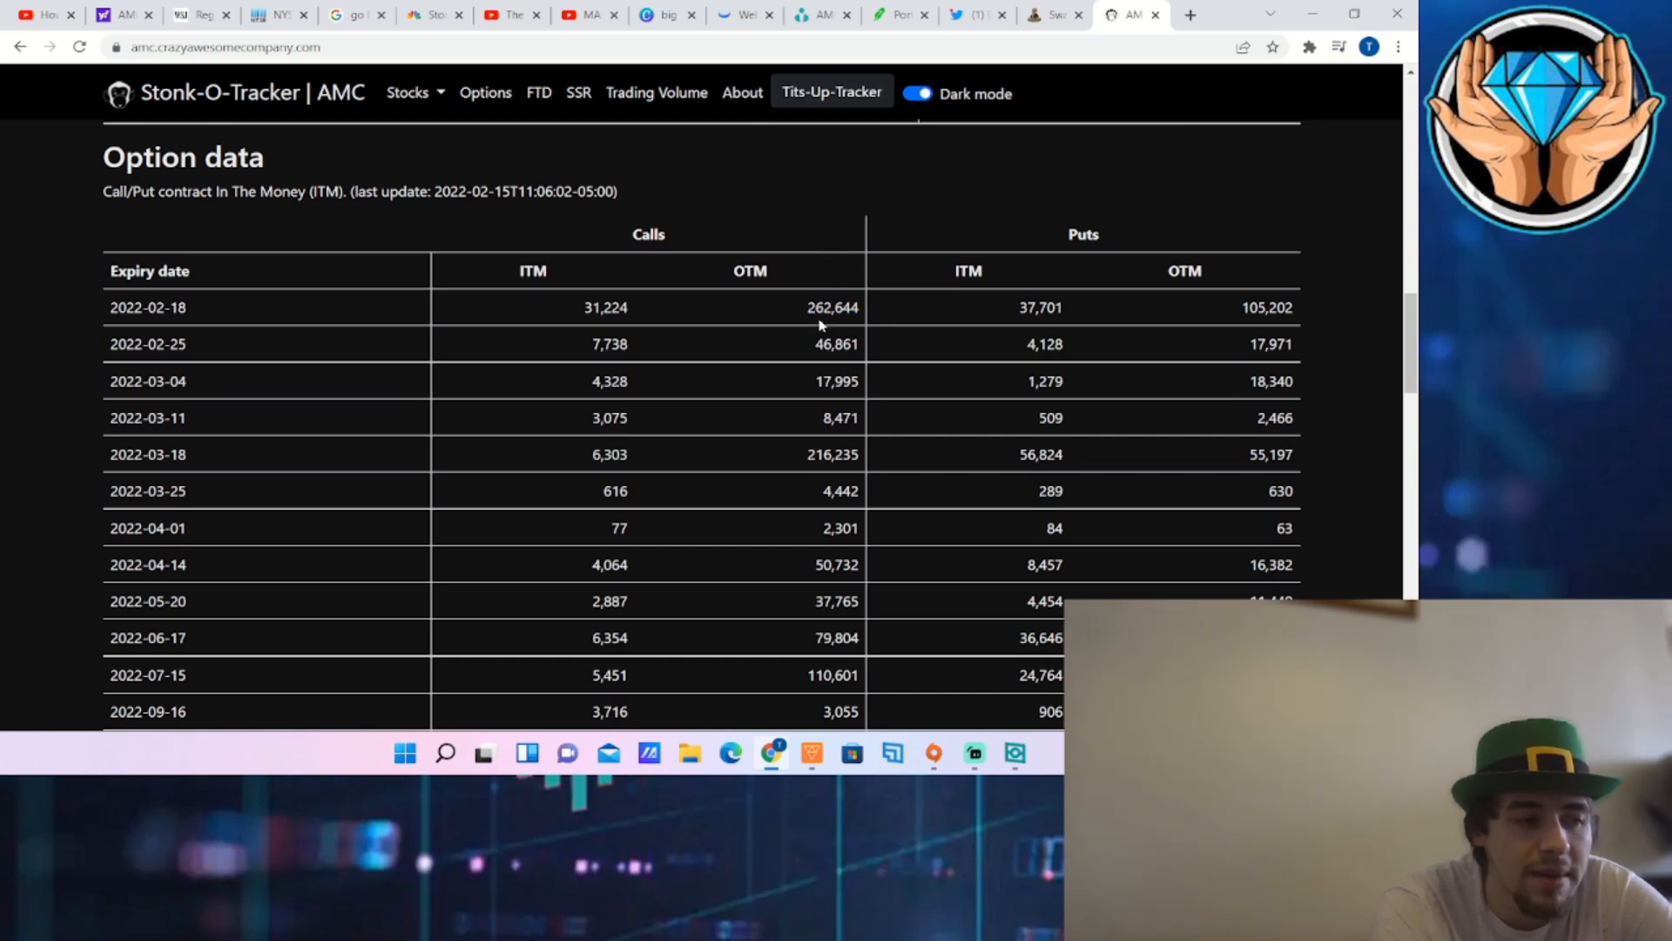
mouse_move(826, 268)
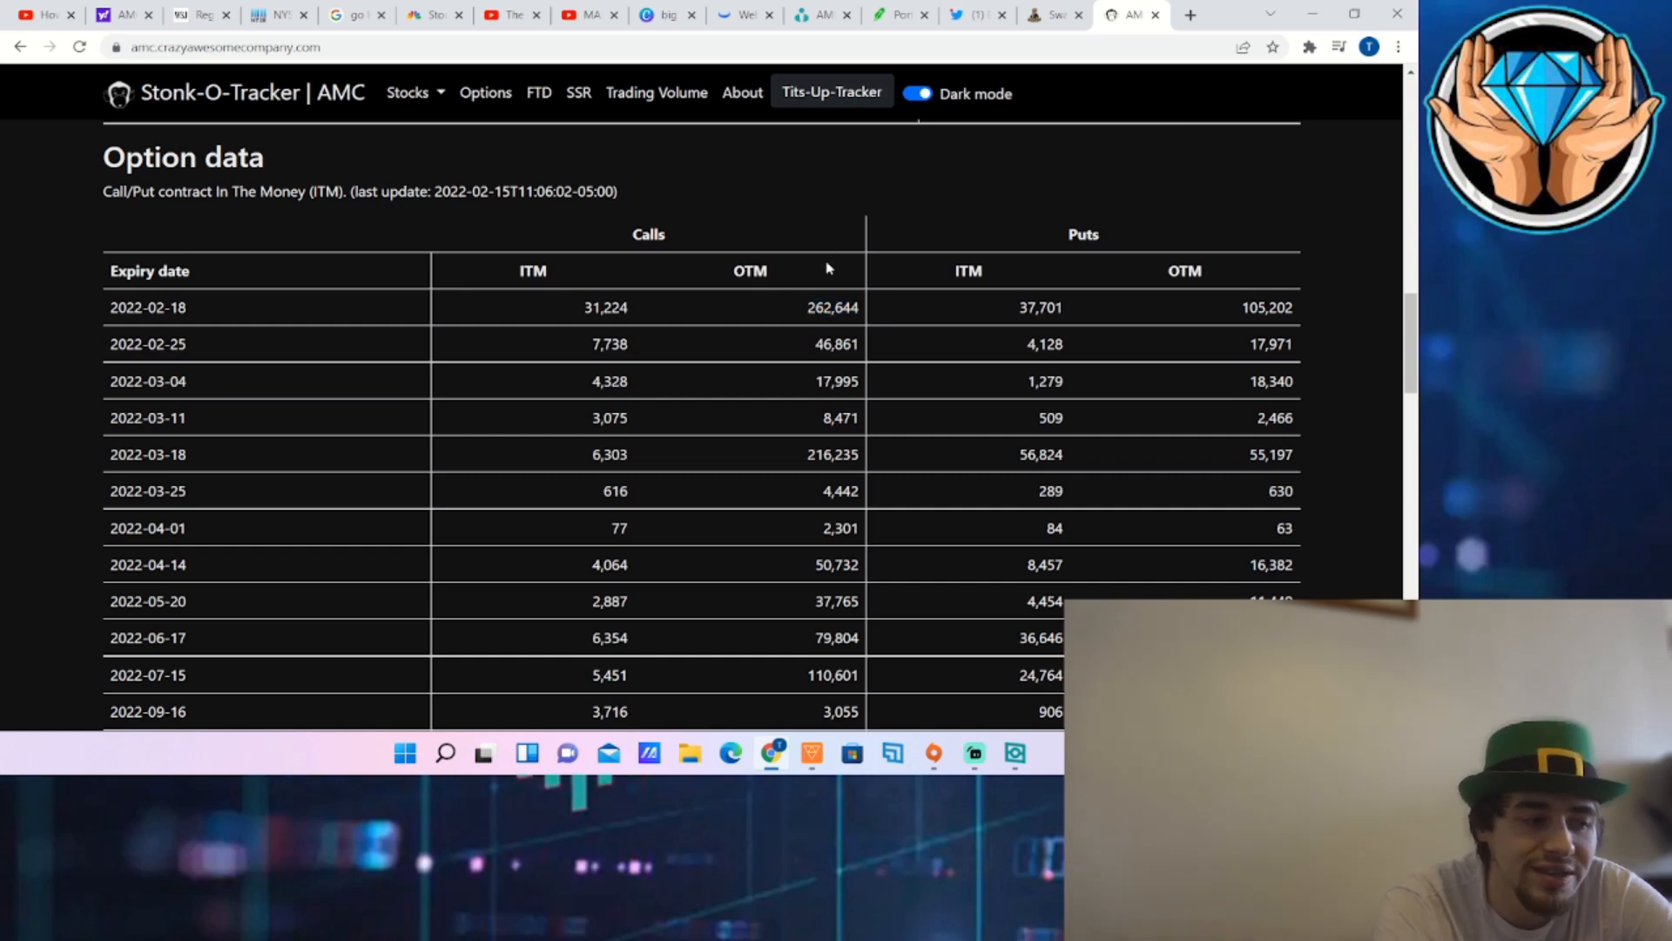
mouse_move(824, 237)
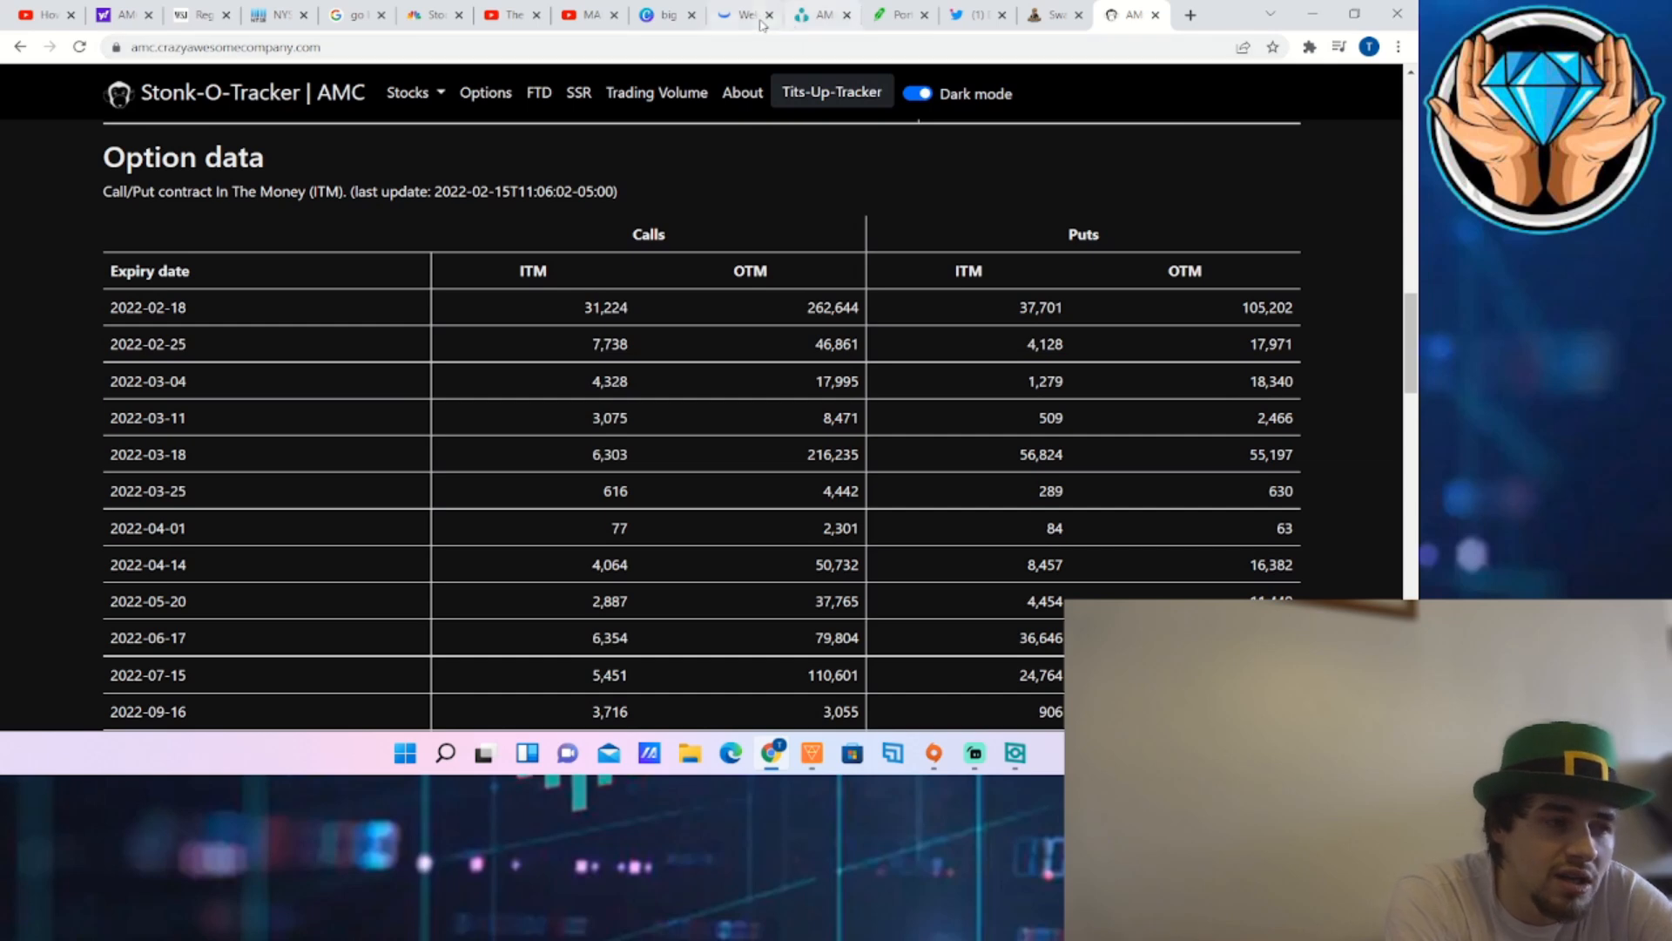
Return to the Webull AMC daily chart with Bollinger bands, moving averages and MACD
left_click(730, 16)
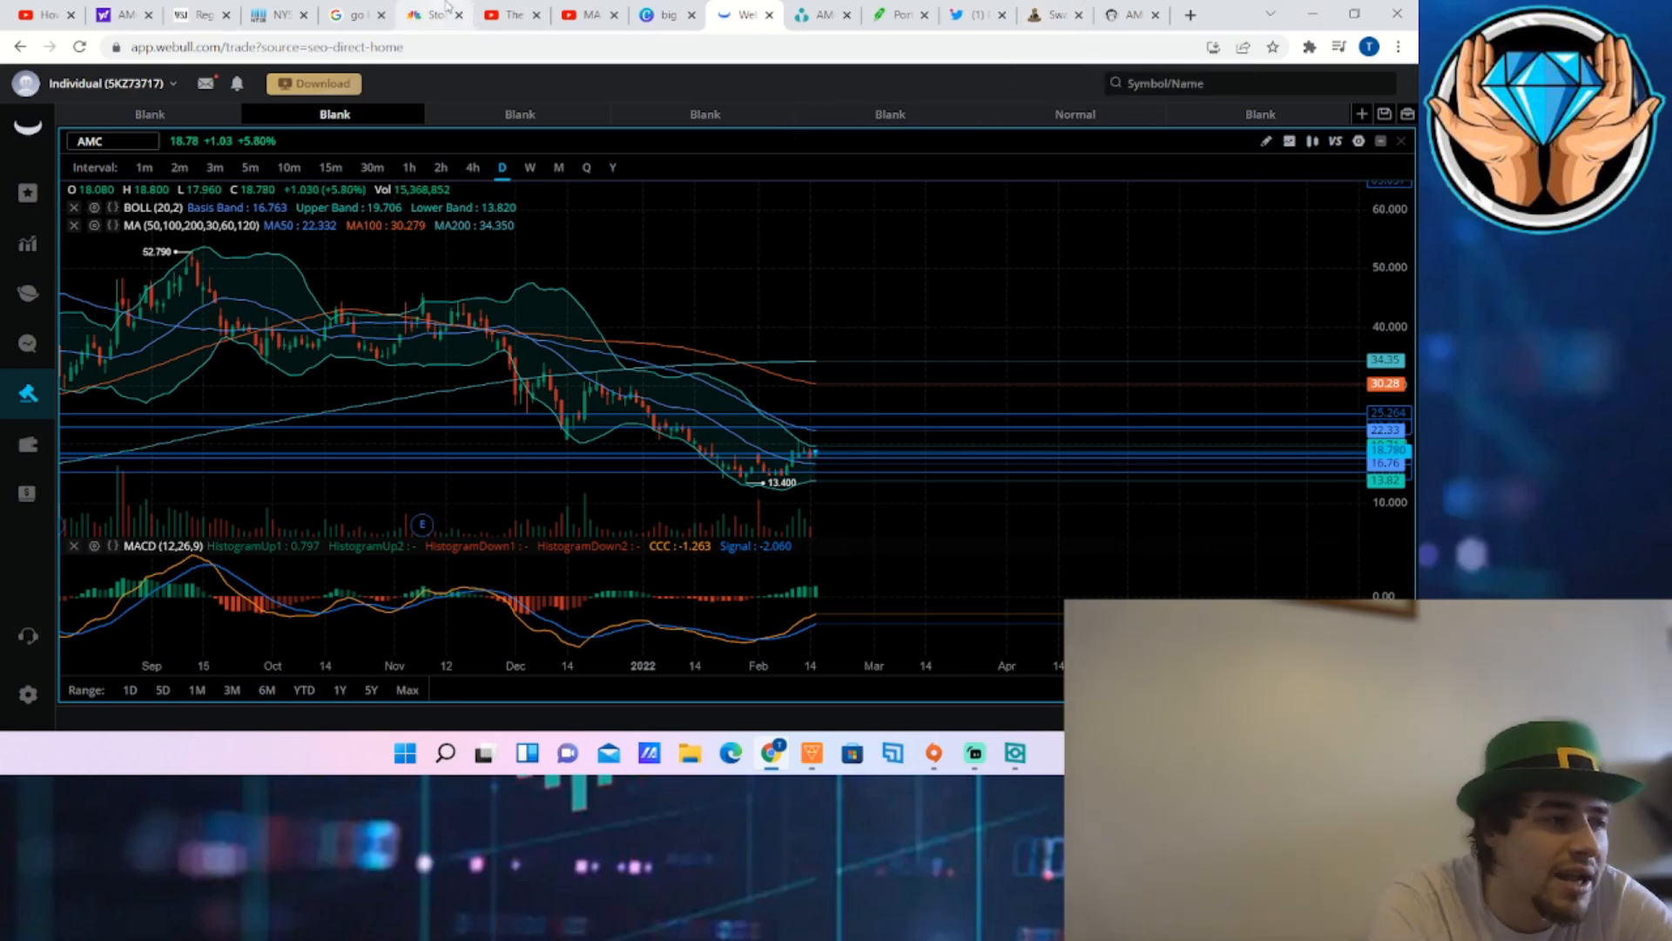
View the CNBC homepage index tiles for the Dow, S&P 500, Nasdaq, Russell 2000 and VIX
left_click(427, 14)
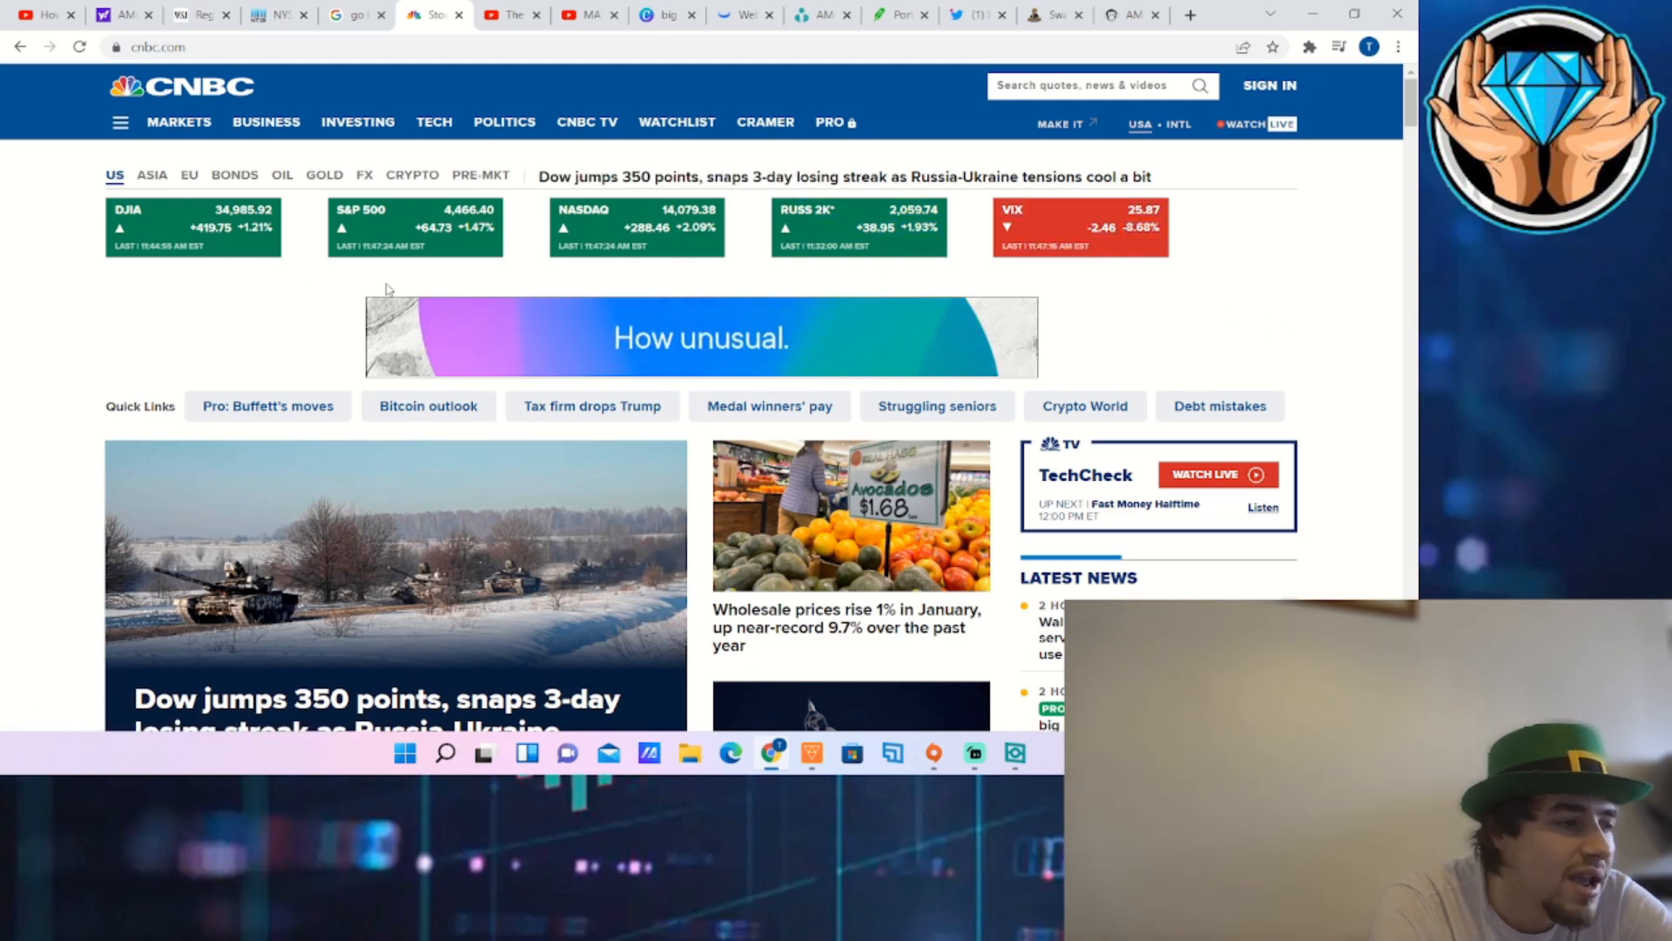
mouse_move(1265, 386)
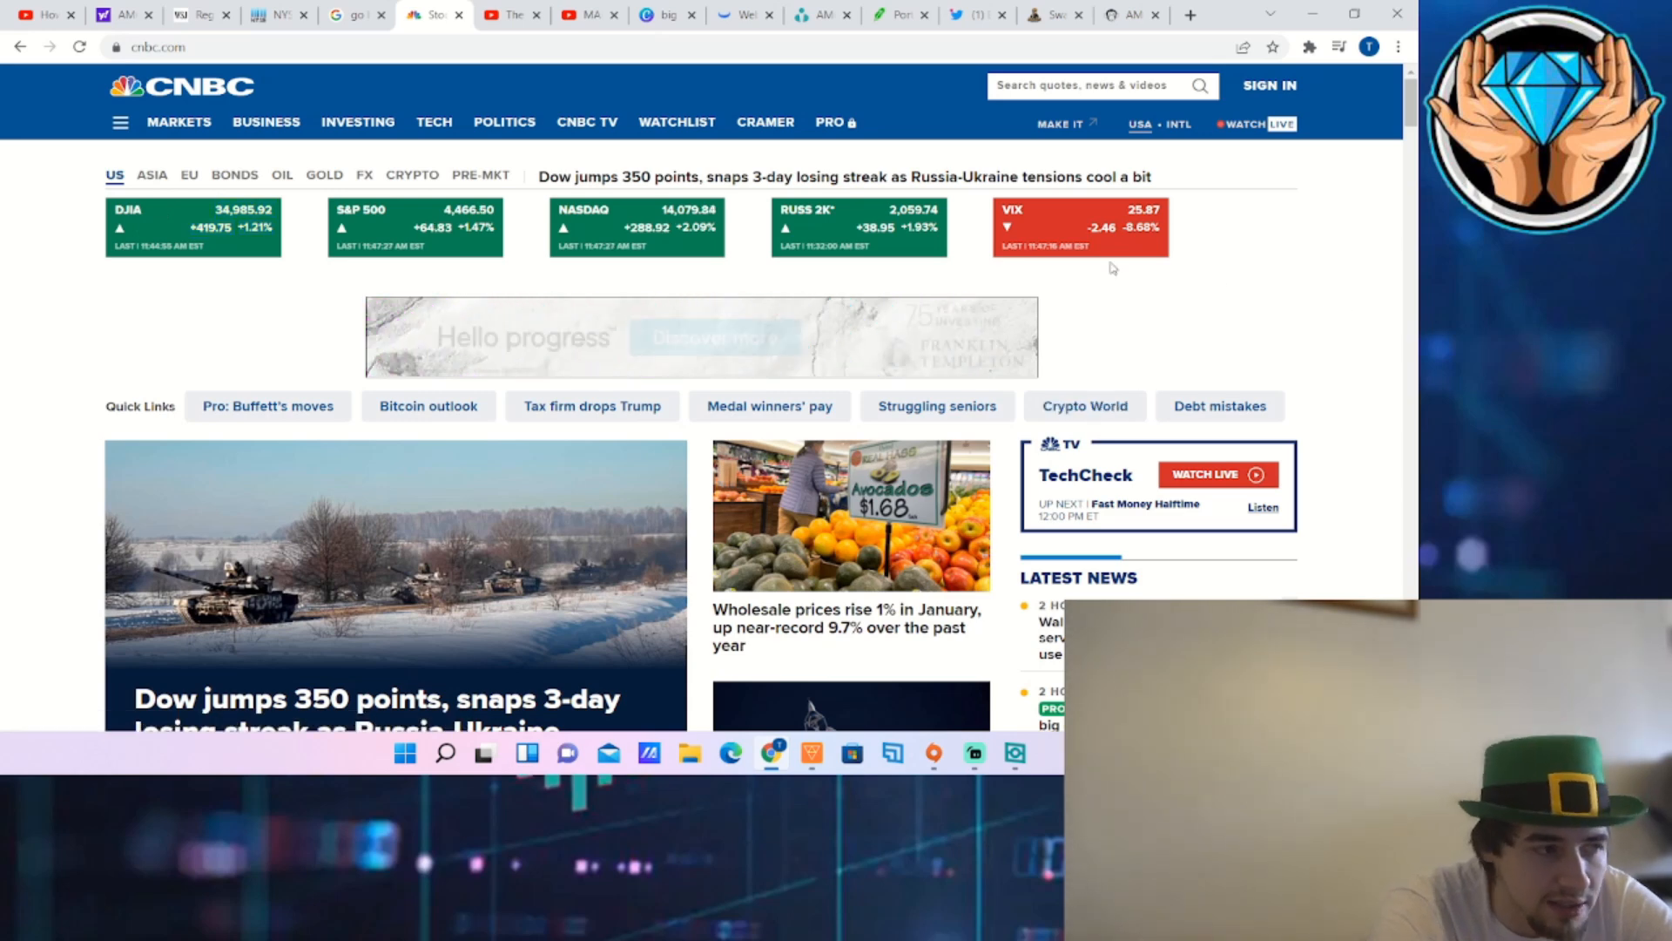
mouse_move(1103, 247)
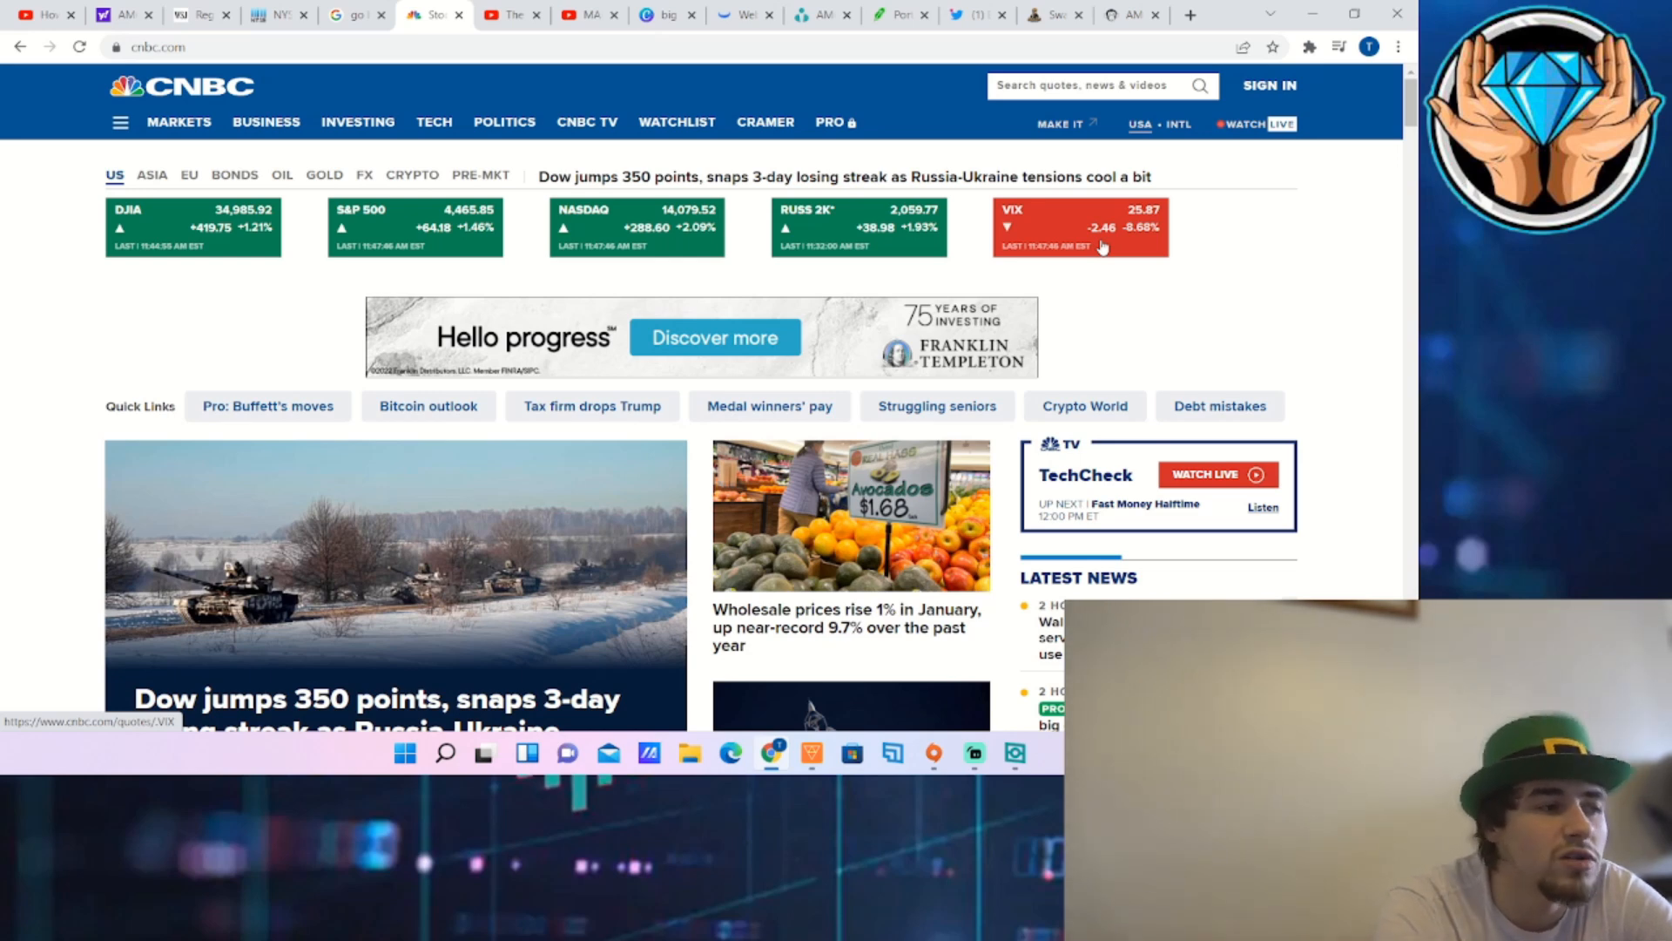
mouse_move(1371, 45)
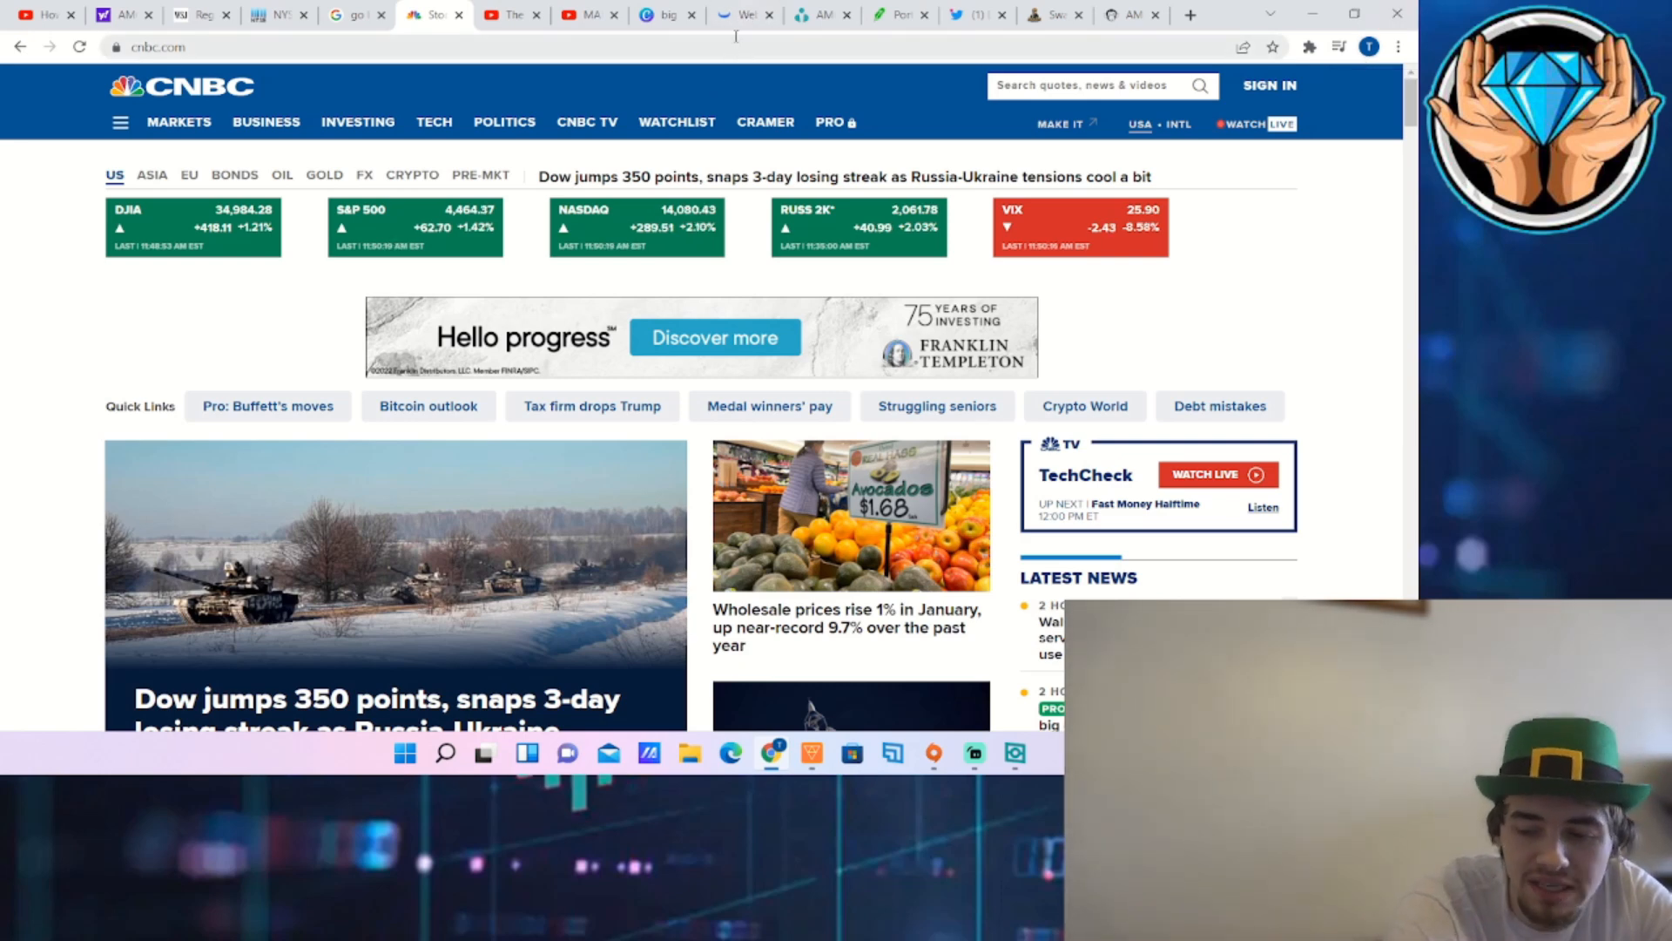
mouse_move(748, 16)
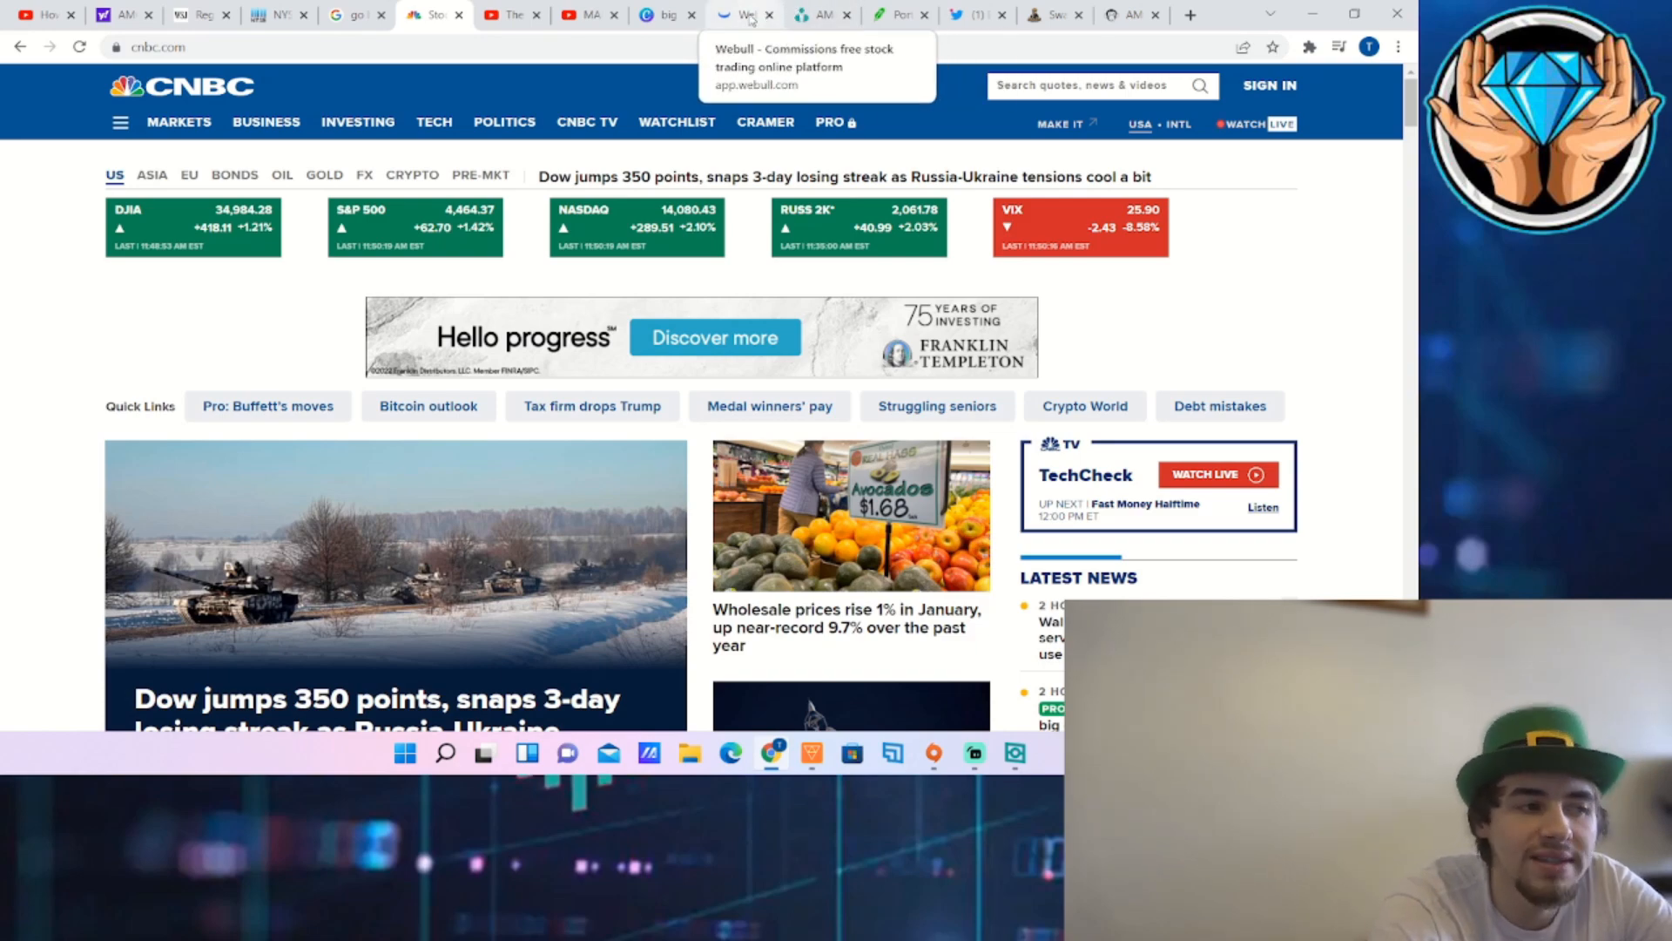
Show AMC in Webull on the 15m interval across several recent trading days
left_click(744, 14)
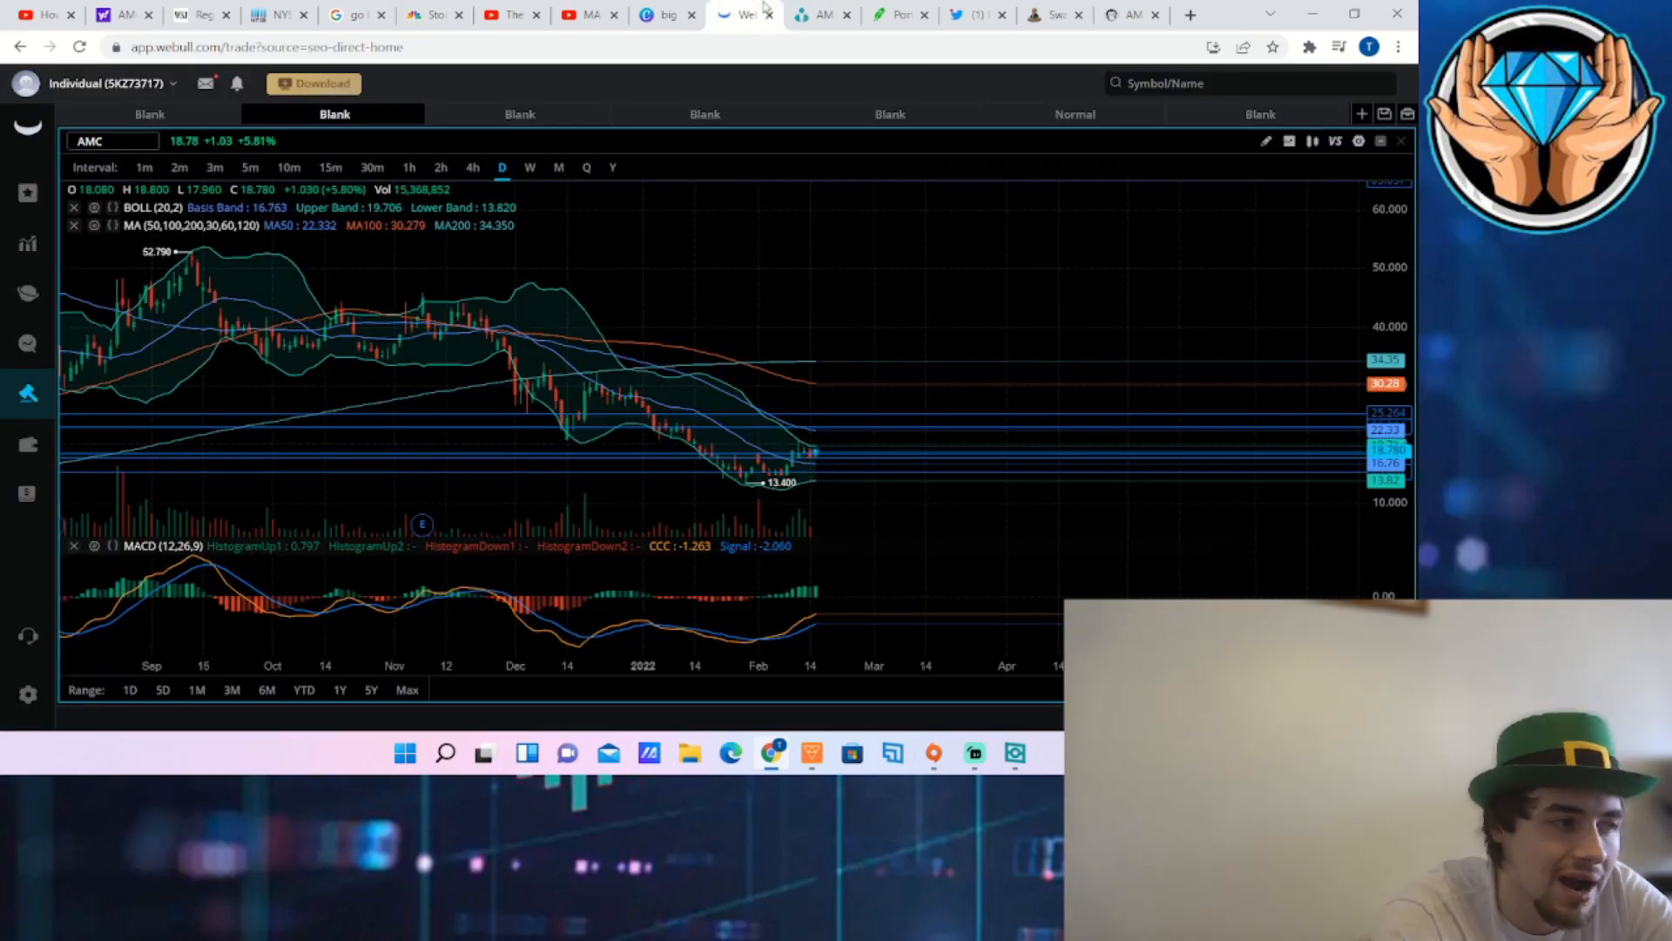
mouse_move(814, 206)
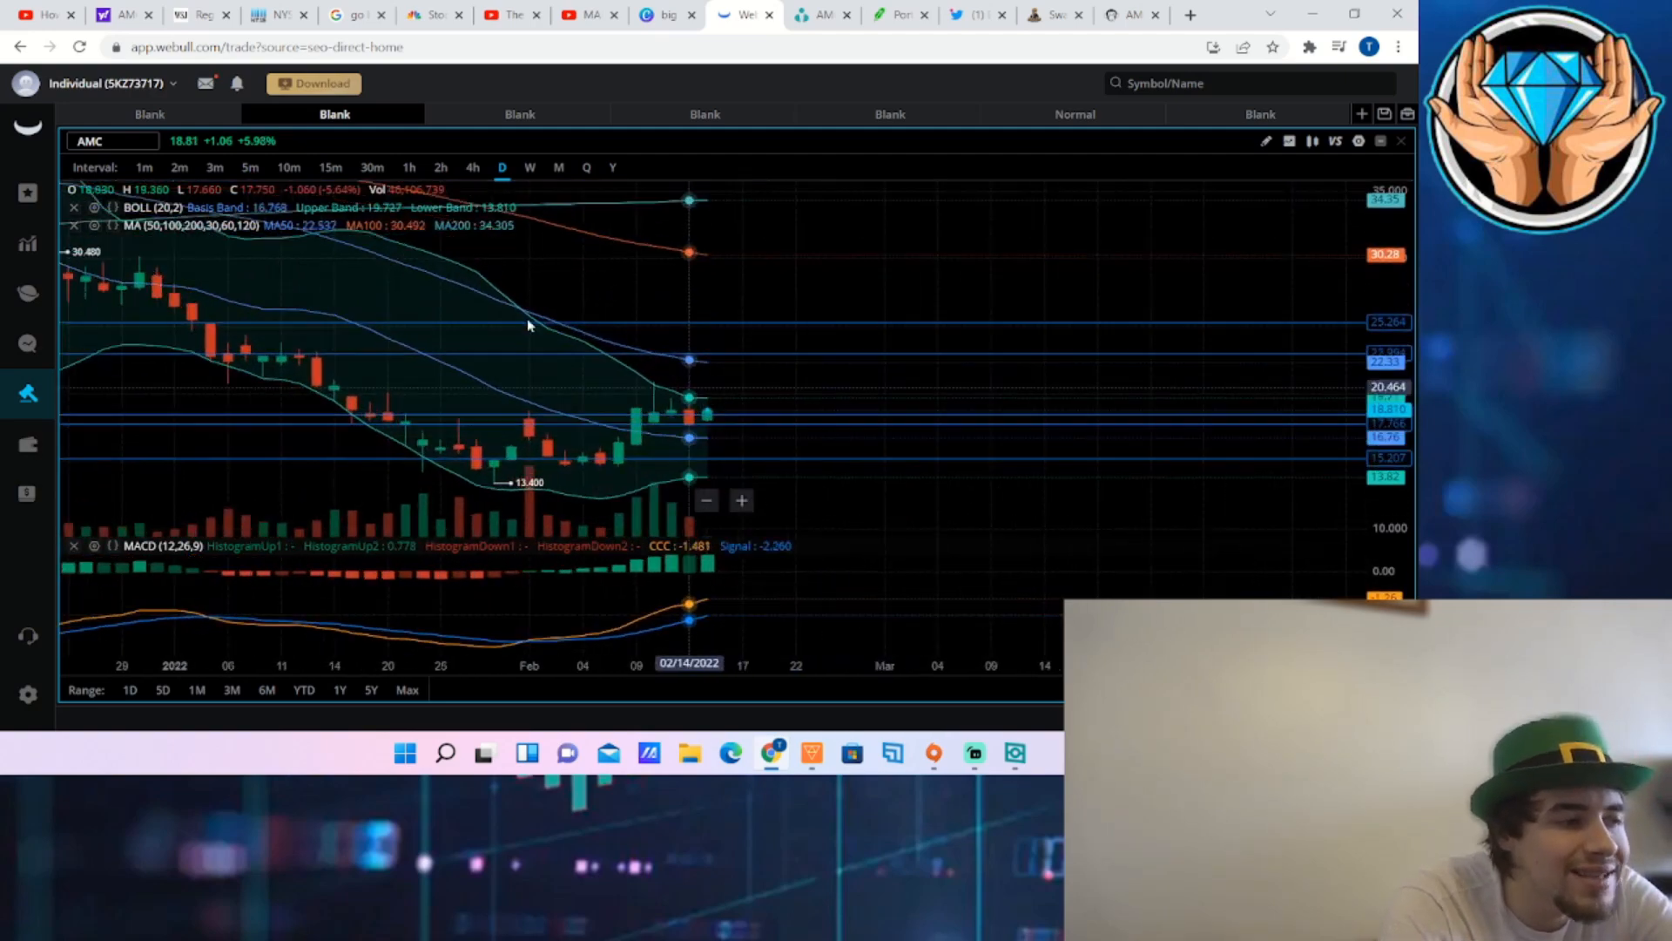
left_click(331, 167)
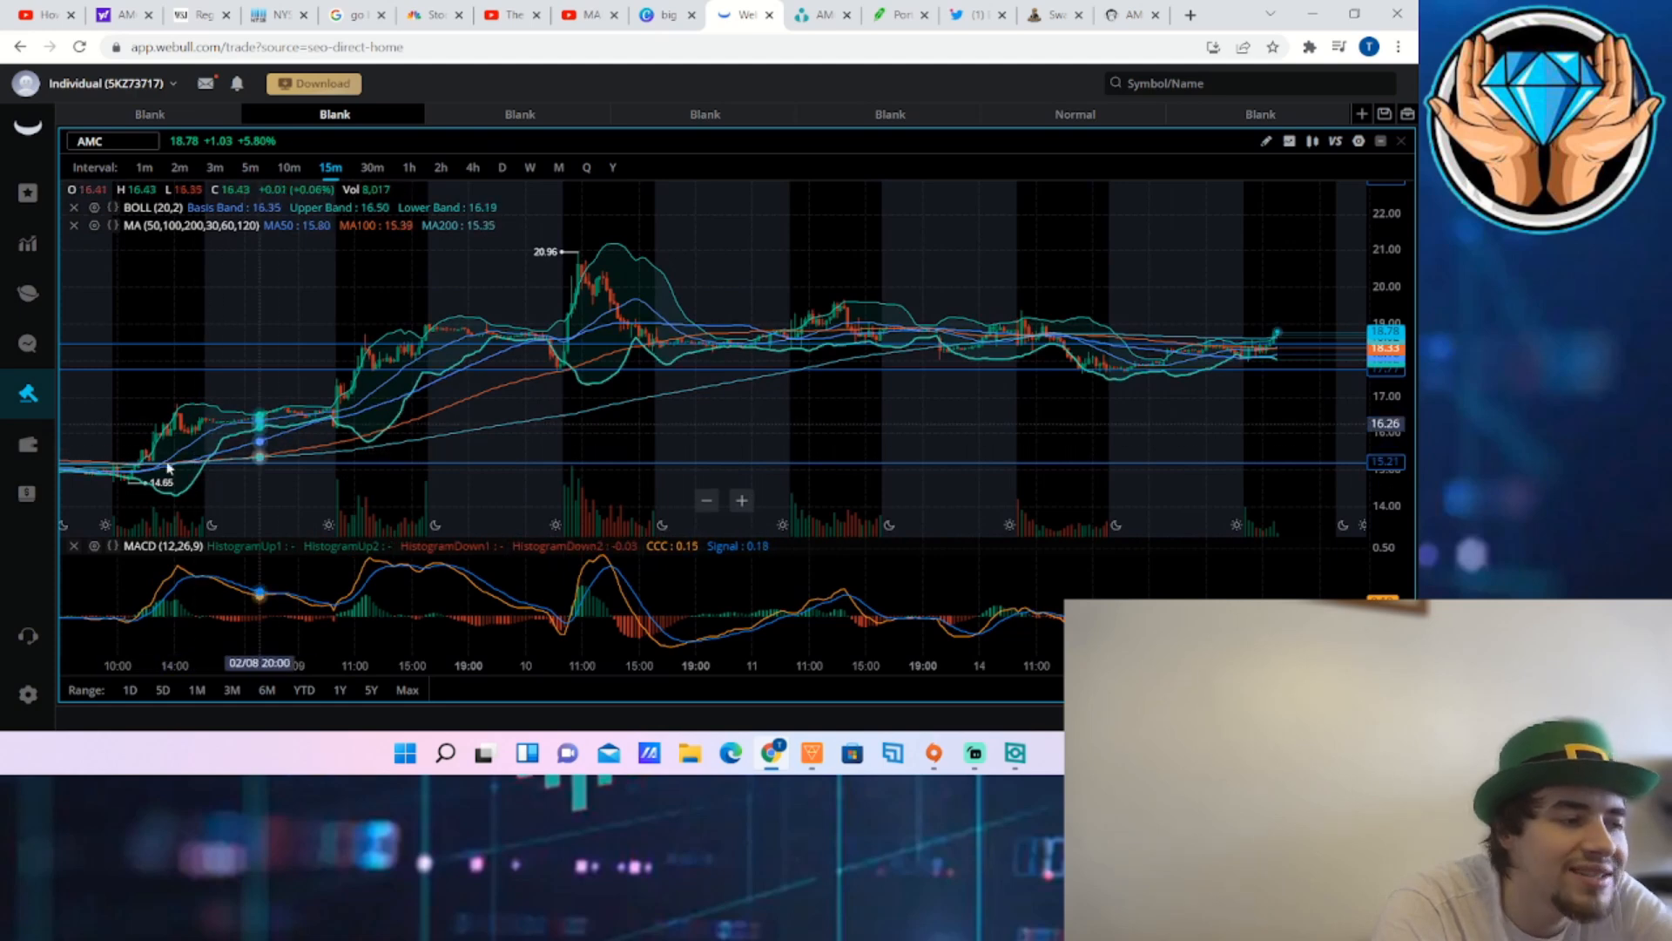
mouse_move(368, 383)
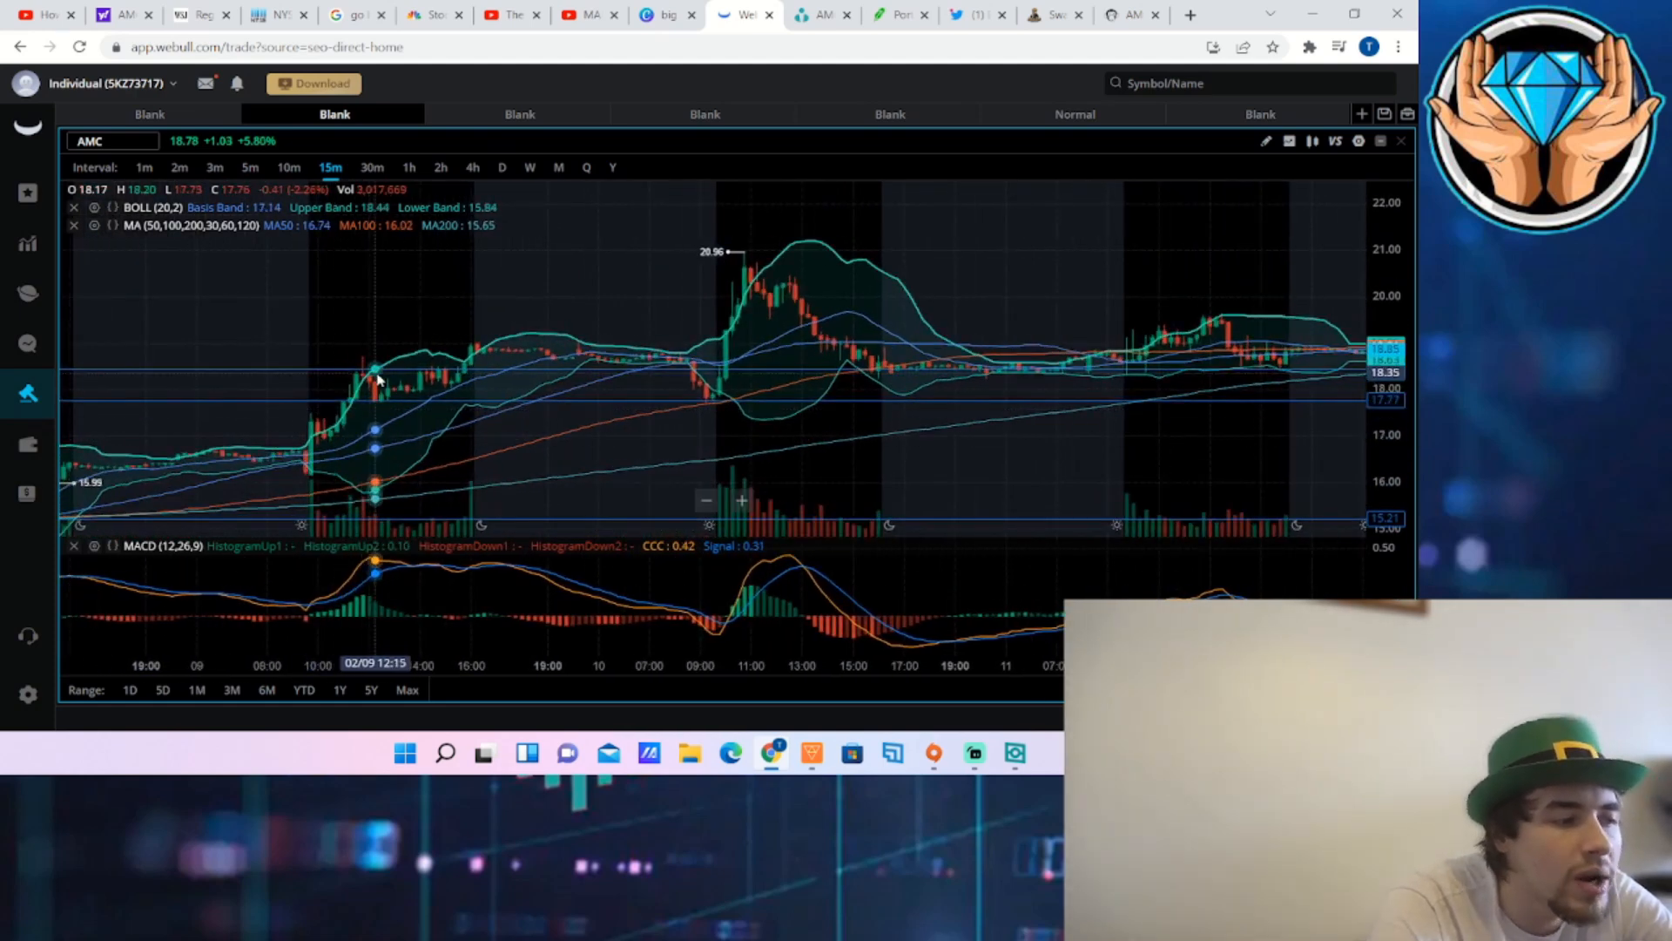
mouse_move(444, 432)
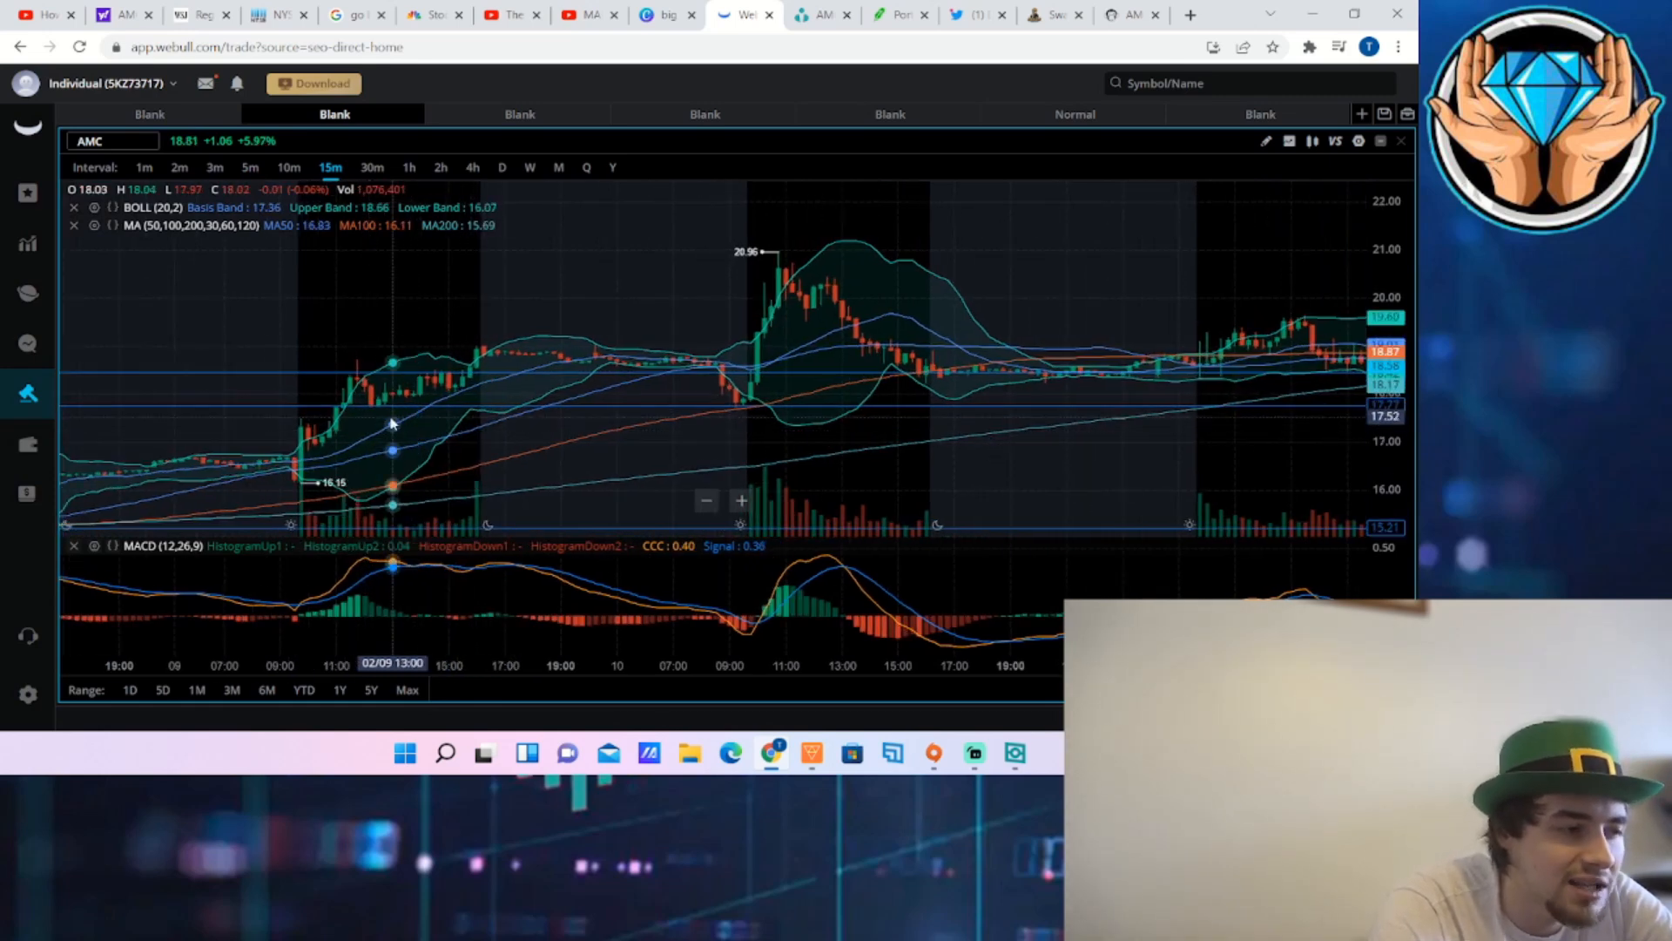
mouse_move(557, 303)
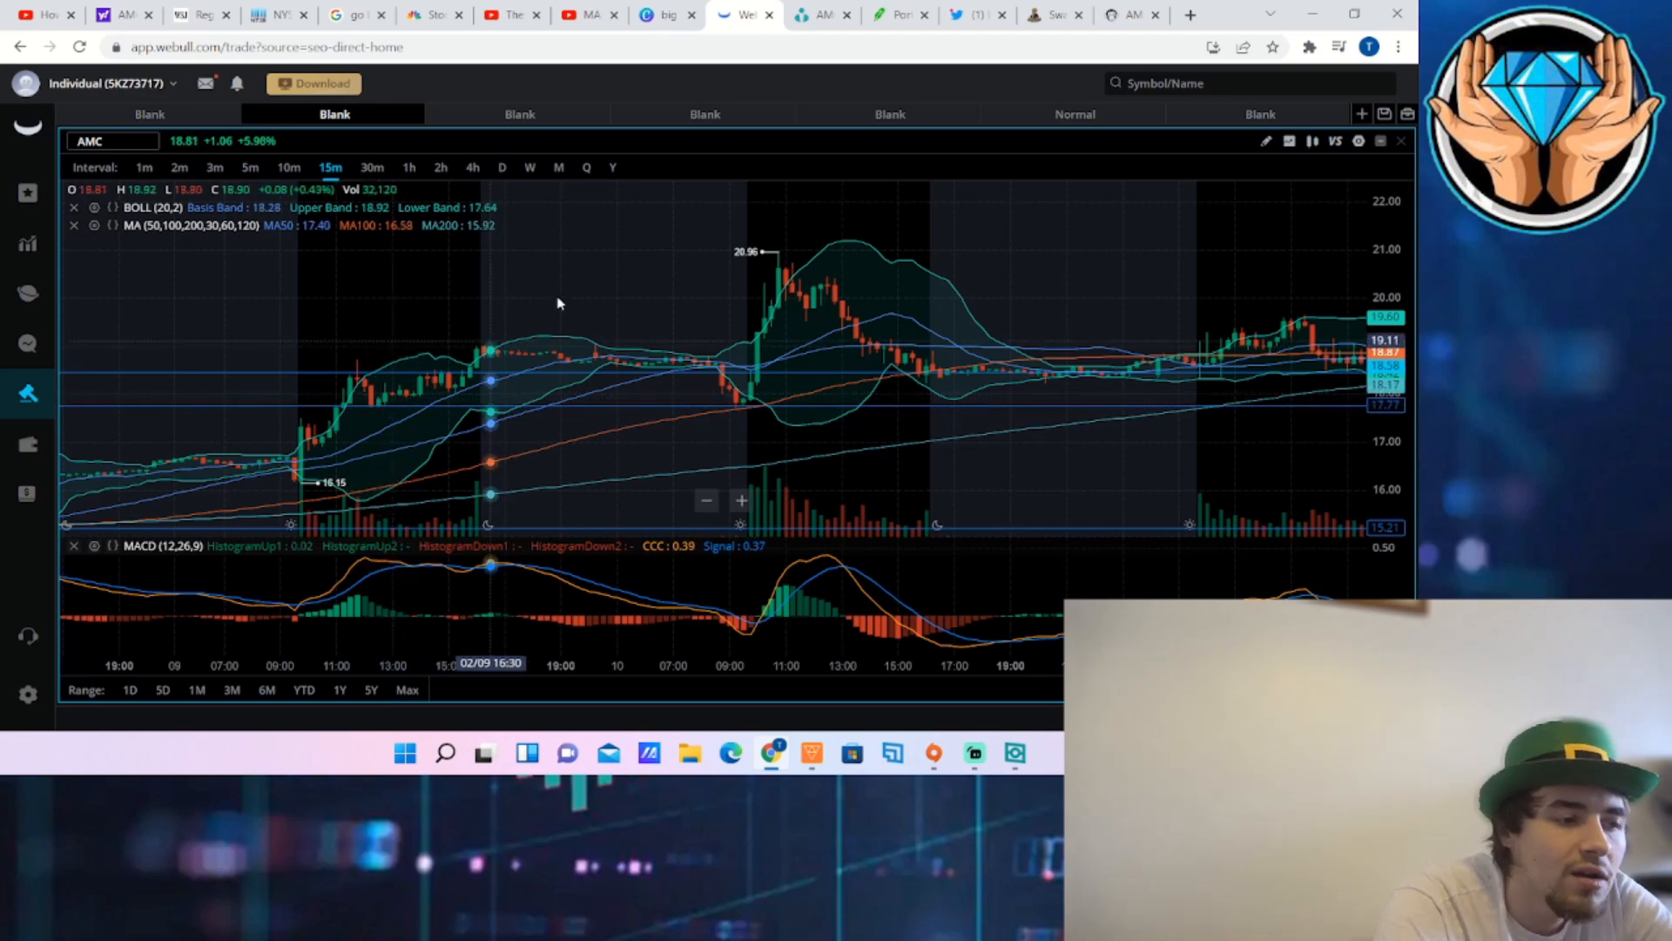
mouse_move(758, 411)
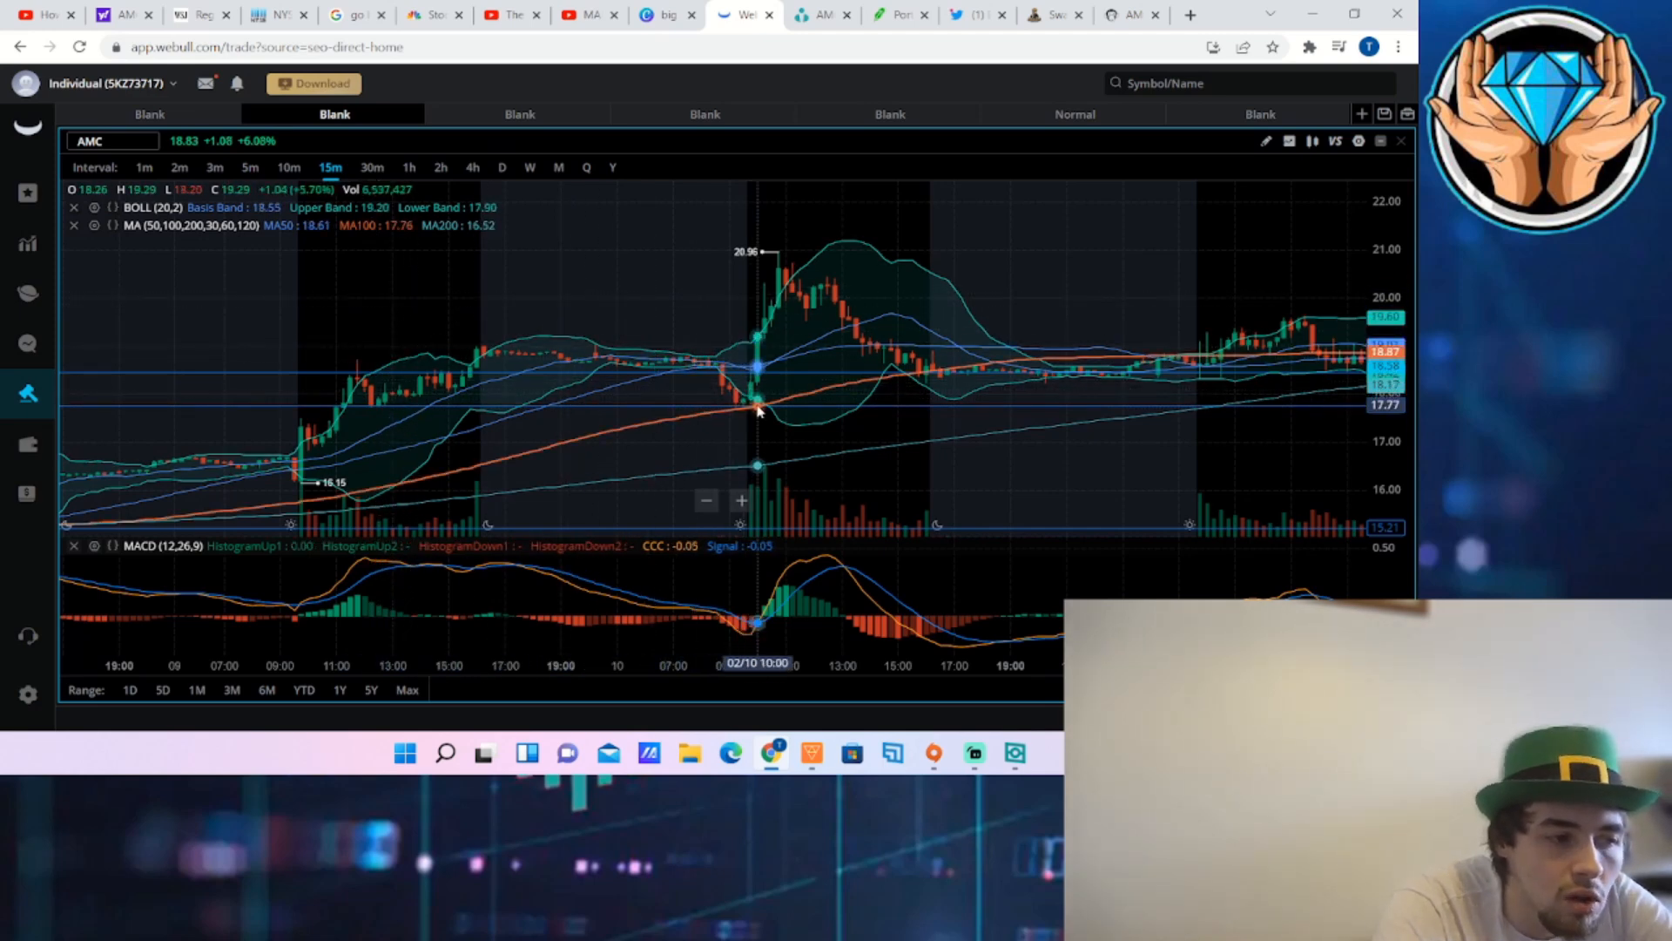
mouse_move(743, 402)
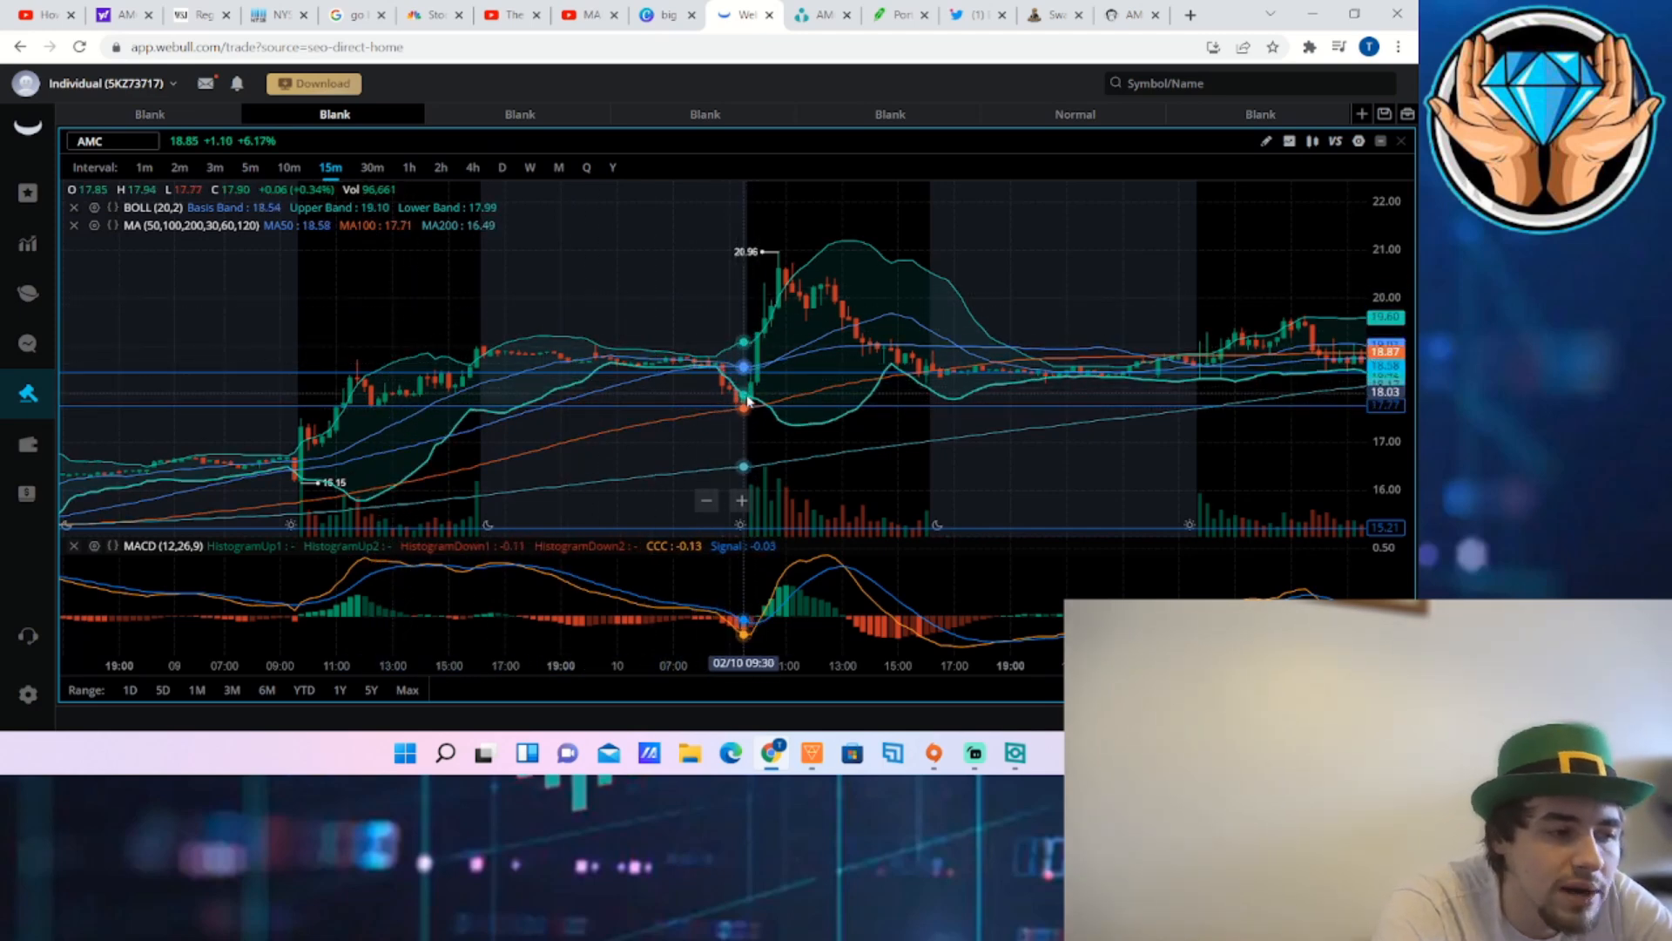
mouse_move(763, 413)
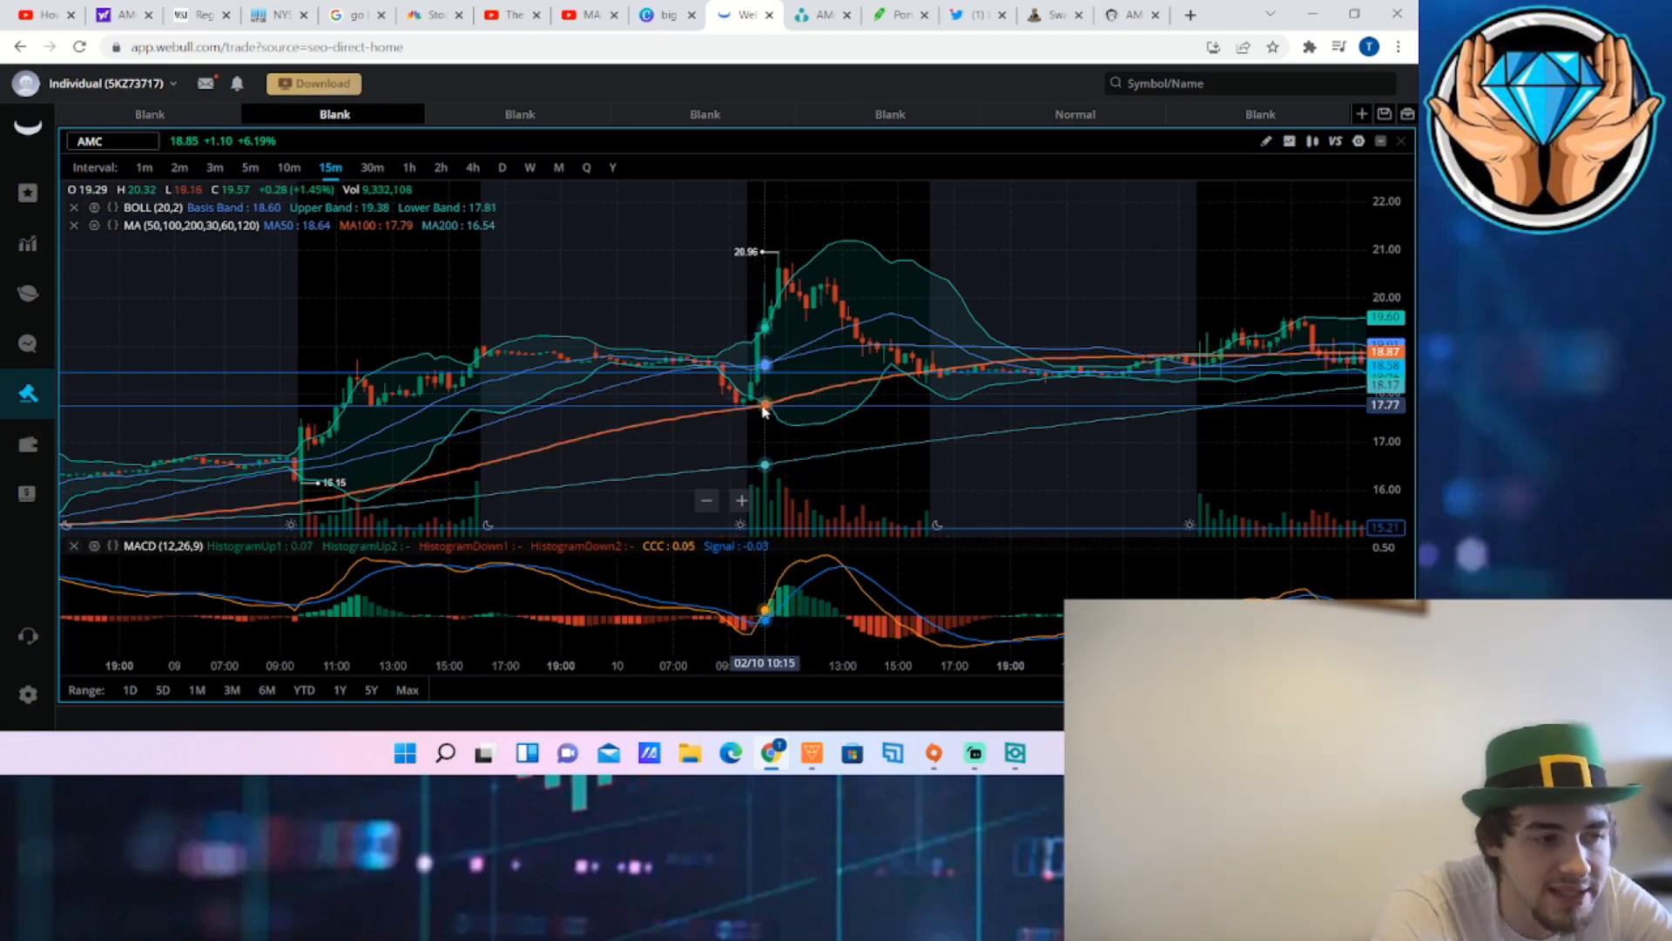
mouse_move(792, 317)
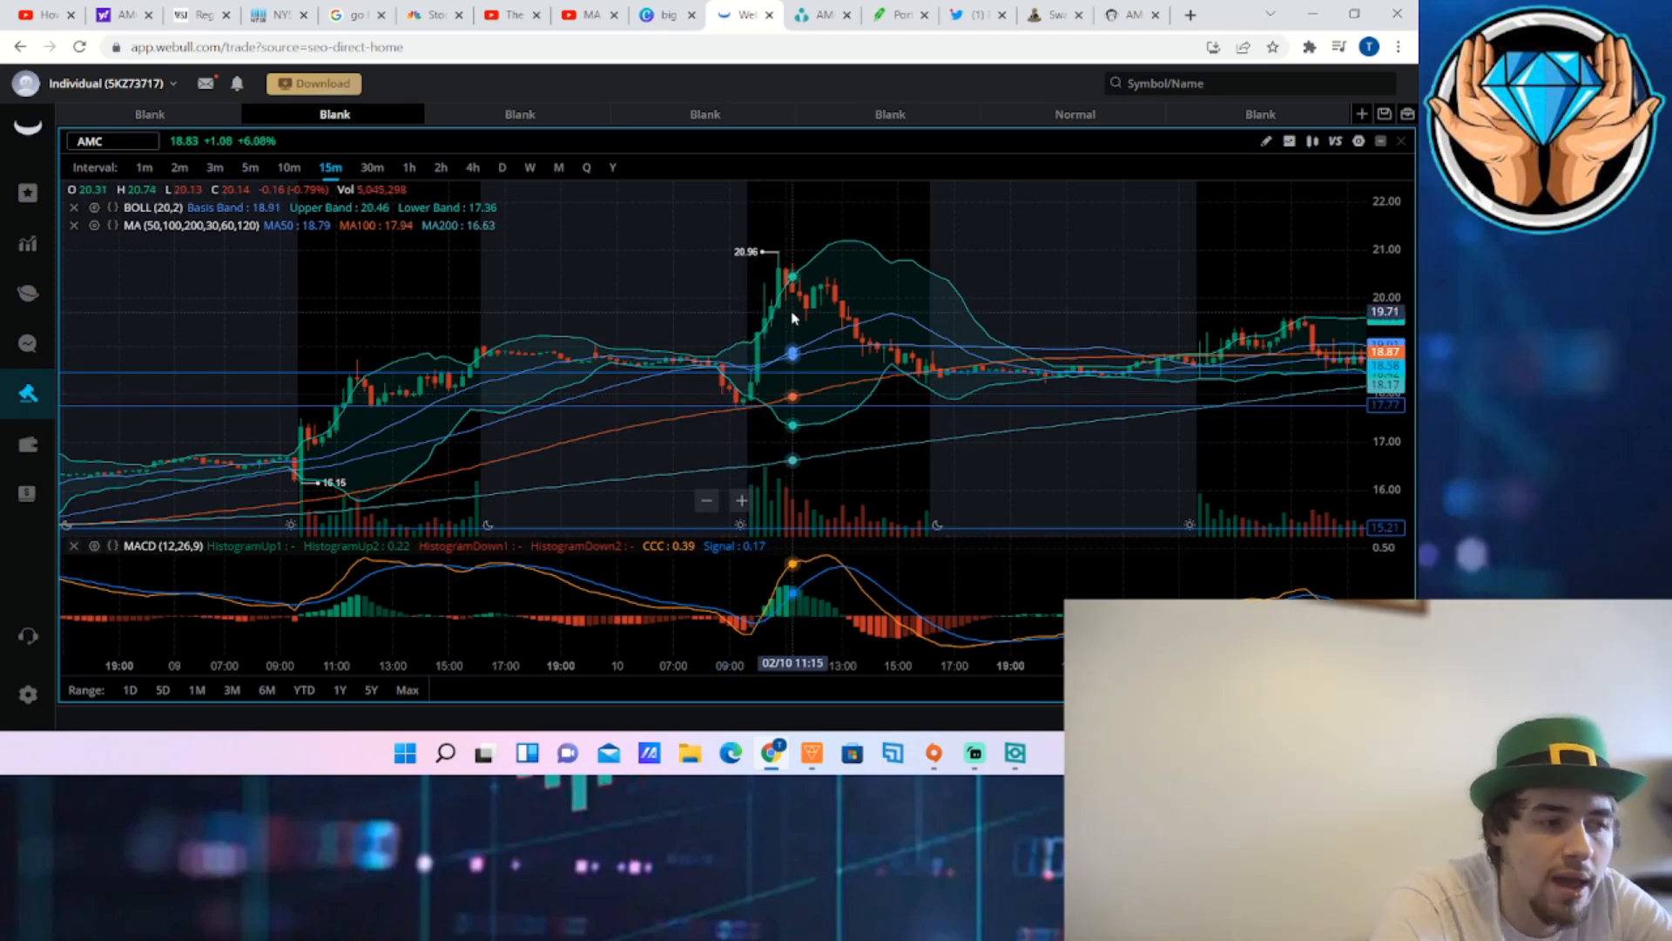
mouse_move(1058, 488)
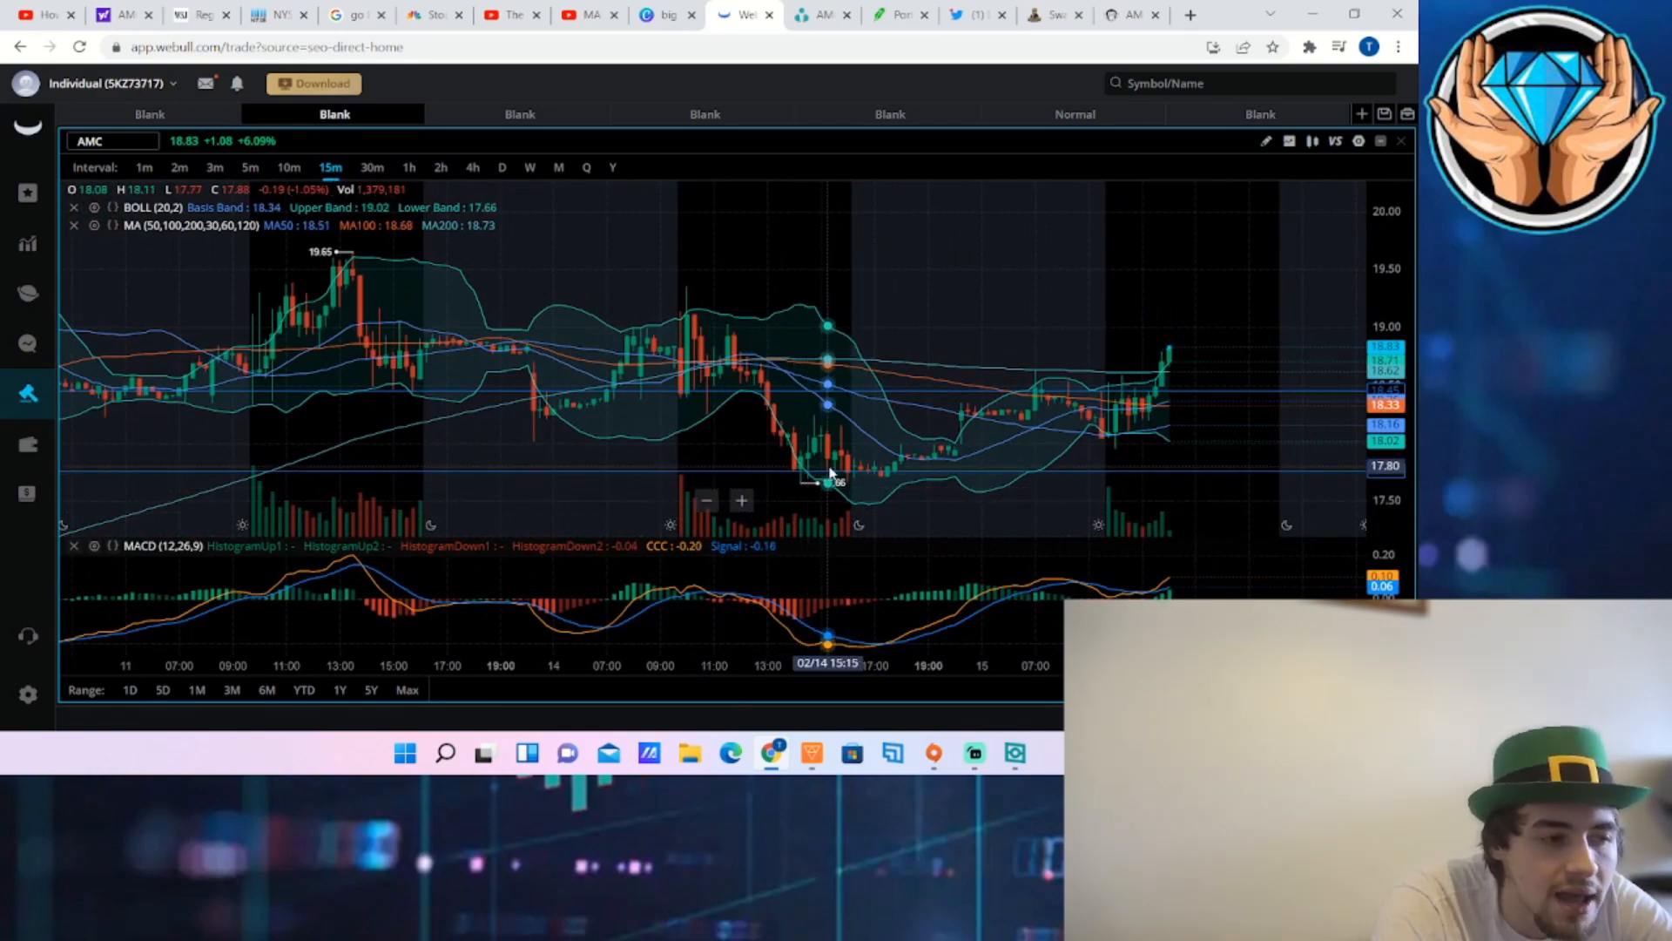
mouse_move(862, 446)
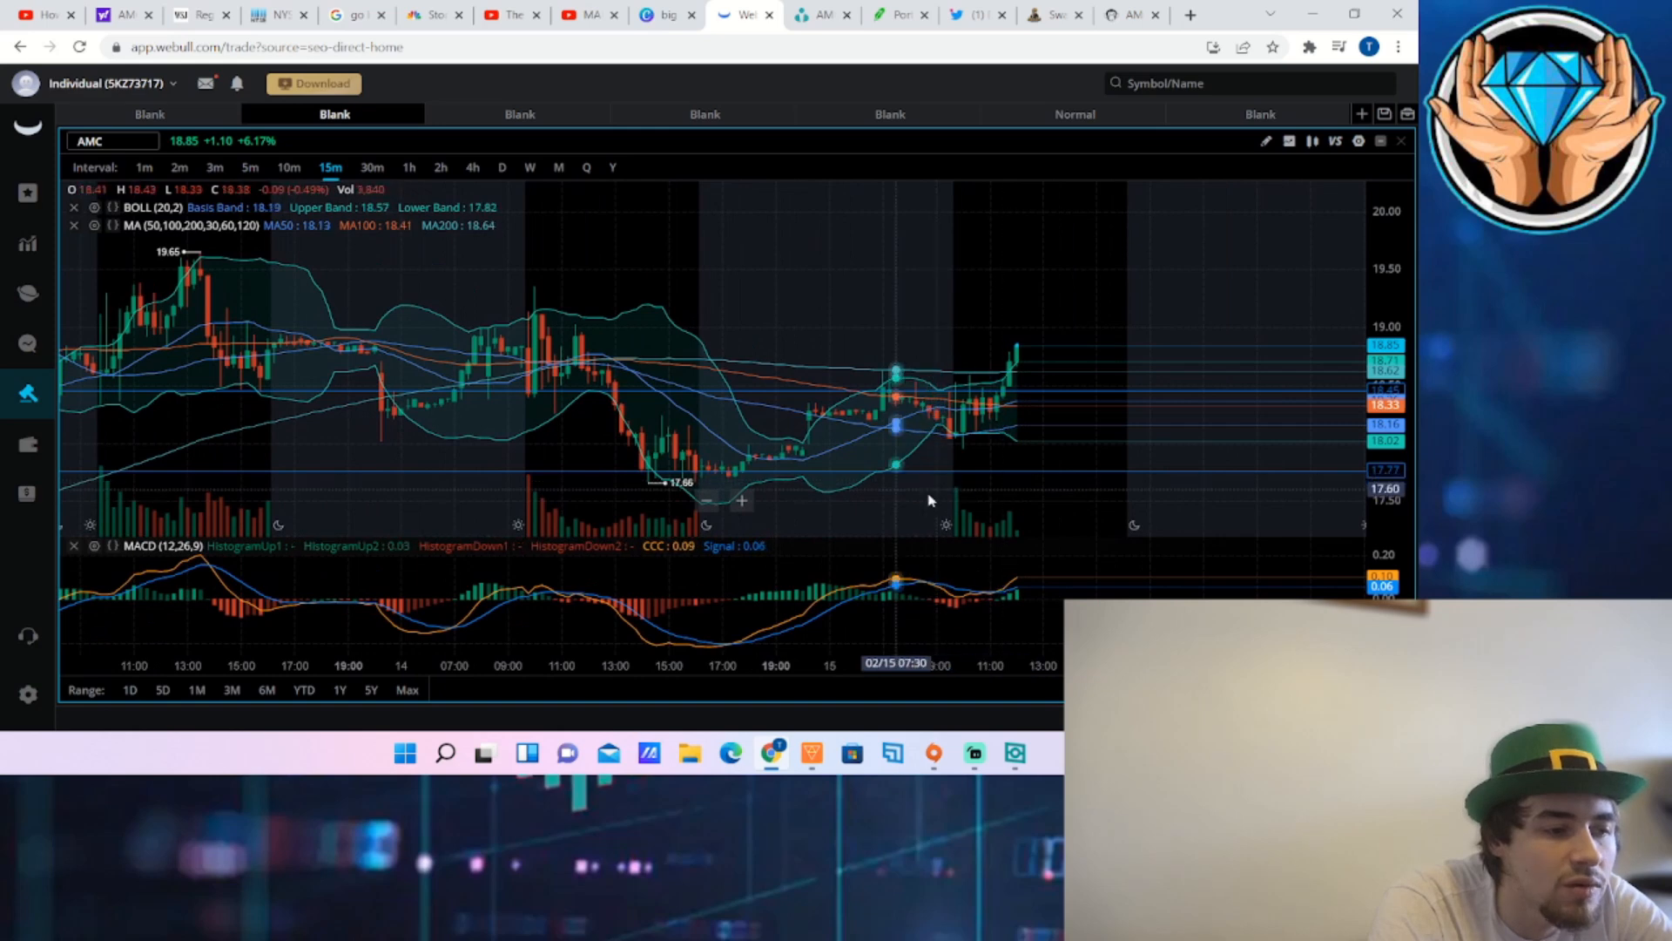
mouse_move(976, 435)
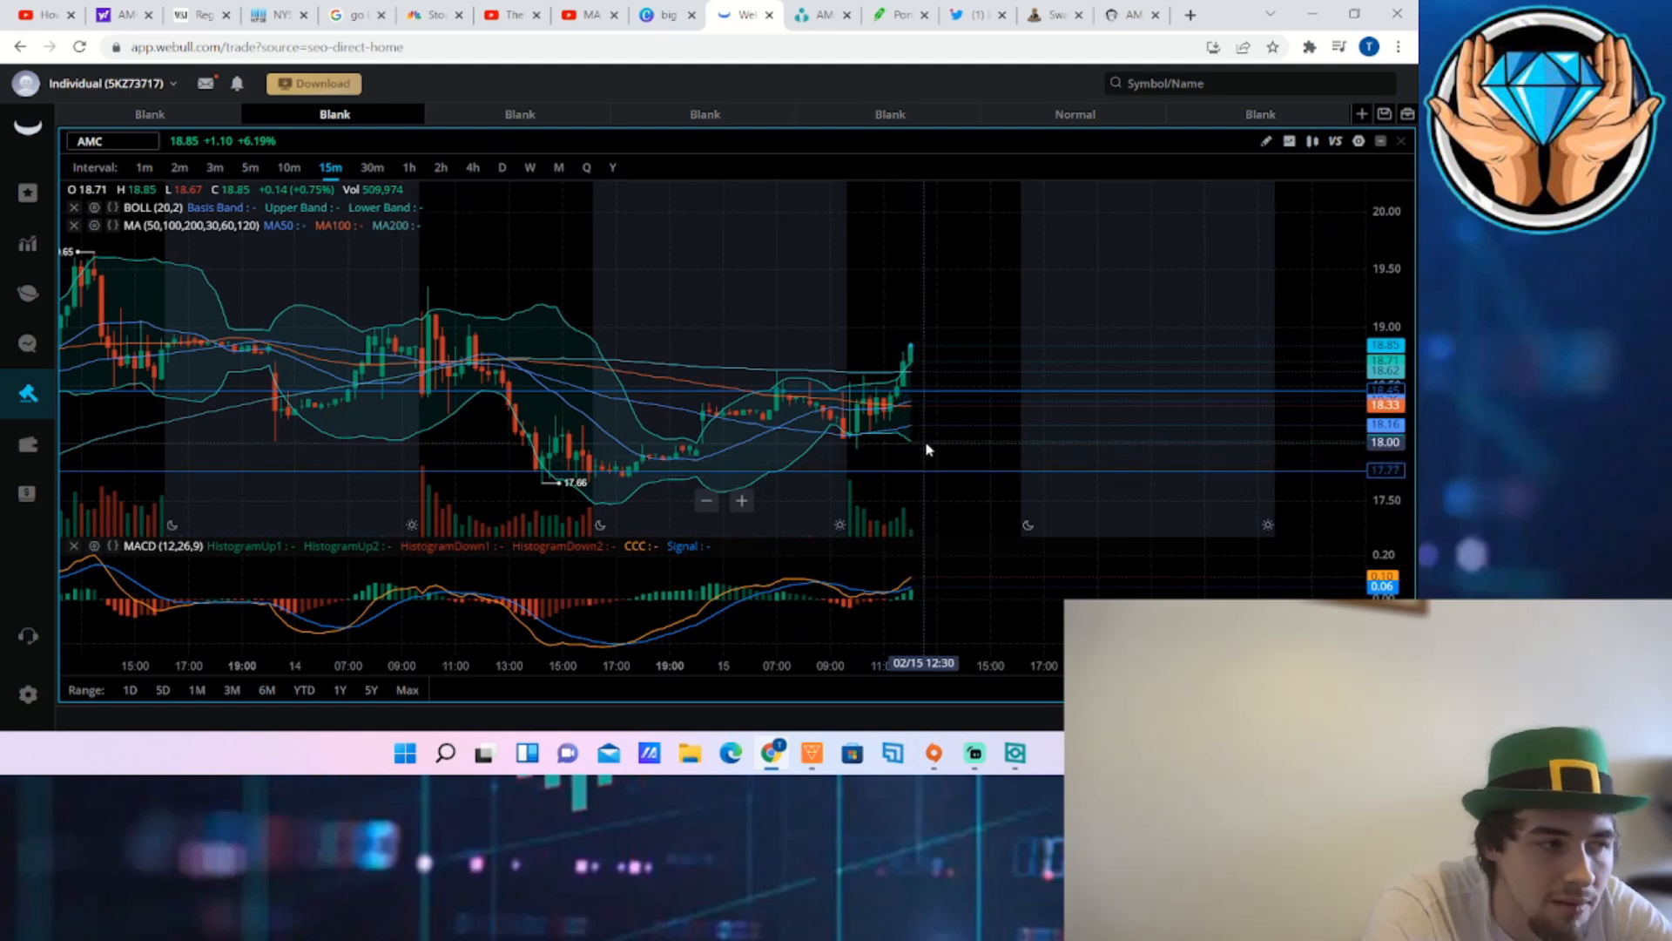
mouse_move(1024, 350)
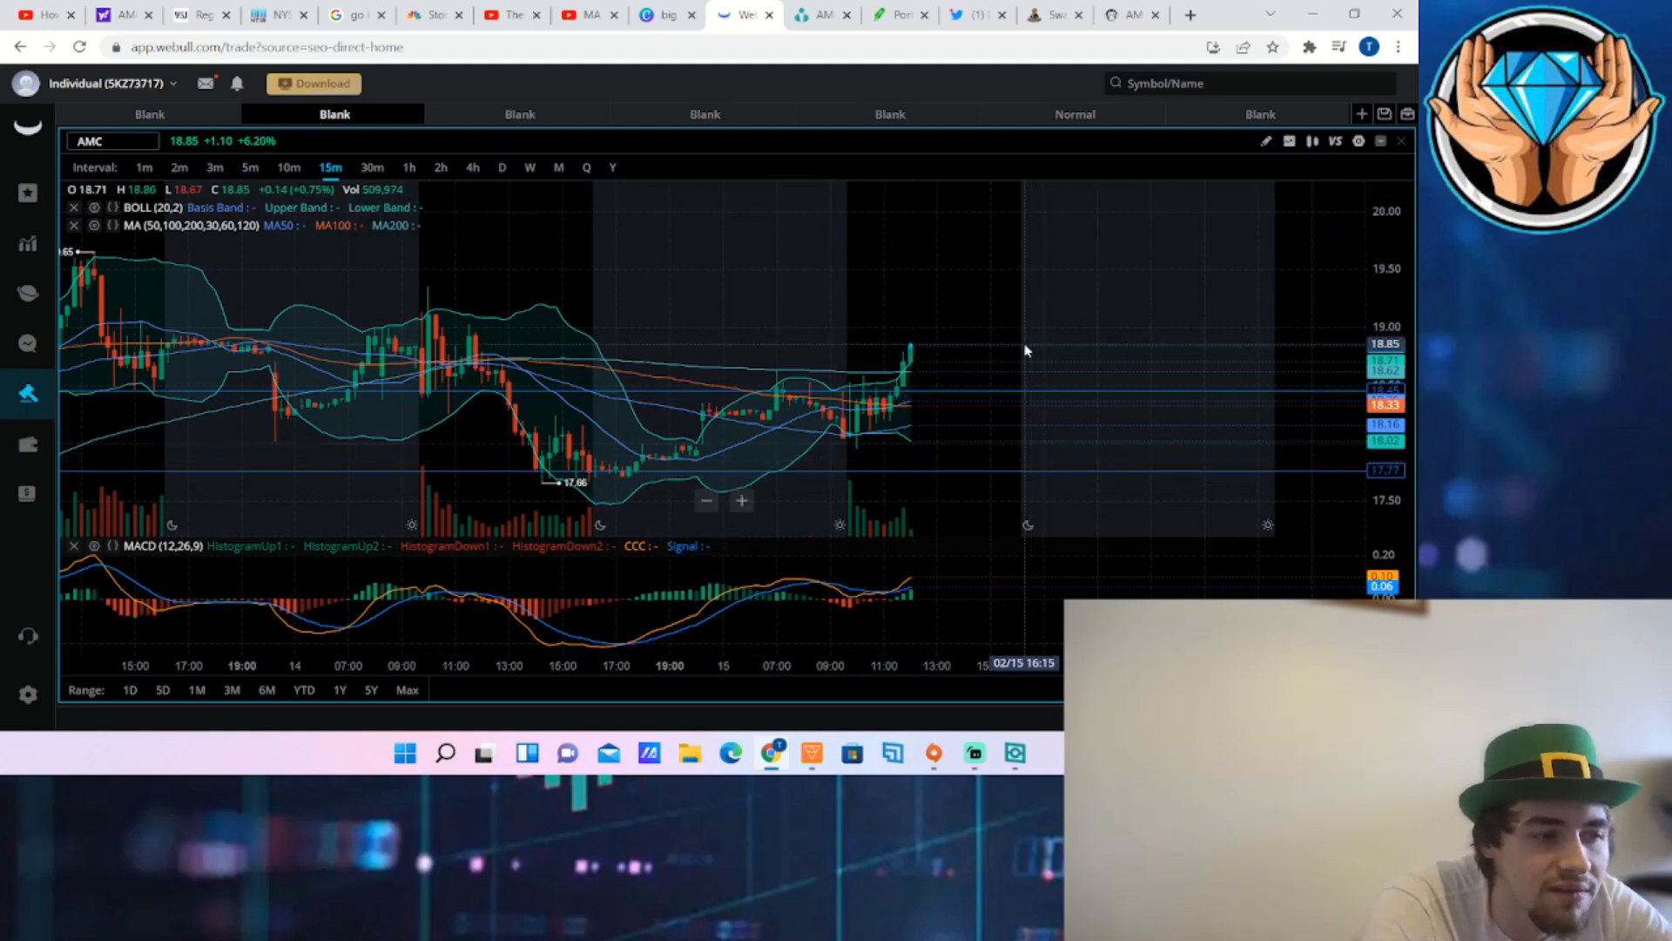
mouse_move(886, 481)
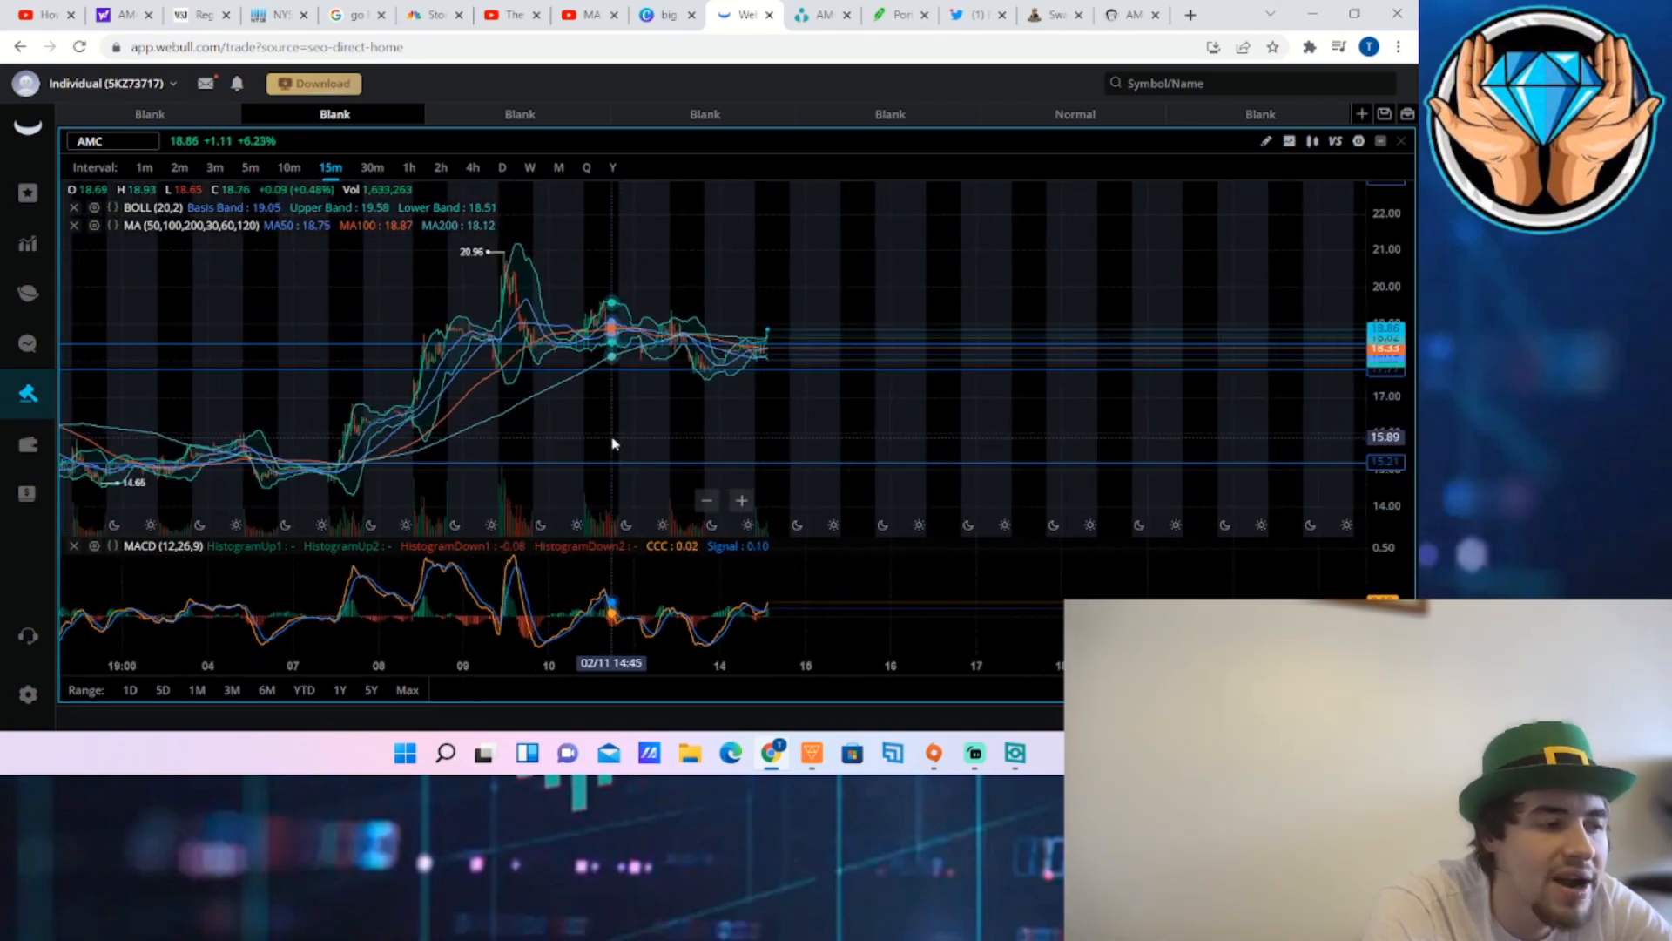
mouse_move(683, 477)
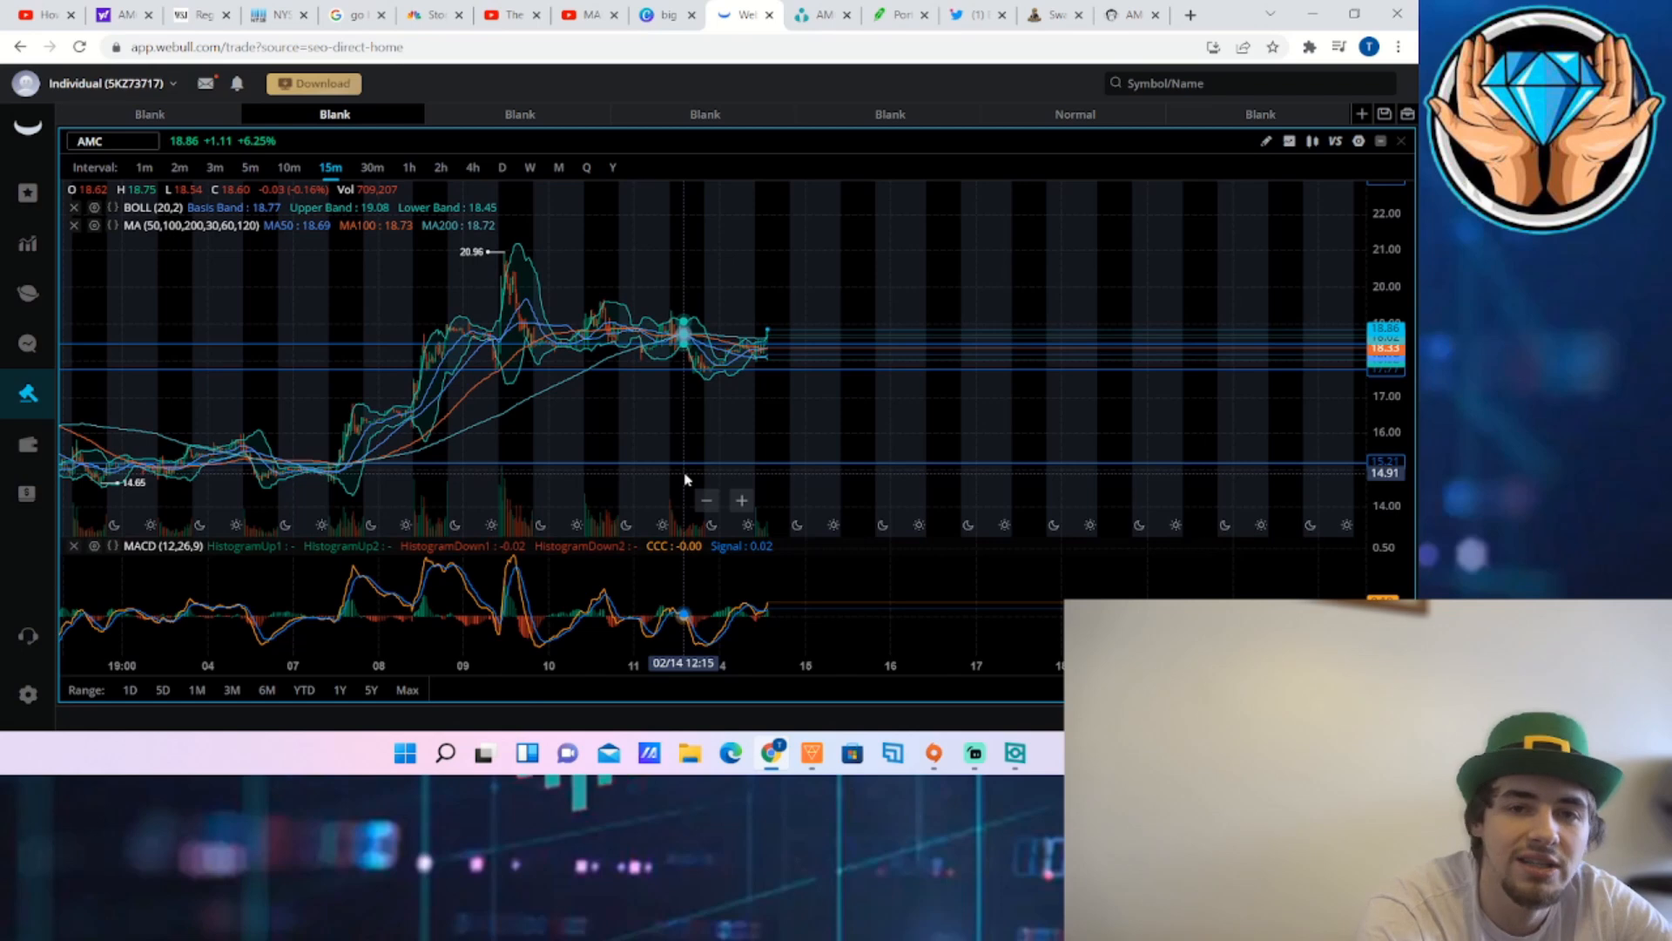